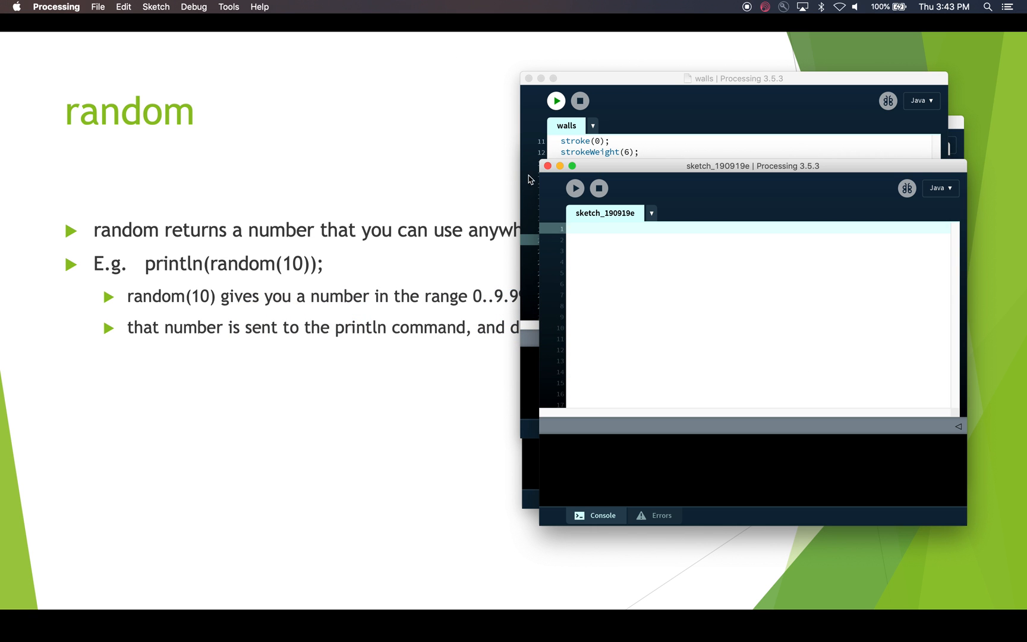
Step: Write println(random(10)); in a new sketch and run it for a random value
left_click_drag(753, 165, 722, 95)
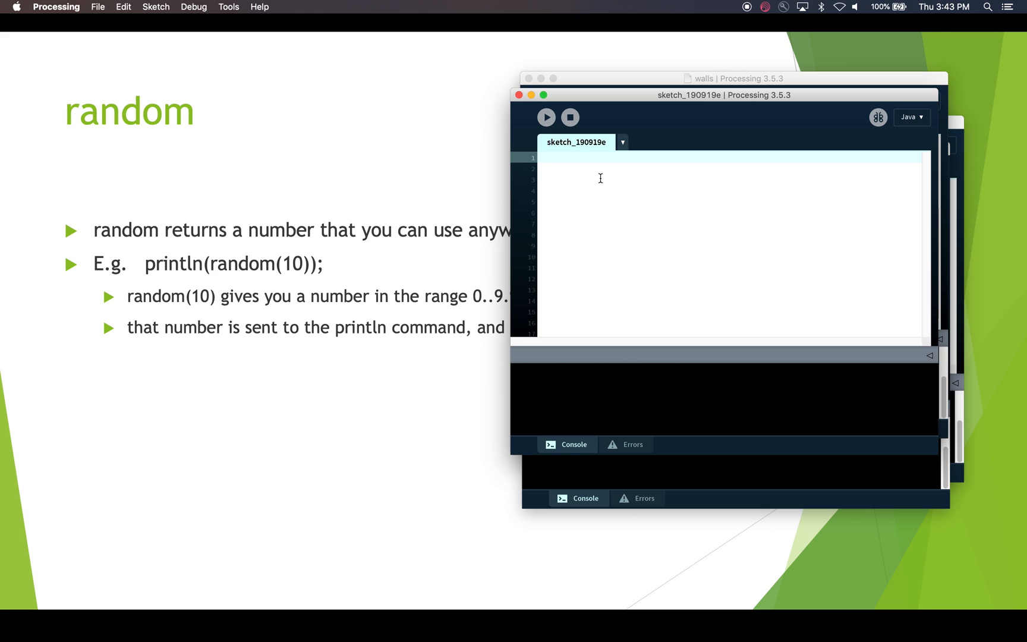
type("println(r")
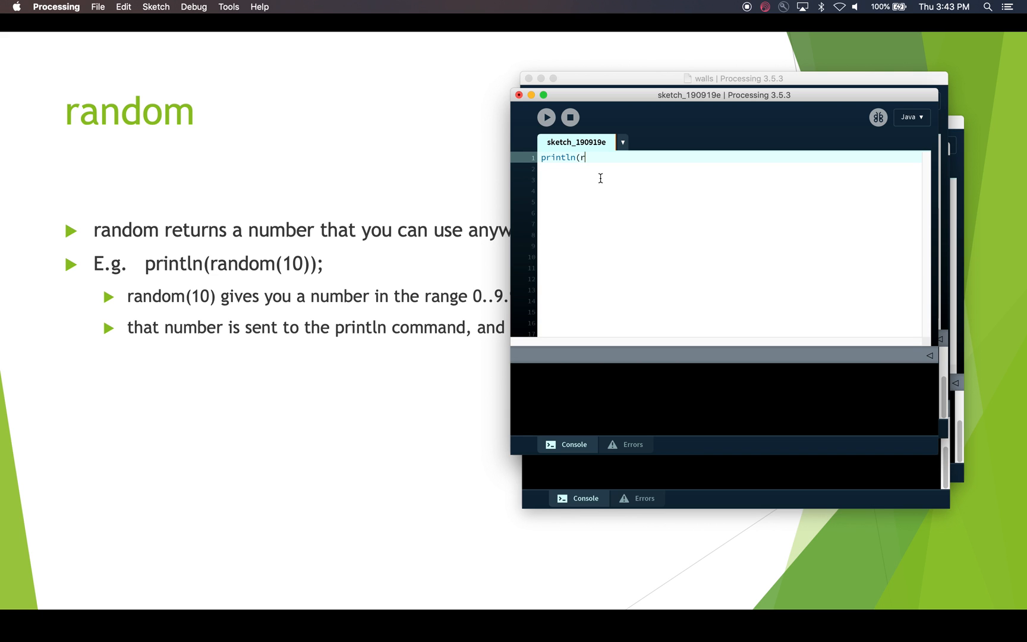
type("andom(1")
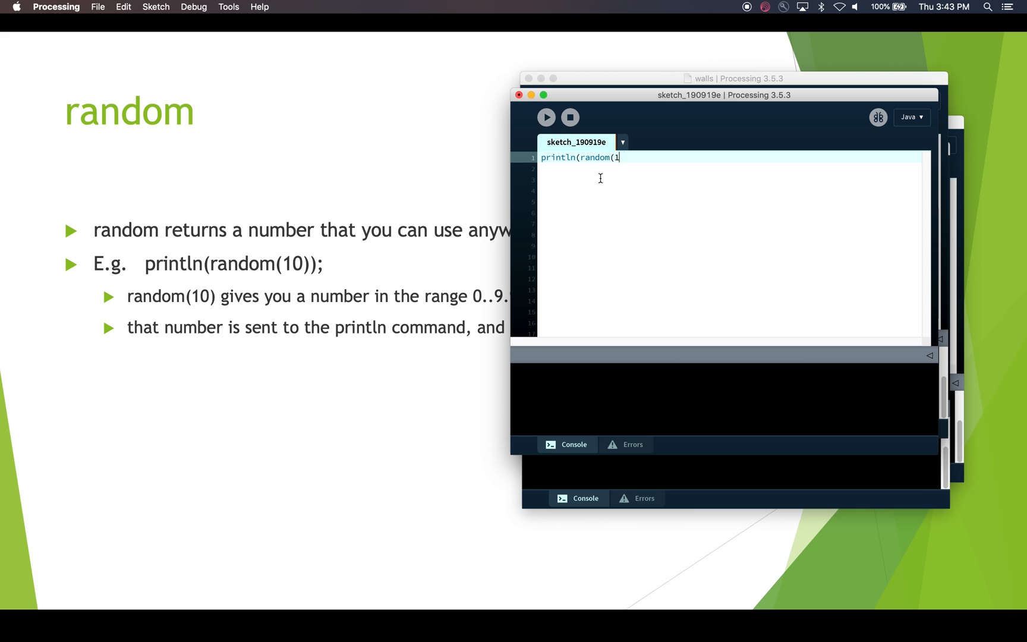
type("0));")
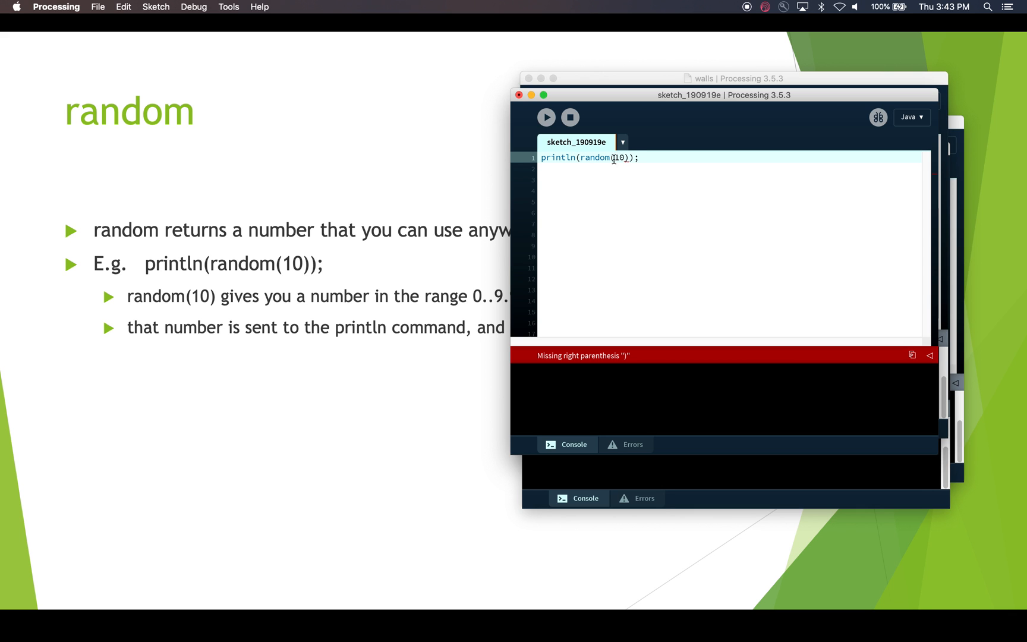
left_click(546, 118)
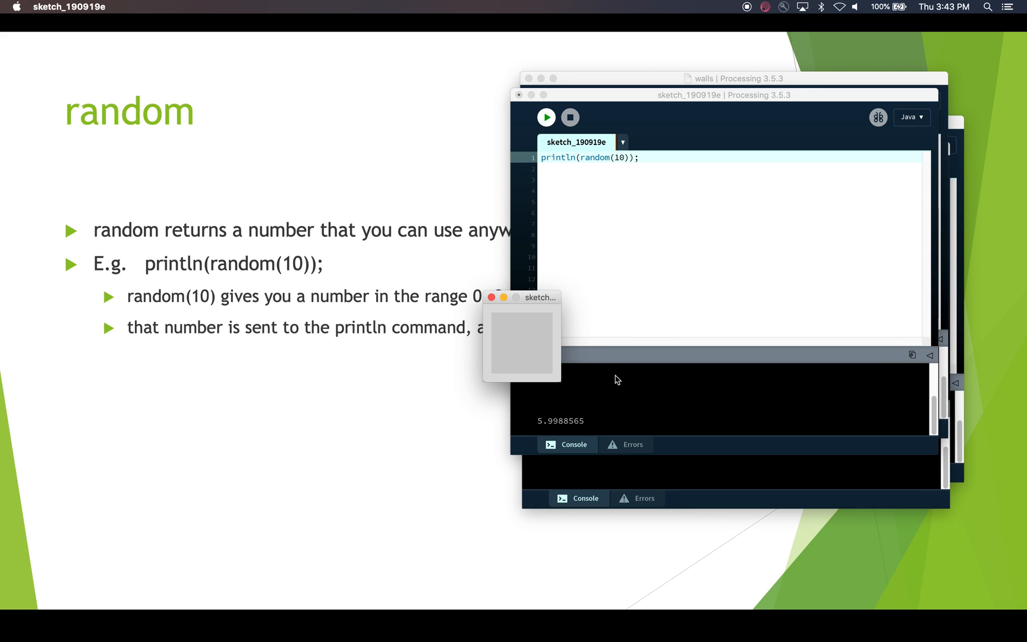
mouse_move(590, 432)
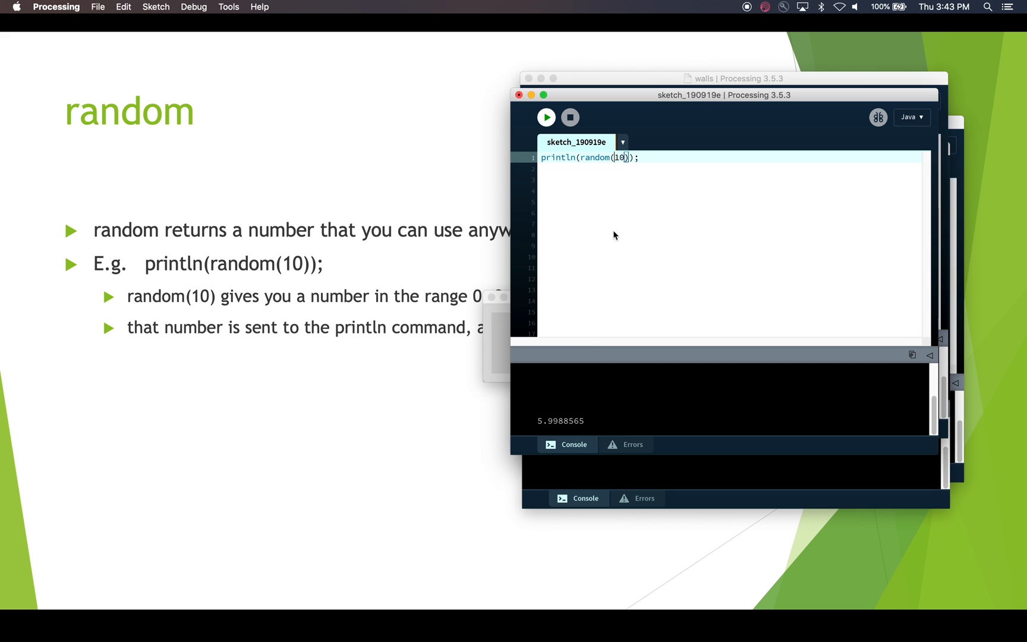
Step: Run the sketch a second time to see a different random number printed
left_click(545, 117)
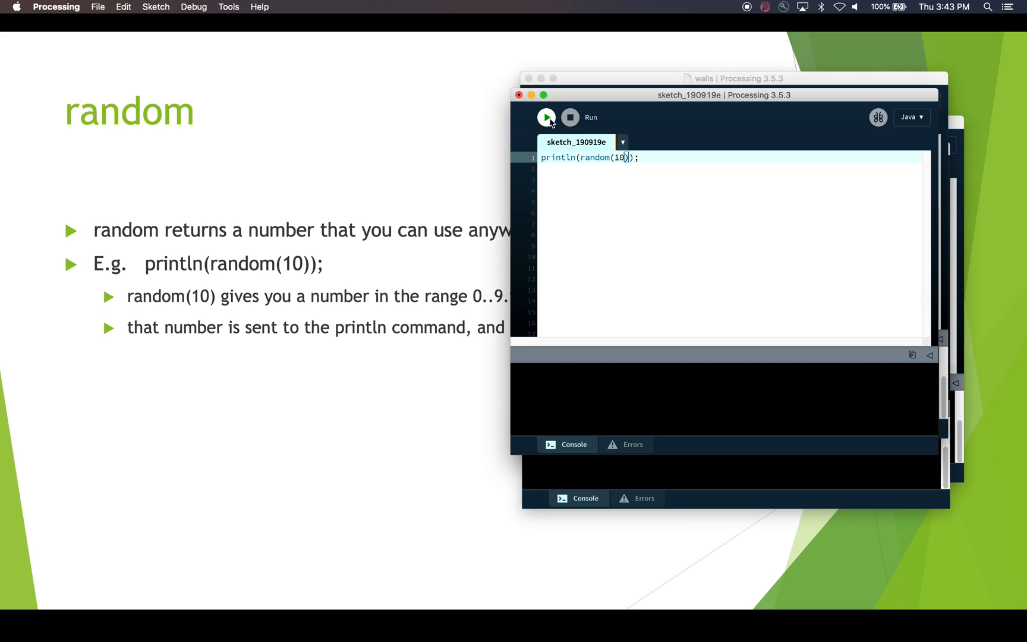
left_click(547, 118)
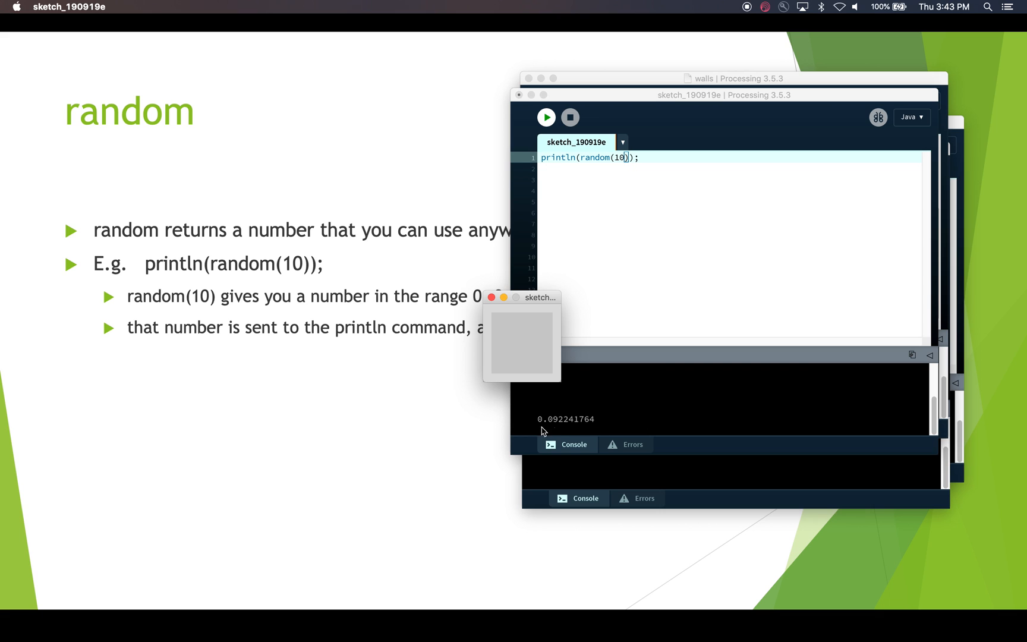
mouse_move(631, 423)
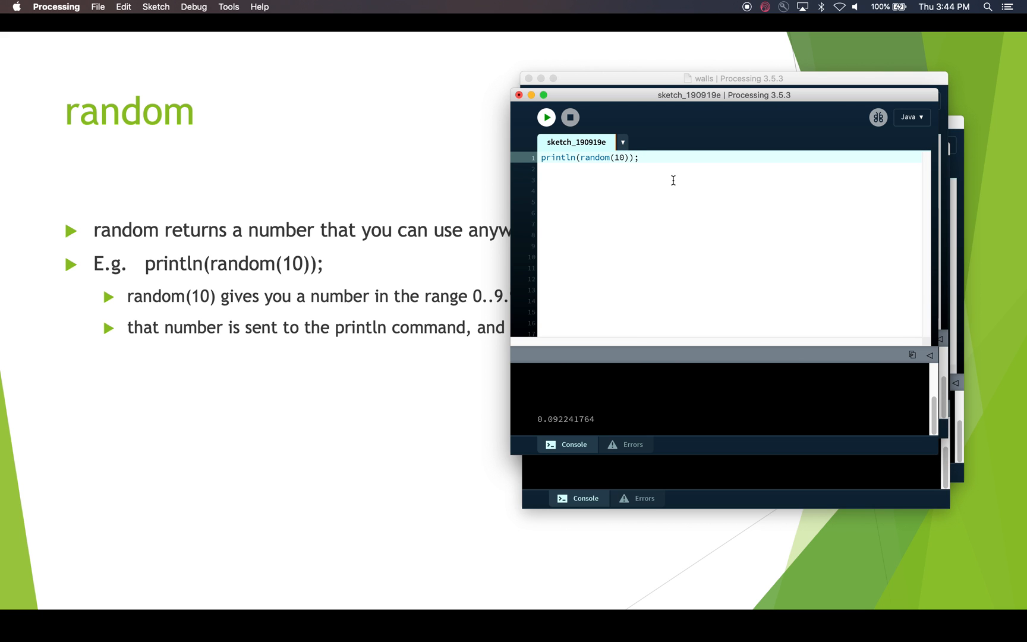
Step: Change the call to random(10,20) and run it, printing a value like 18.086065
type(",20")
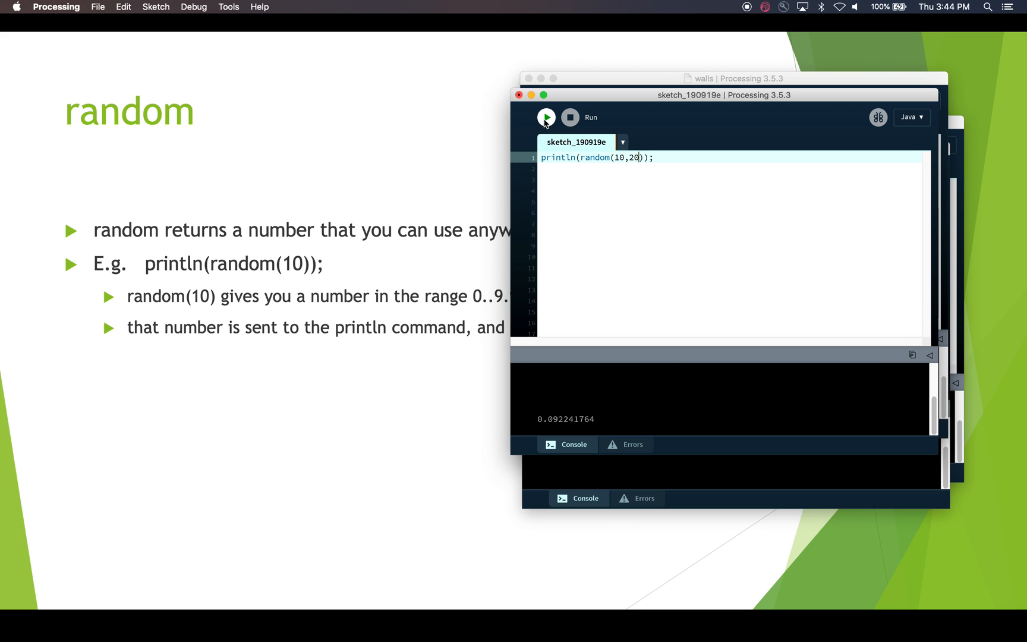
left_click(546, 117)
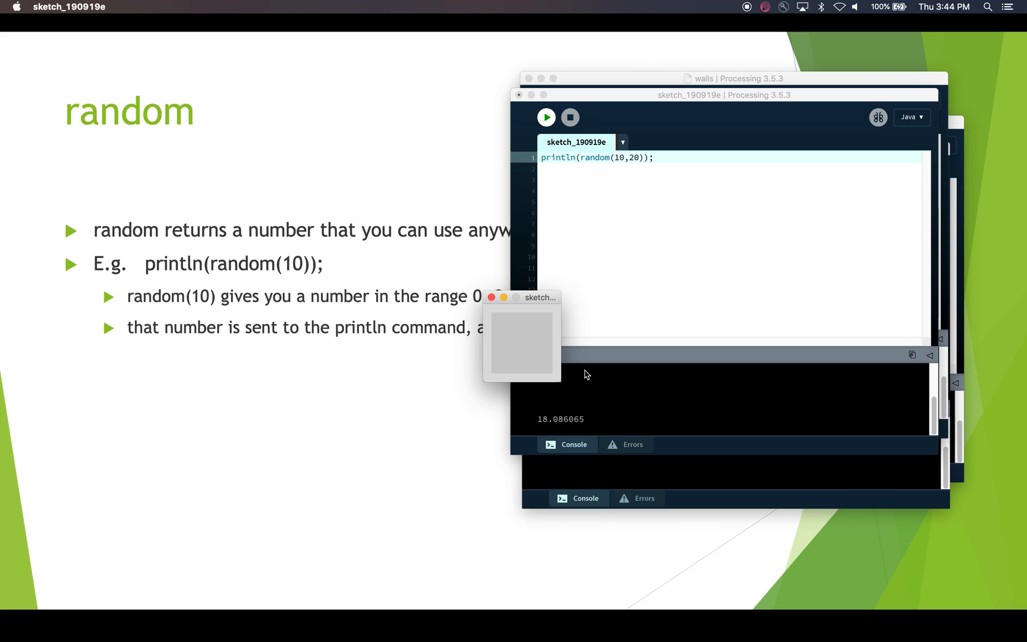
mouse_move(567, 429)
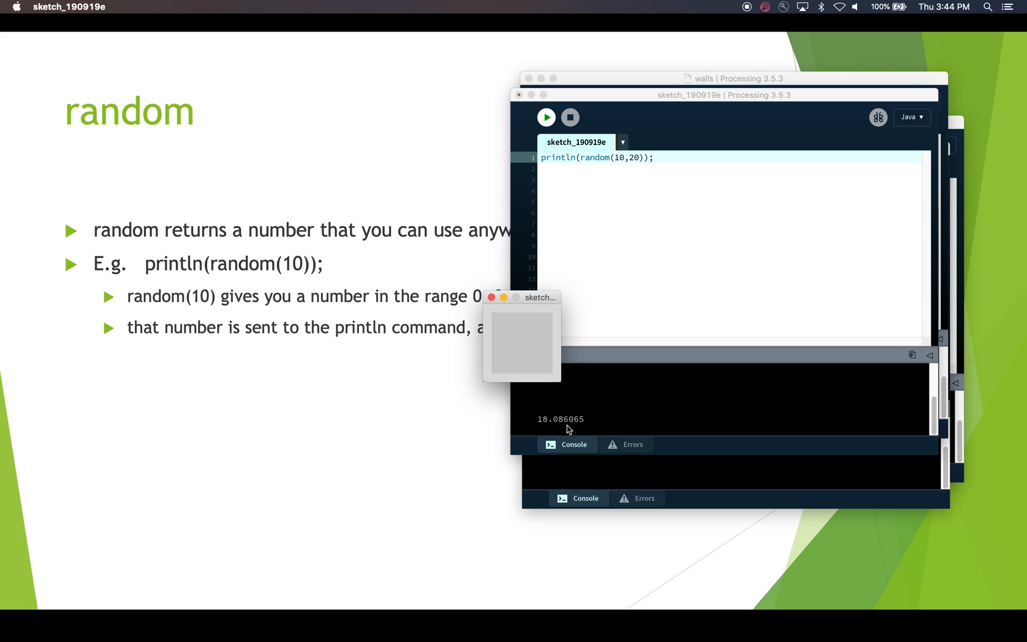
mouse_move(589, 330)
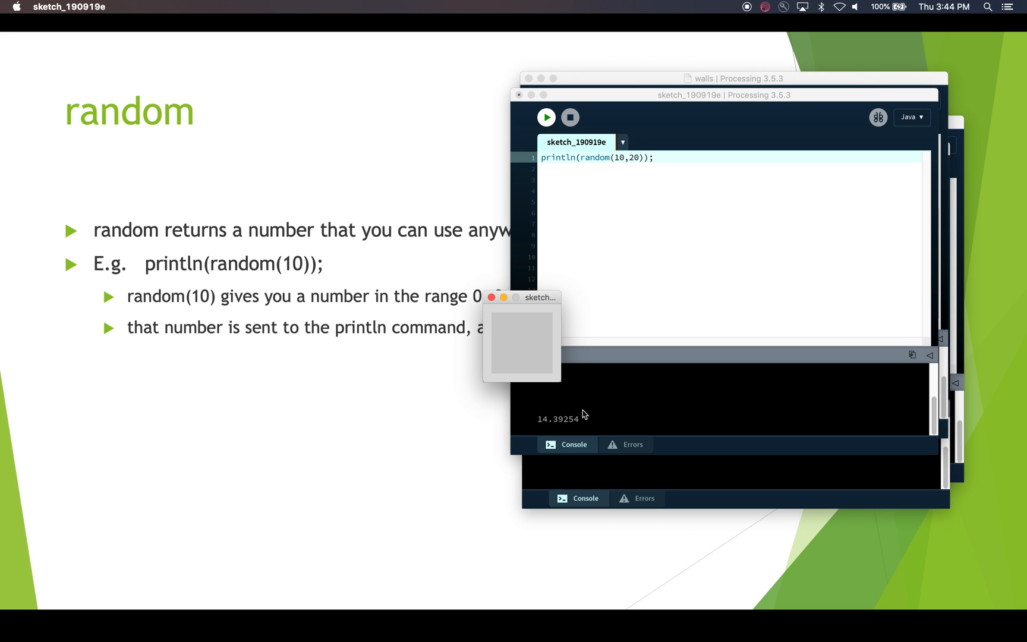
mouse_move(579, 306)
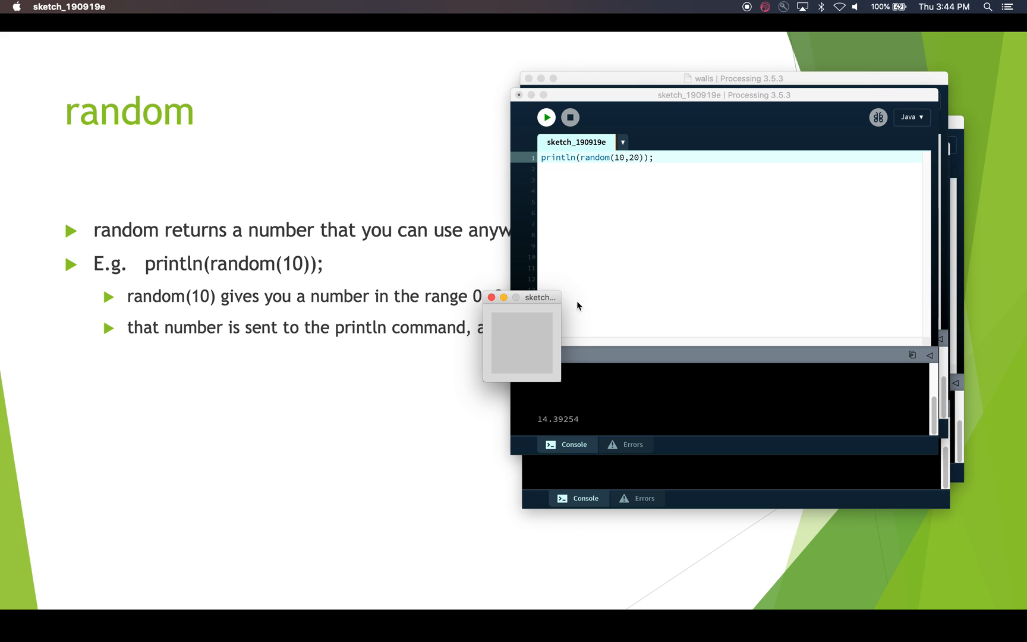
mouse_move(536, 135)
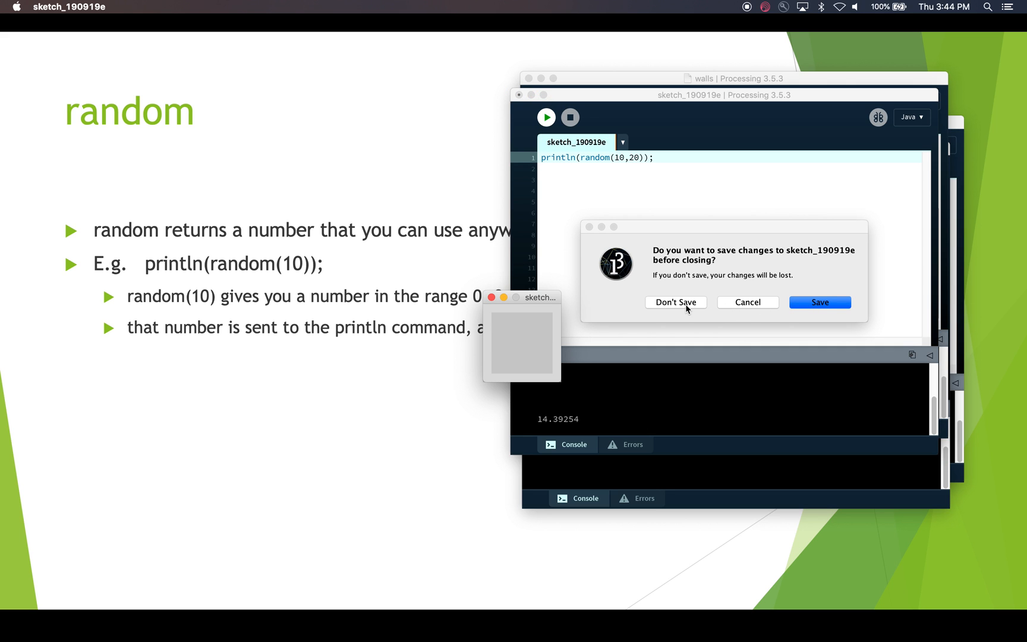
Step: Discard the test sketch without saving so randomLines can be reviewed
left_click(675, 302)
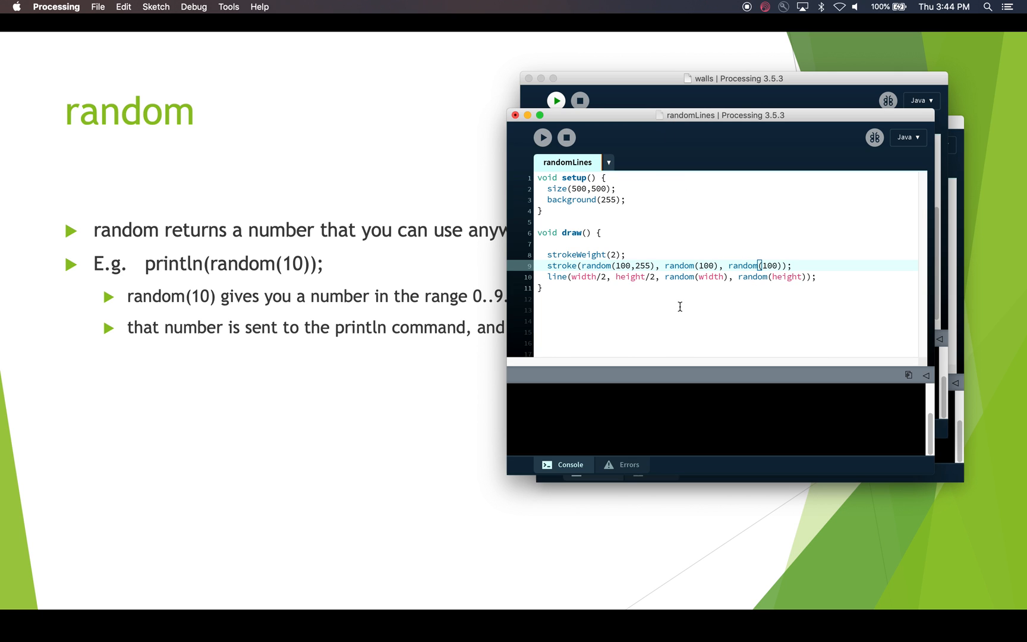
mouse_move(608, 277)
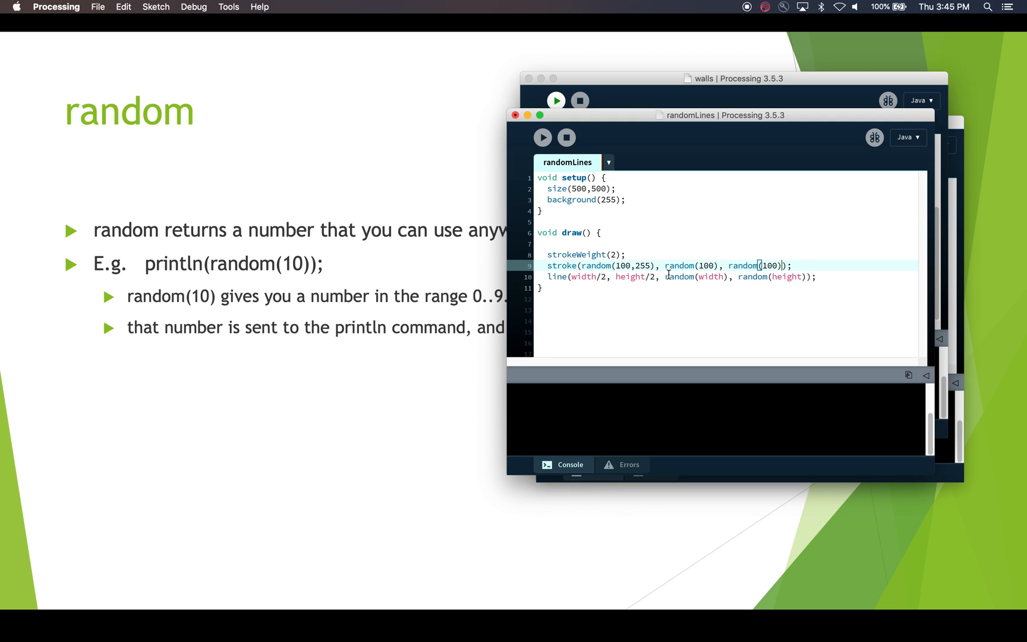
mouse_move(580, 277)
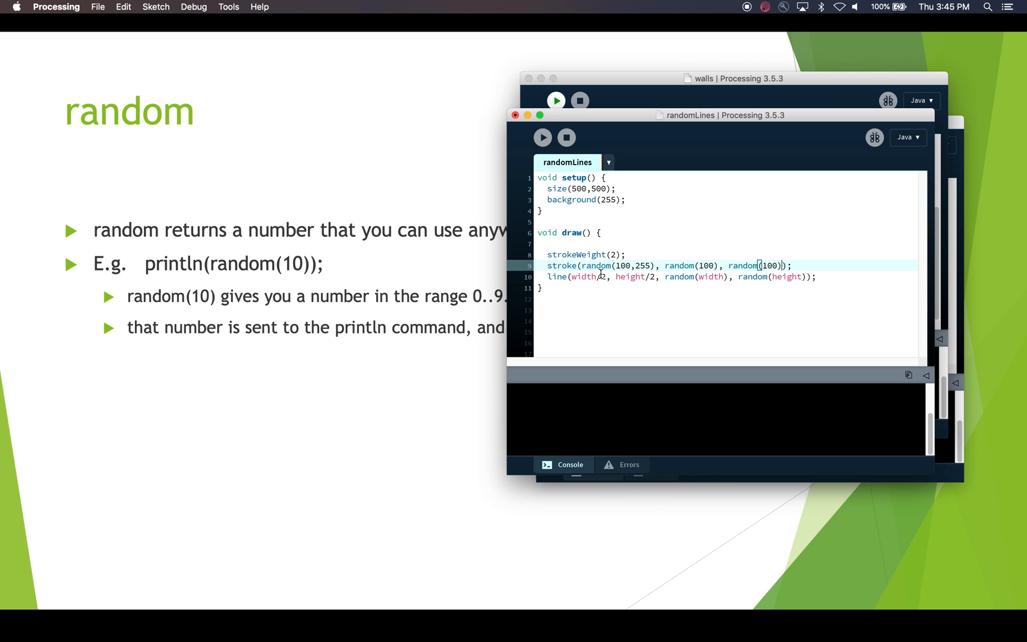
mouse_move(647, 290)
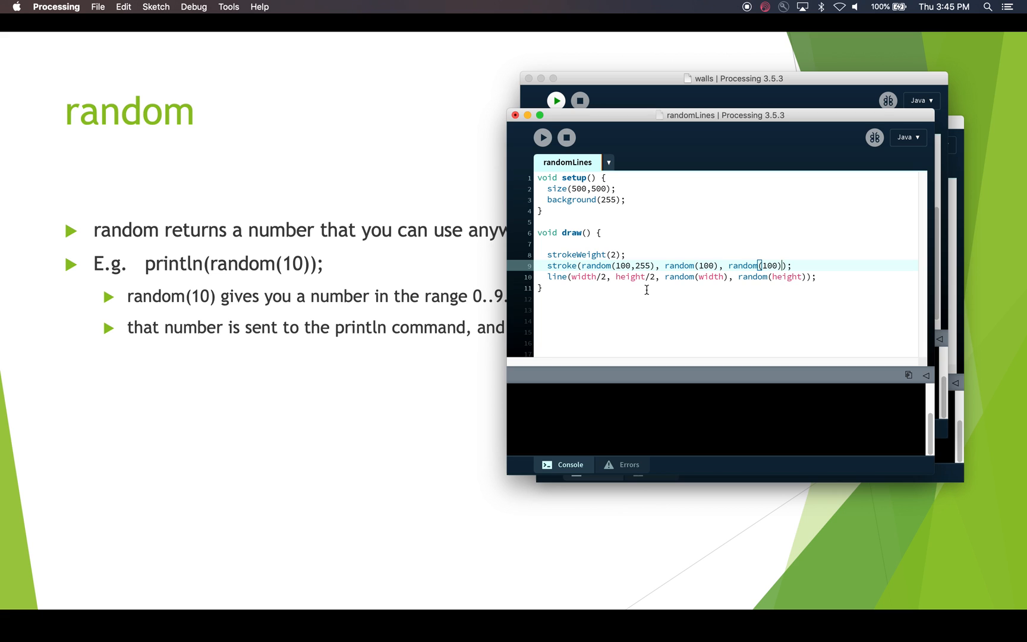
mouse_move(669, 281)
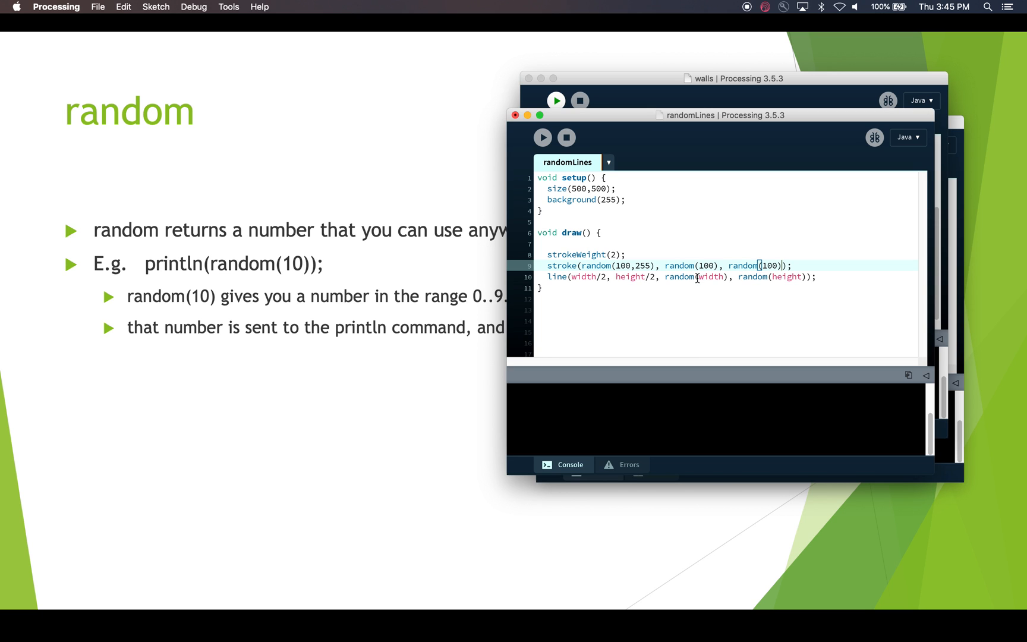
mouse_move(579, 188)
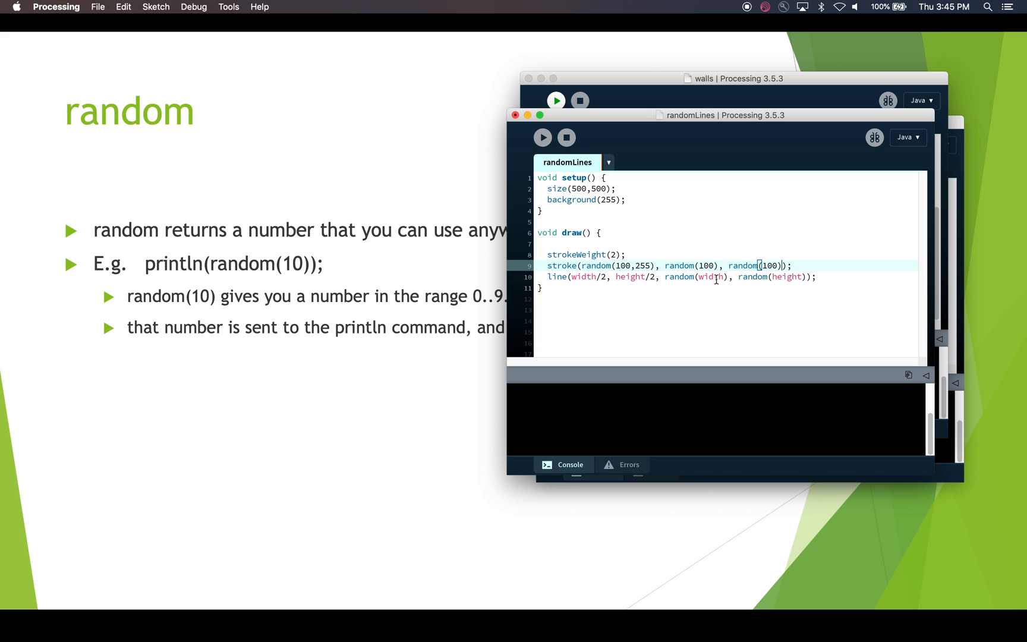
mouse_move(767, 296)
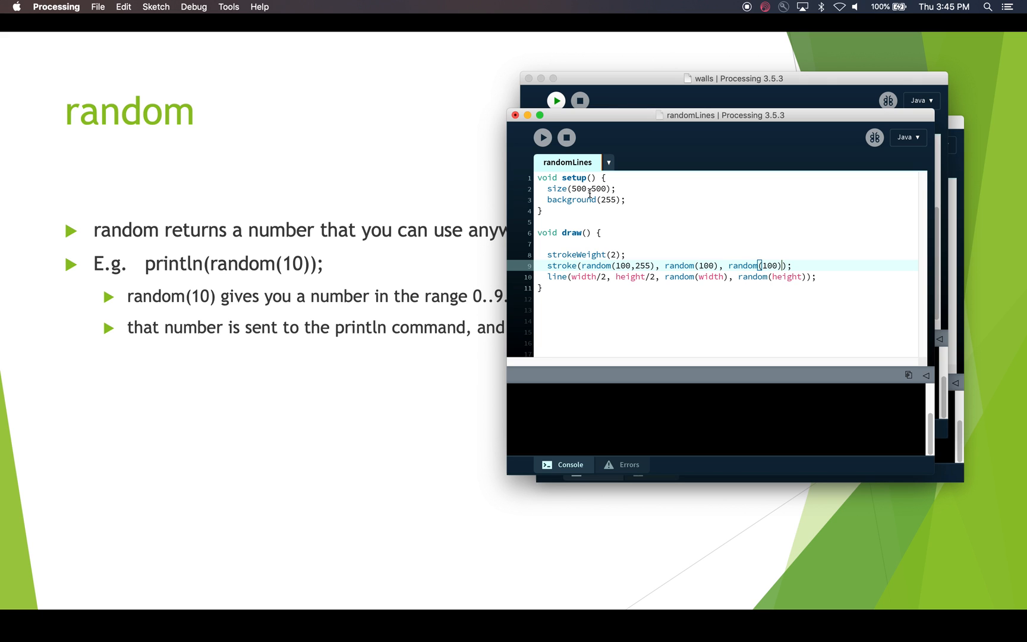
mouse_move(635, 300)
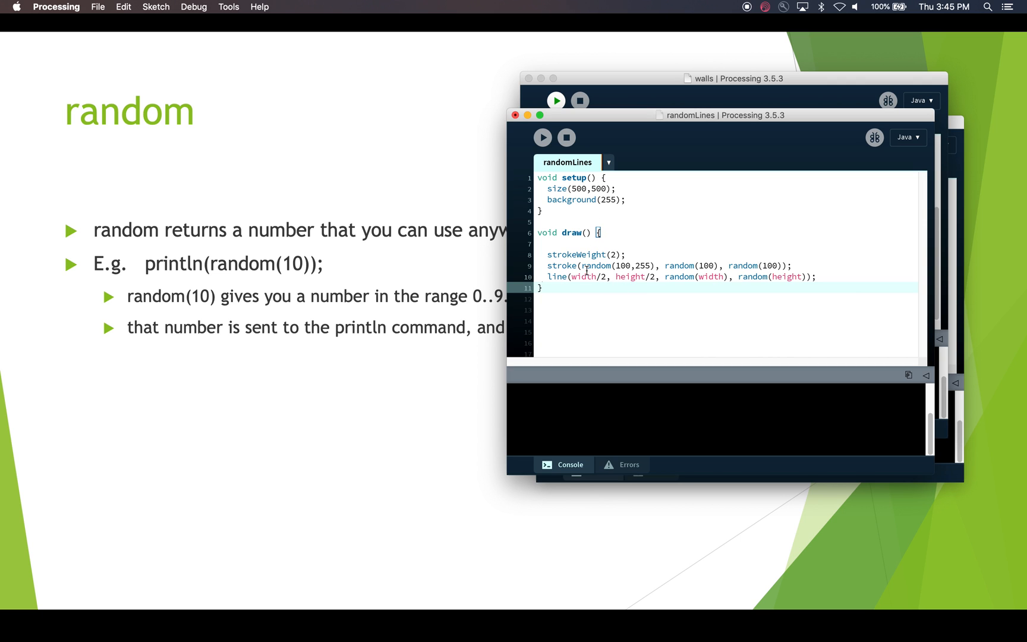
mouse_move(628, 258)
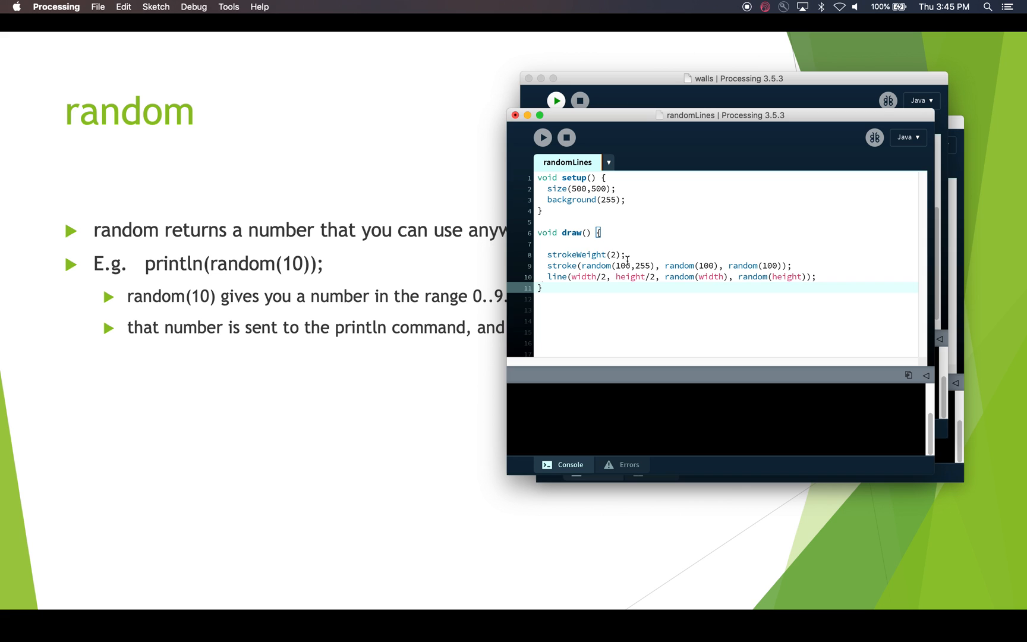
mouse_move(646, 274)
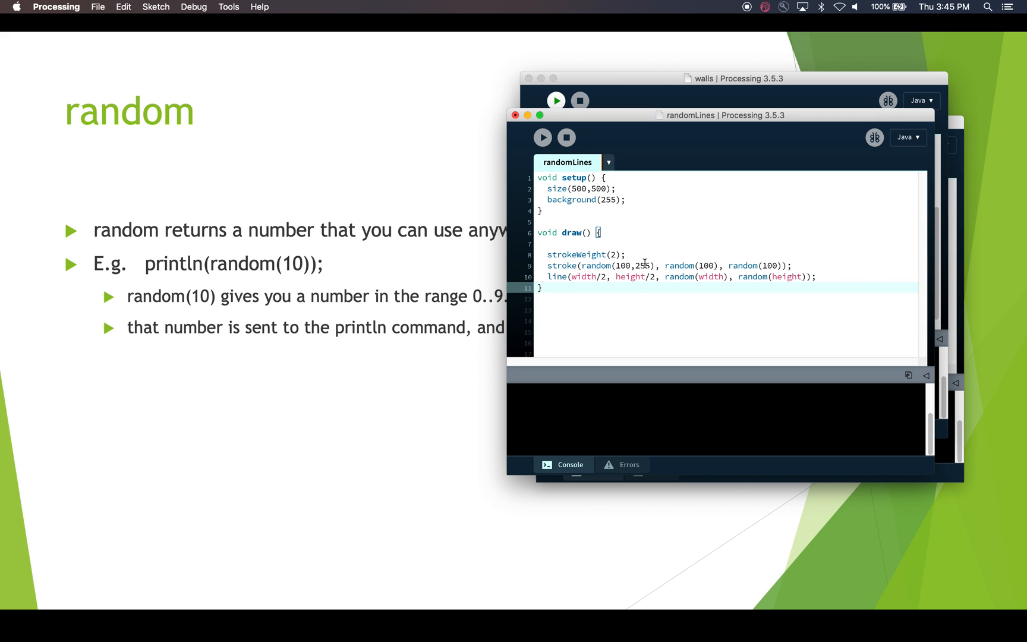
mouse_move(560, 349)
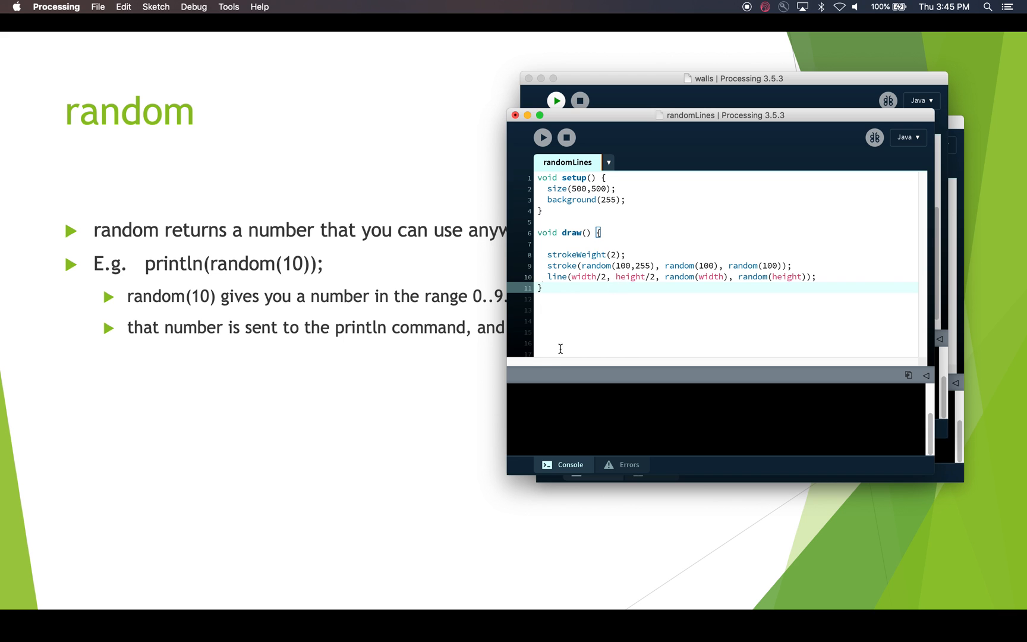
mouse_move(544, 138)
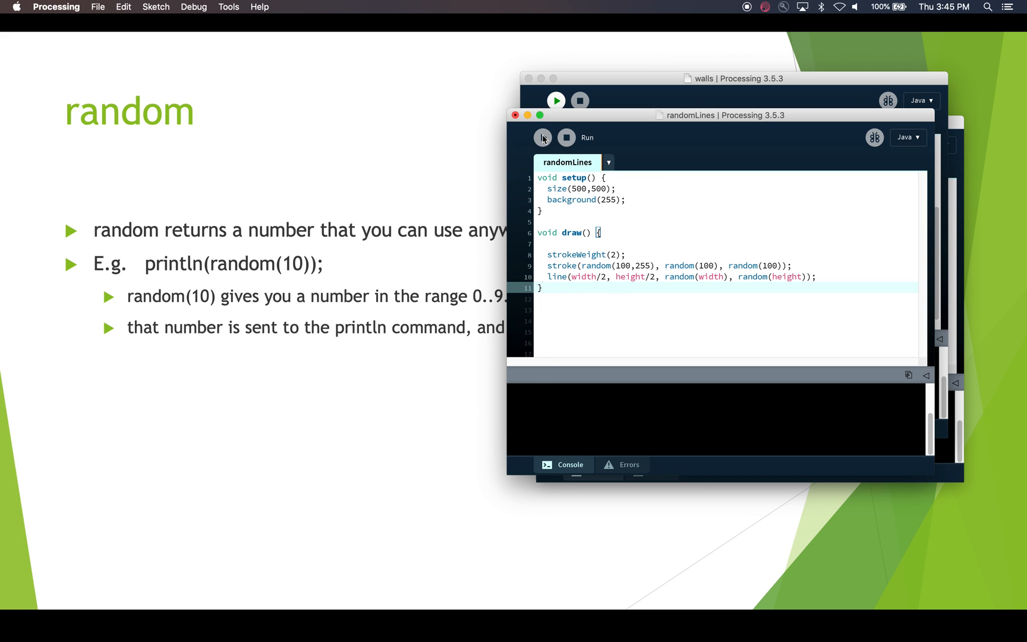
Step: Run randomLines to show reddish lines radiating from the centre, then return to the slides
left_click(542, 138)
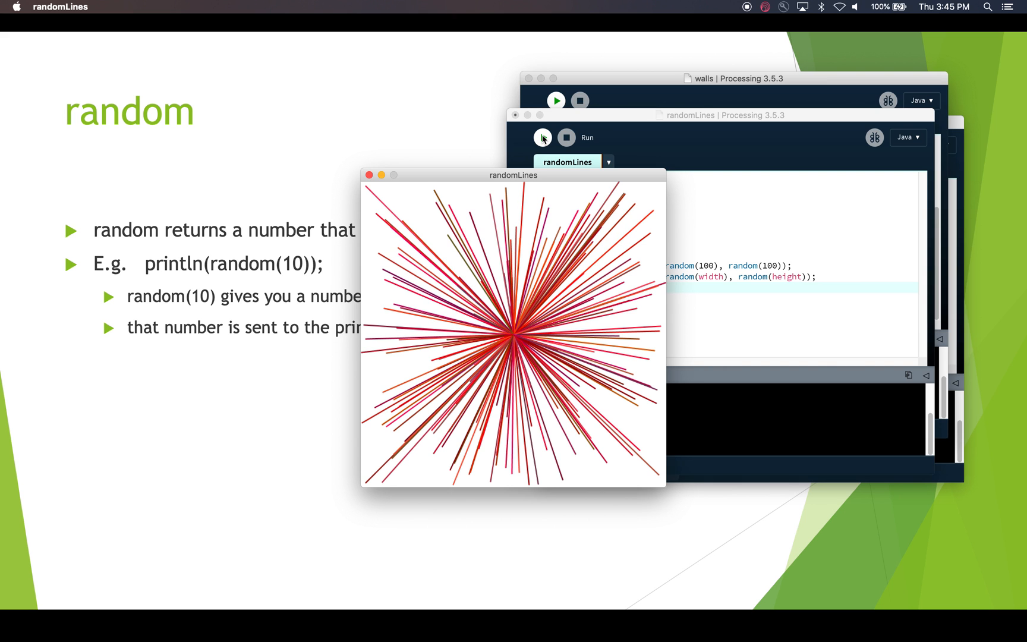
left_click(542, 137)
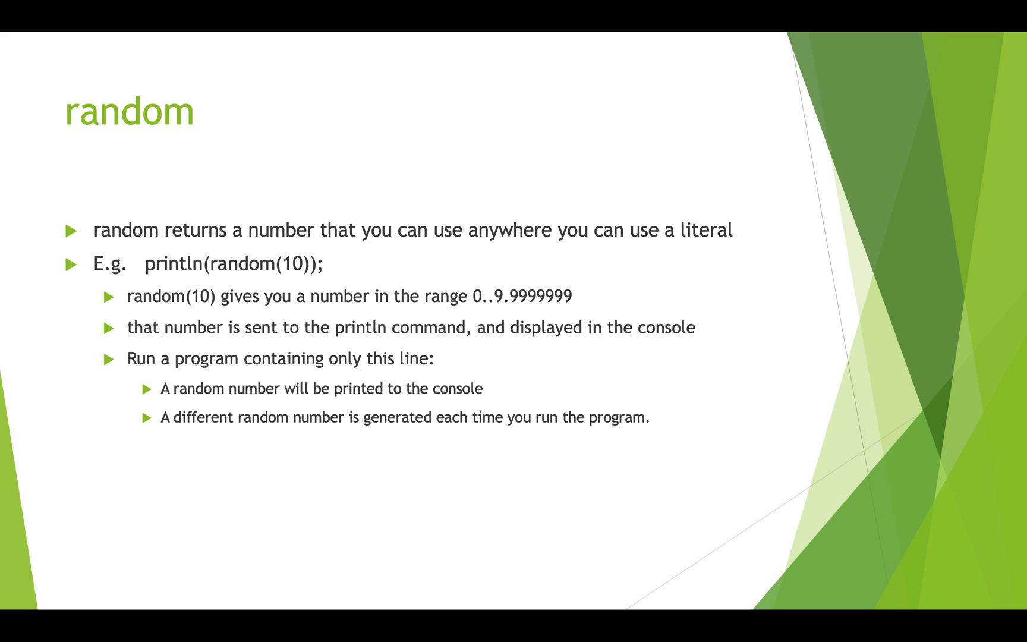
Step: Advance the deck to the min/max slide on upper and lower limits
left_click(91, 599)
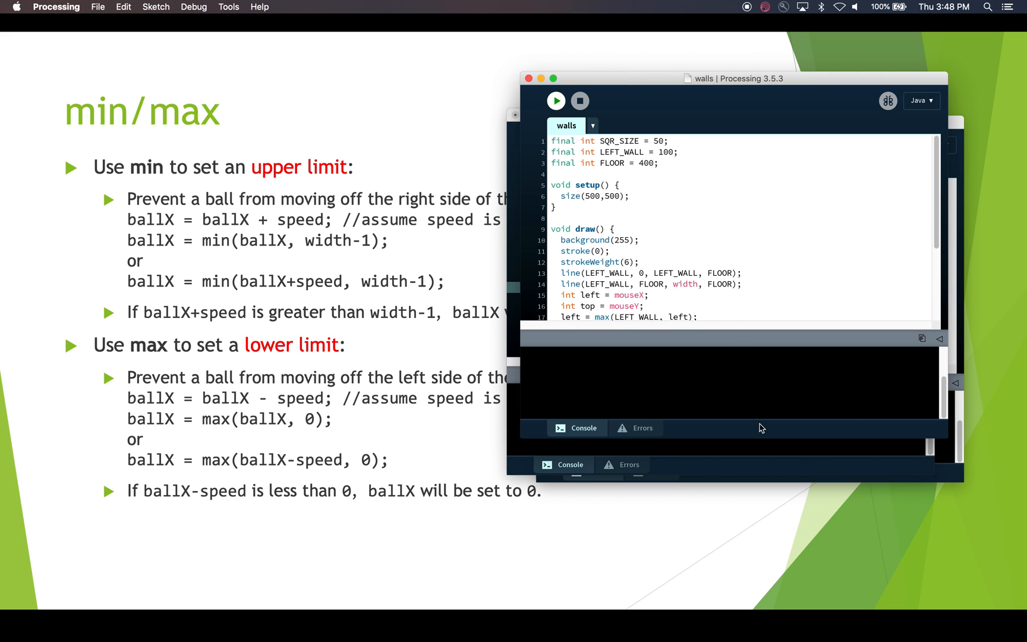
Step: Pull the editor/console divider down so the full walls draw() code shows
left_click_drag(760, 428, 760, 577)
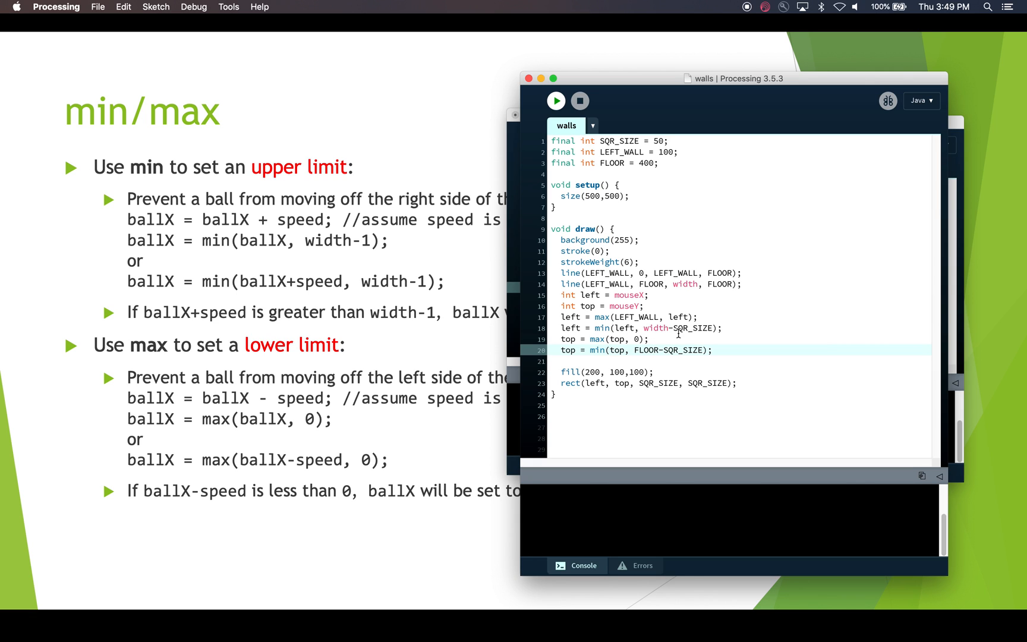
mouse_move(556, 100)
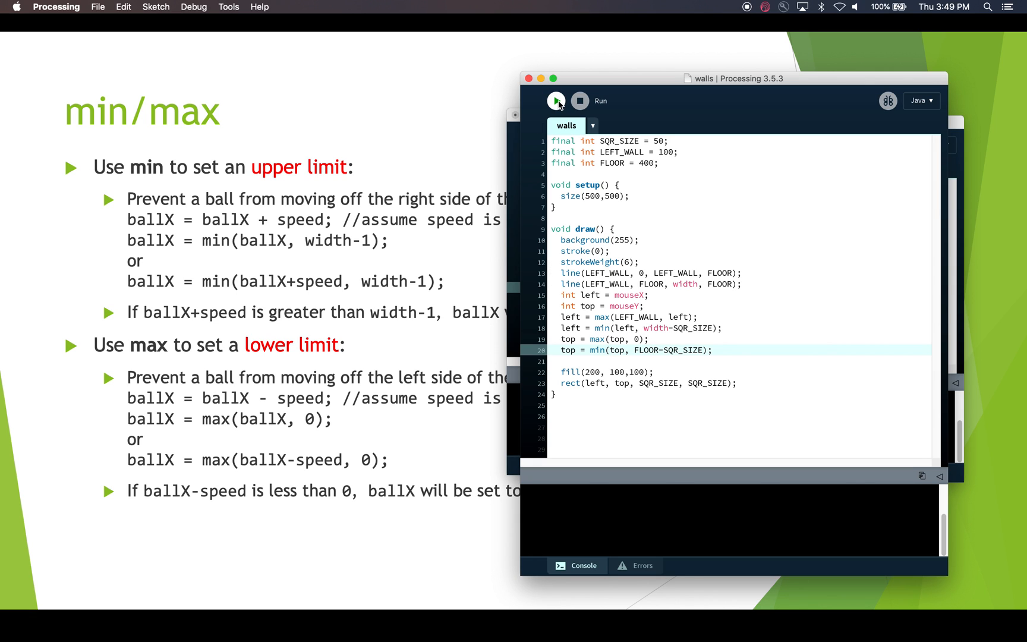
left_click(557, 101)
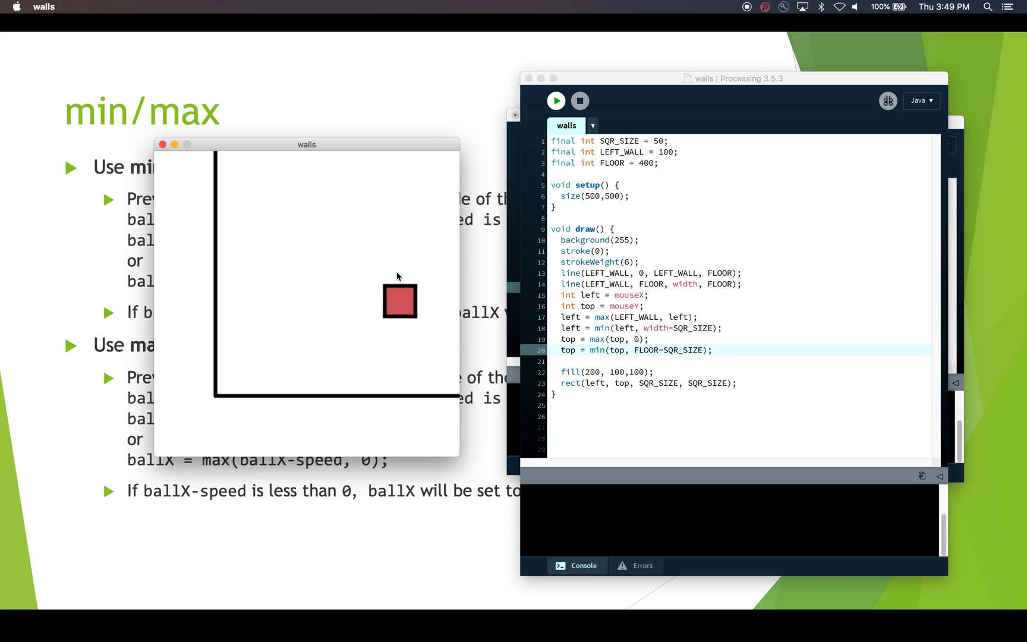
mouse_move(293, 195)
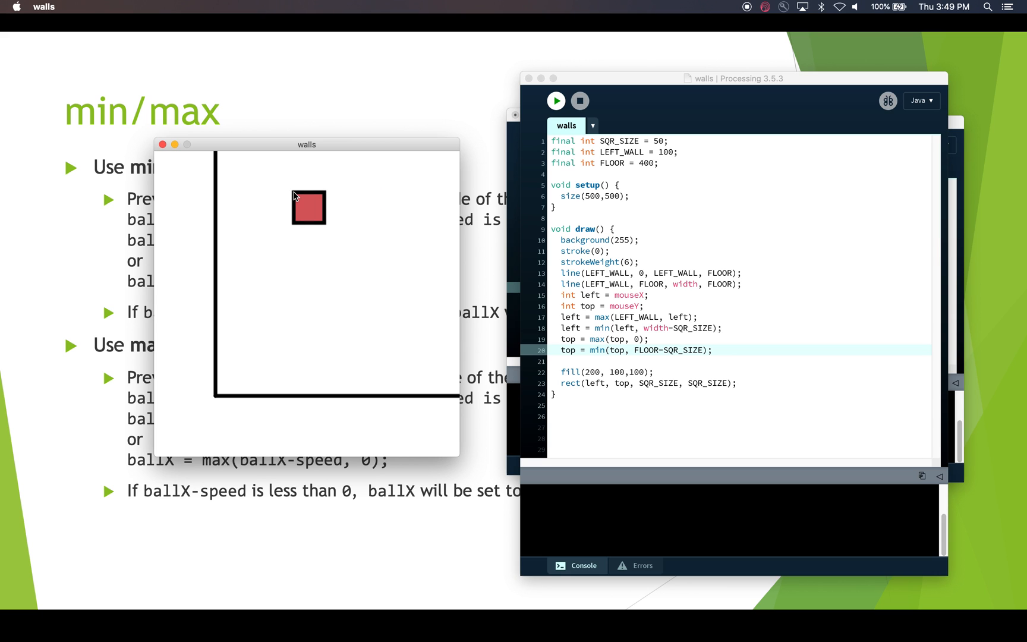
mouse_move(346, 228)
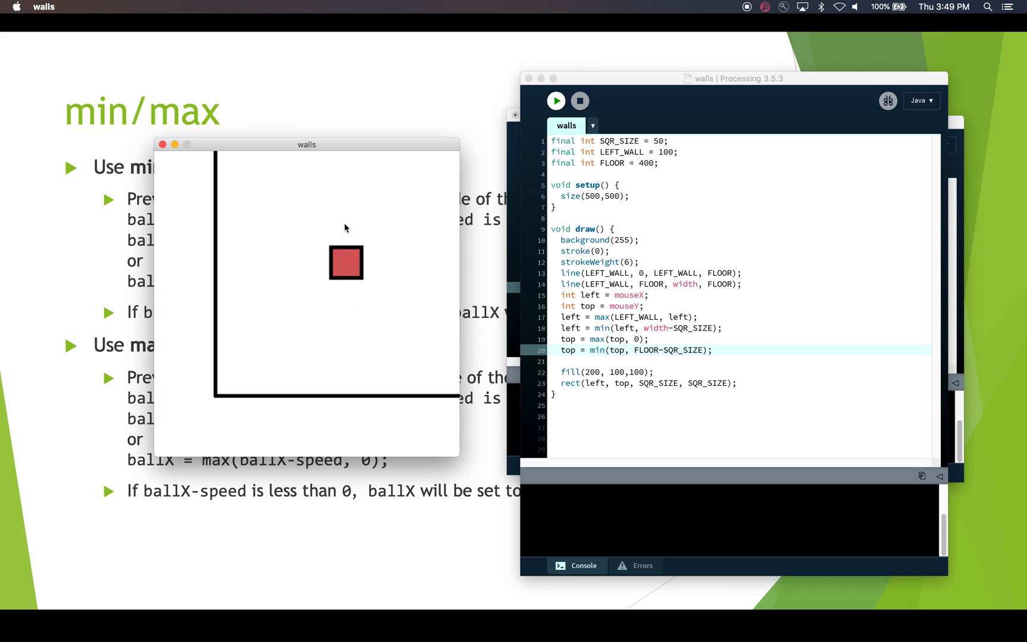
mouse_move(308, 355)
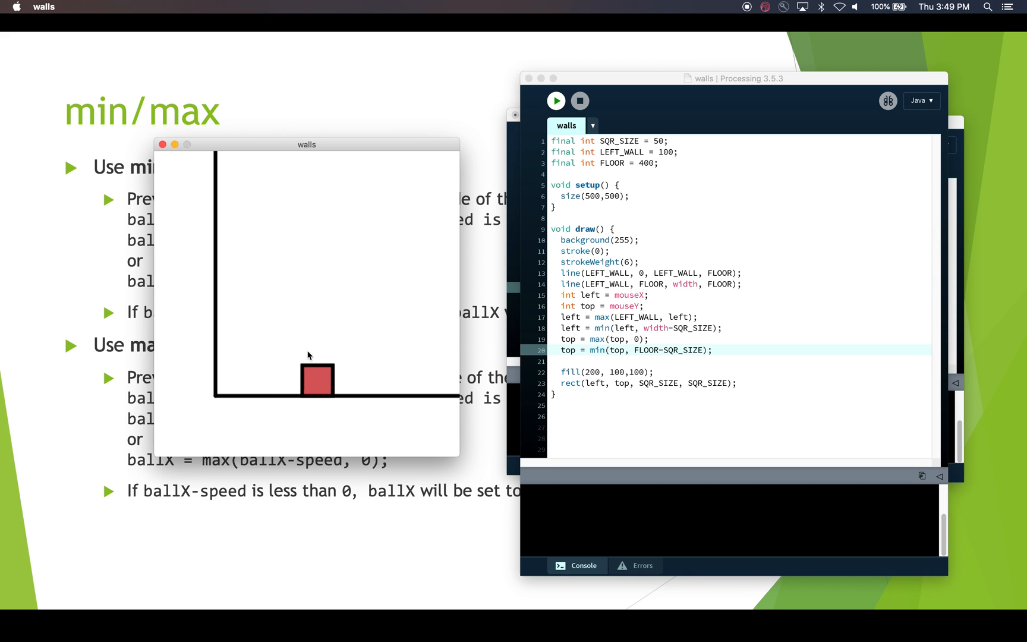
mouse_move(296, 287)
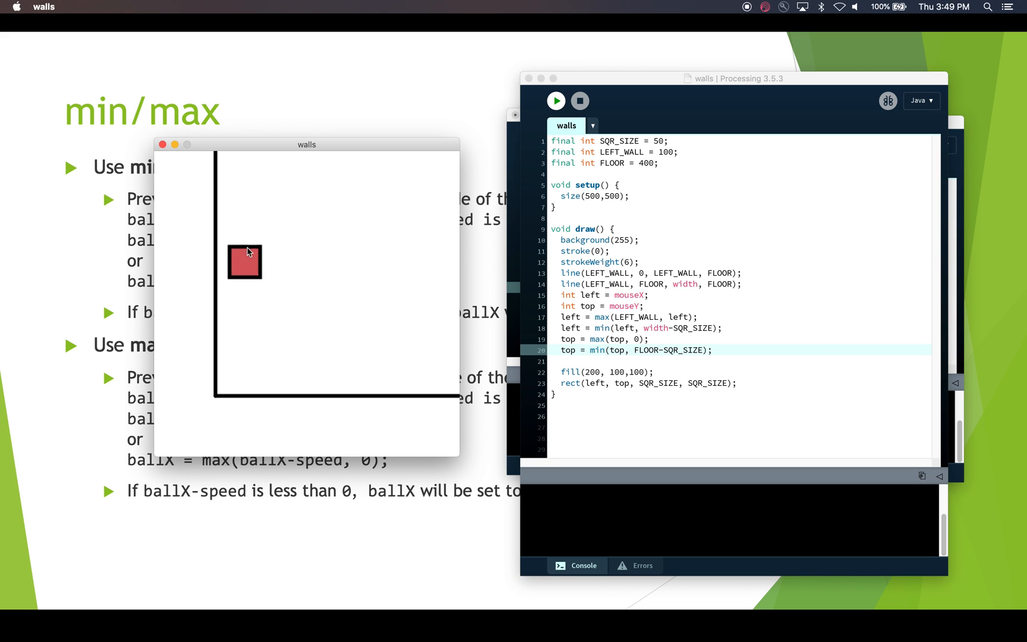
mouse_move(261, 267)
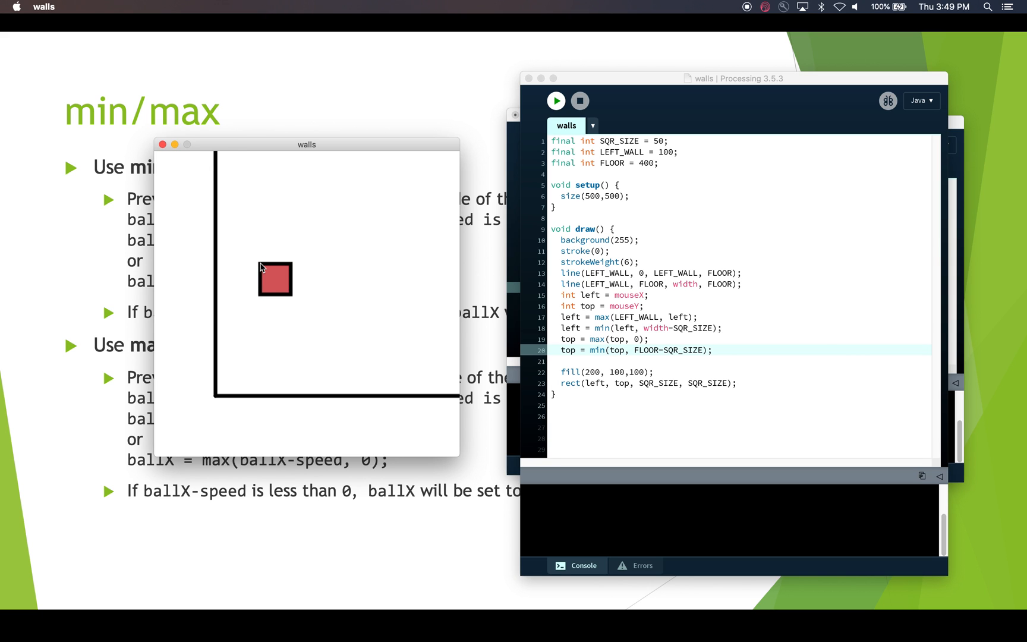
mouse_move(622, 285)
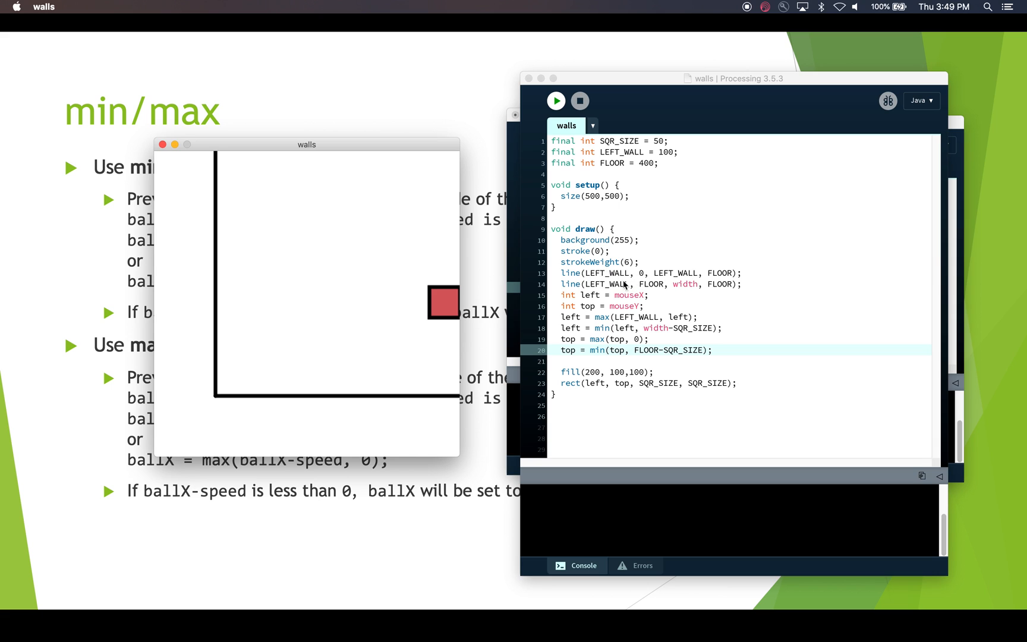
mouse_move(318, 237)
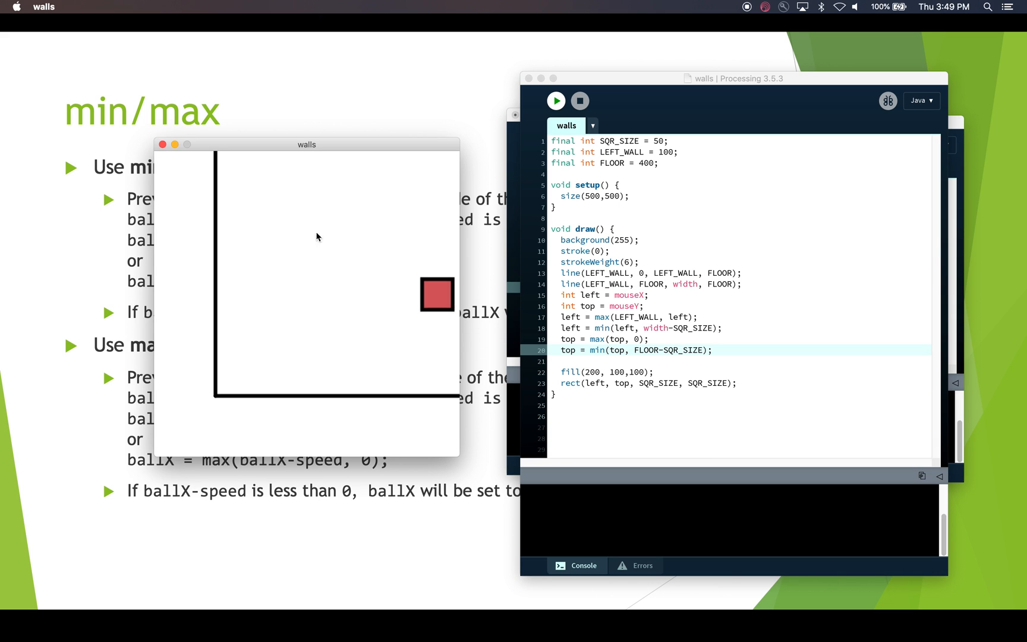
mouse_move(225, 390)
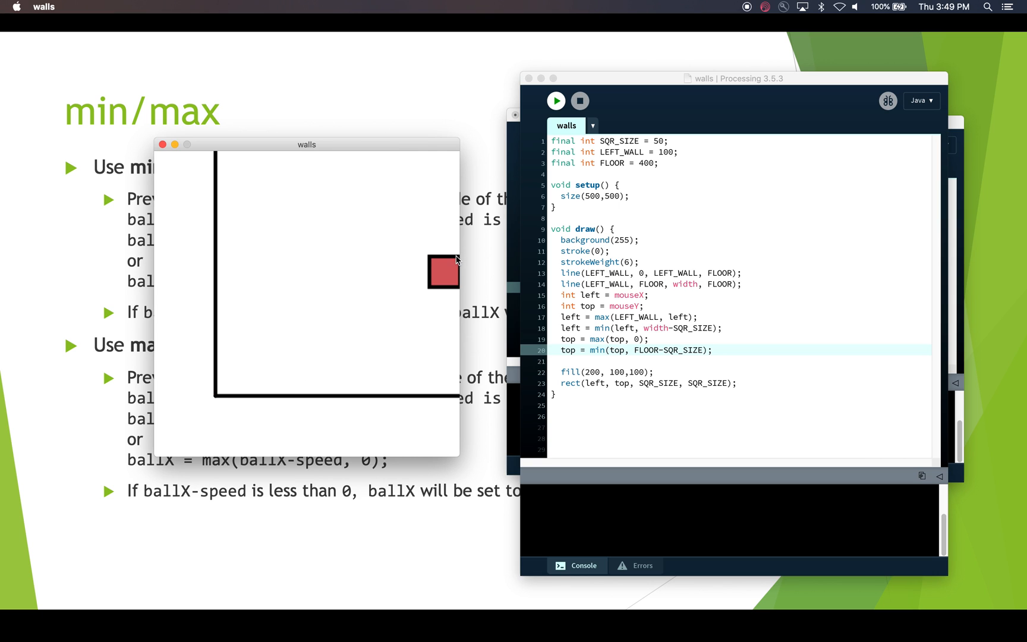
mouse_move(217, 393)
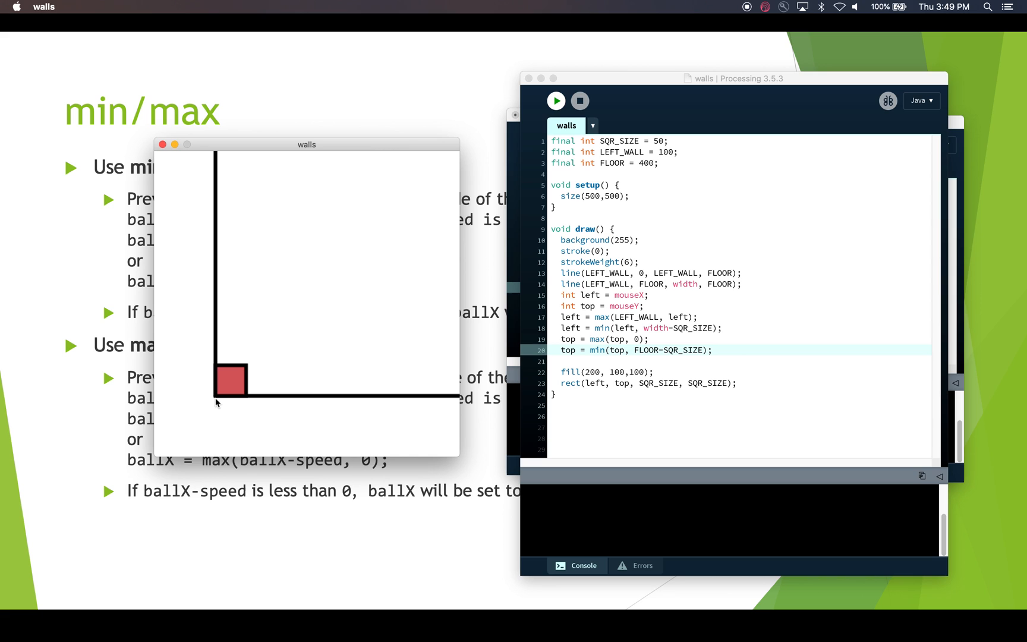
mouse_move(454, 397)
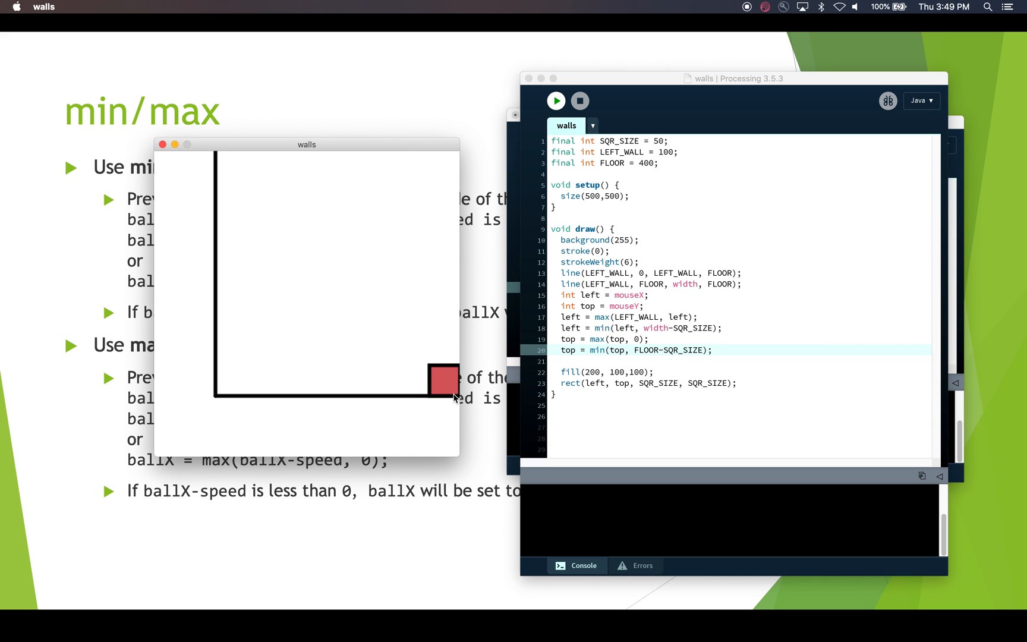
mouse_move(344, 278)
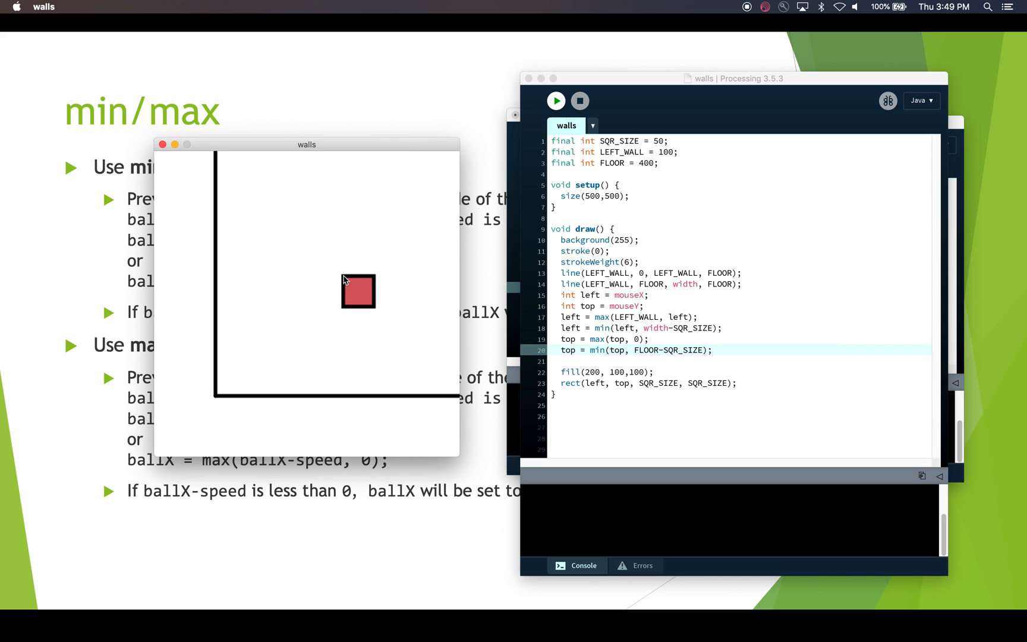
mouse_move(365, 280)
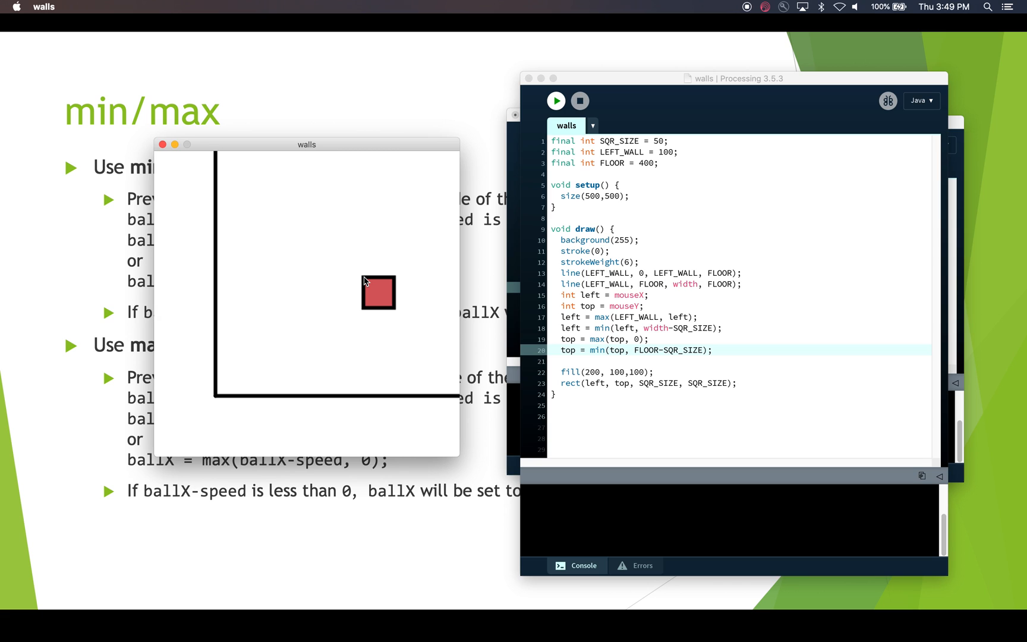
mouse_move(573, 279)
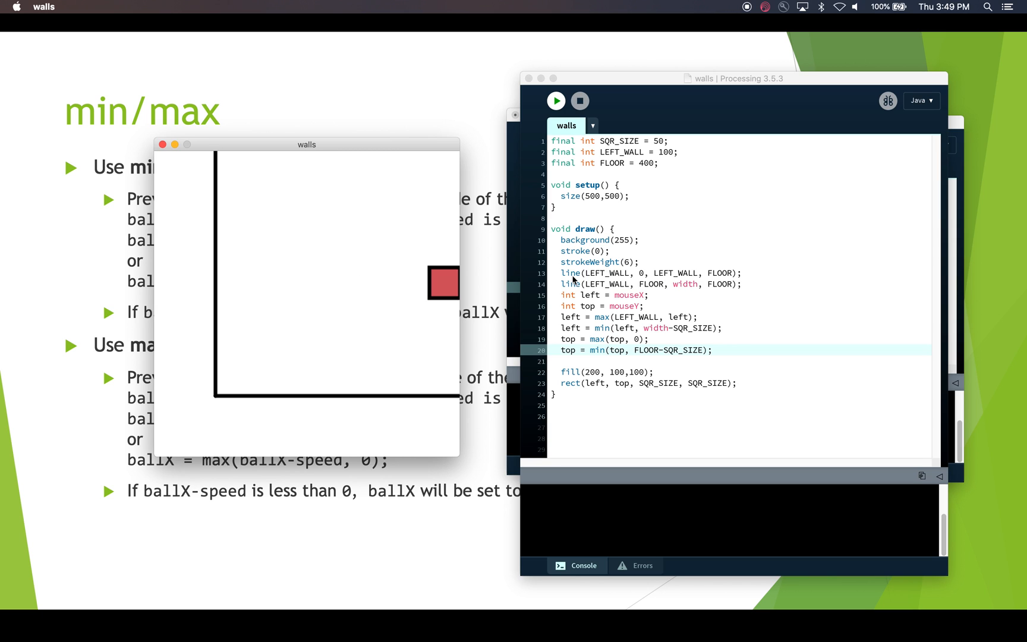
mouse_move(618, 321)
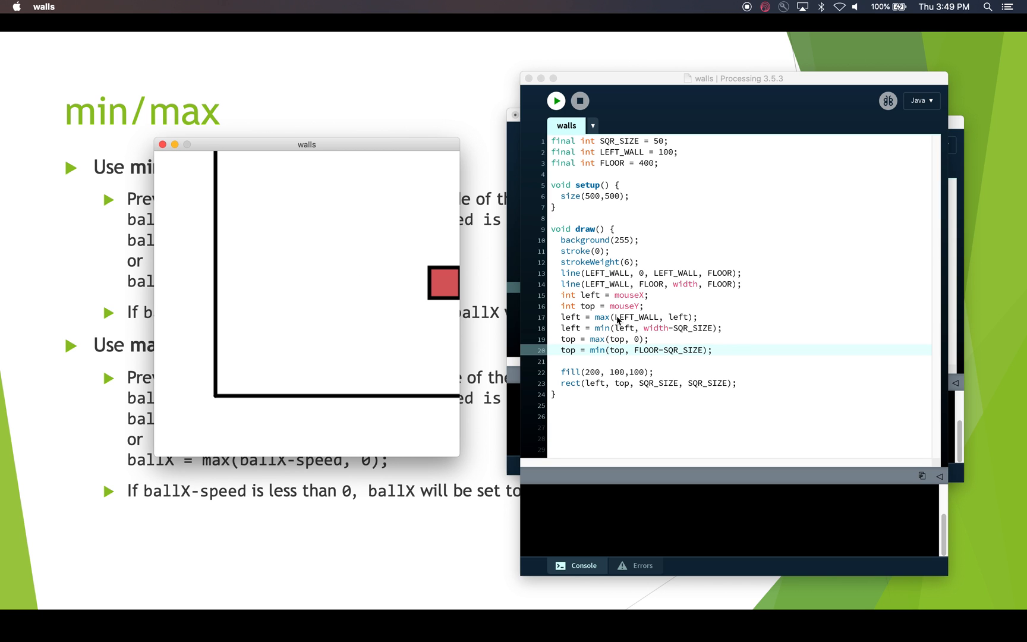
mouse_move(637, 324)
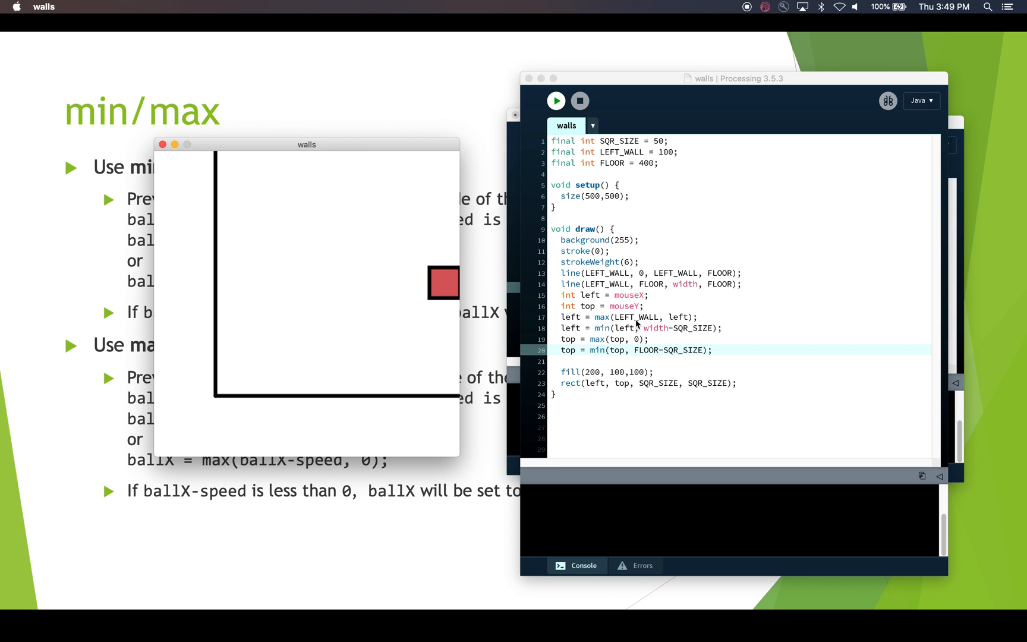
mouse_move(576, 318)
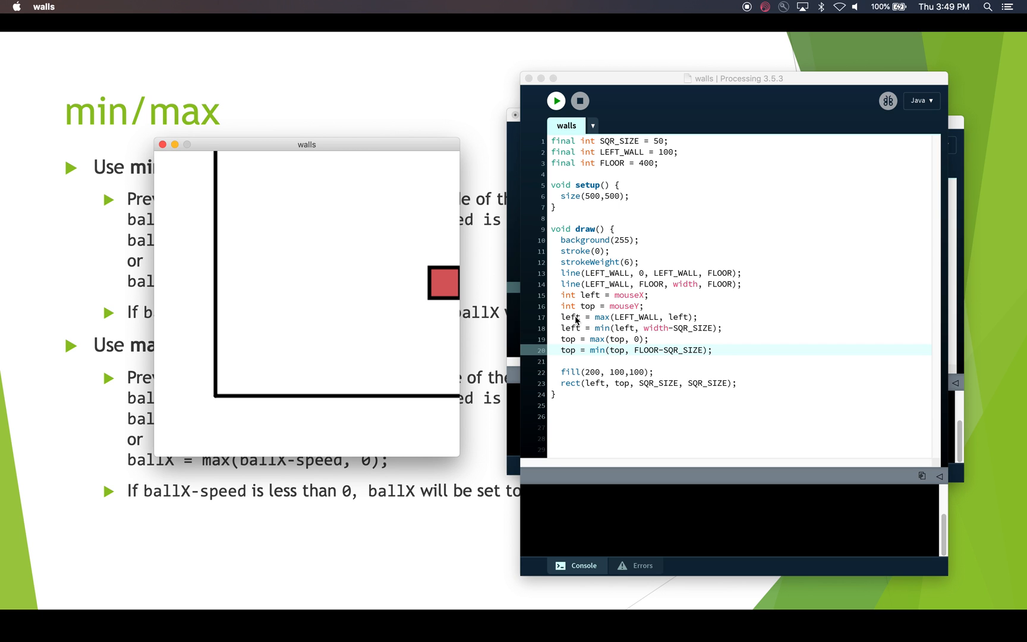
mouse_move(389, 247)
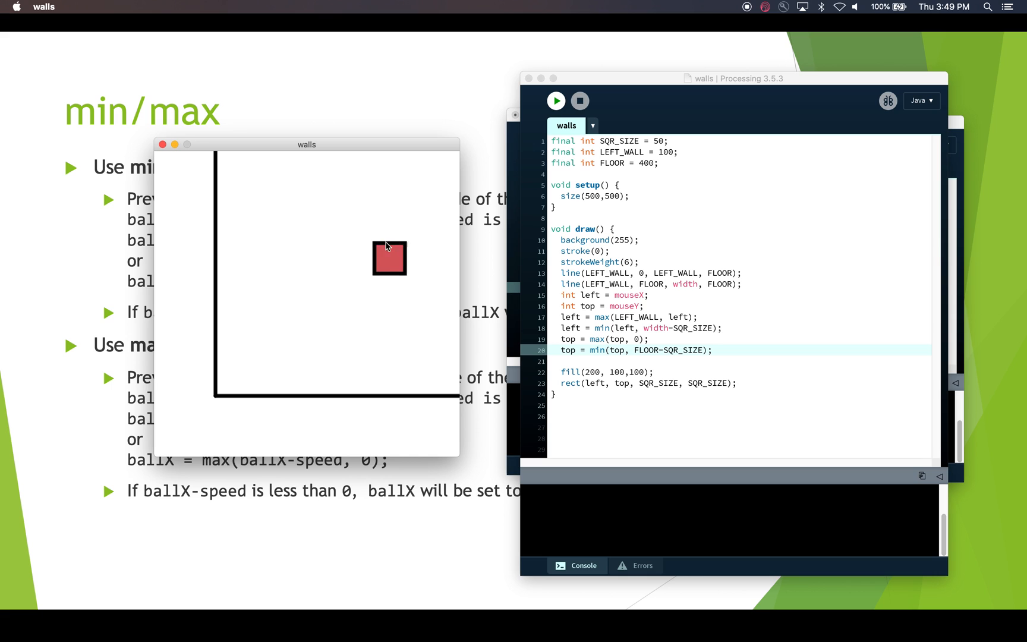
mouse_move(340, 282)
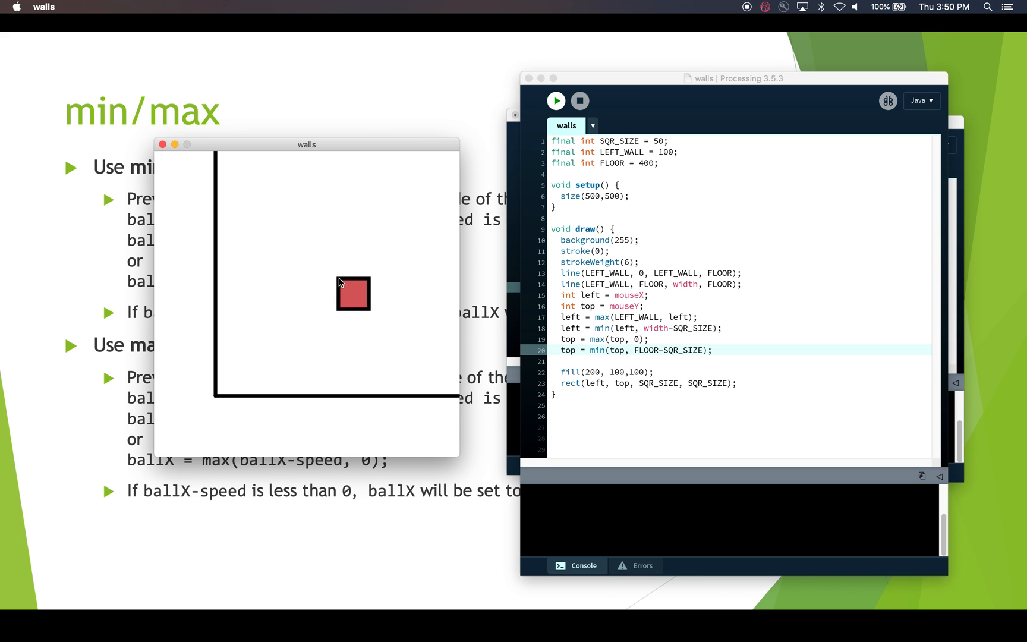
mouse_move(537, 307)
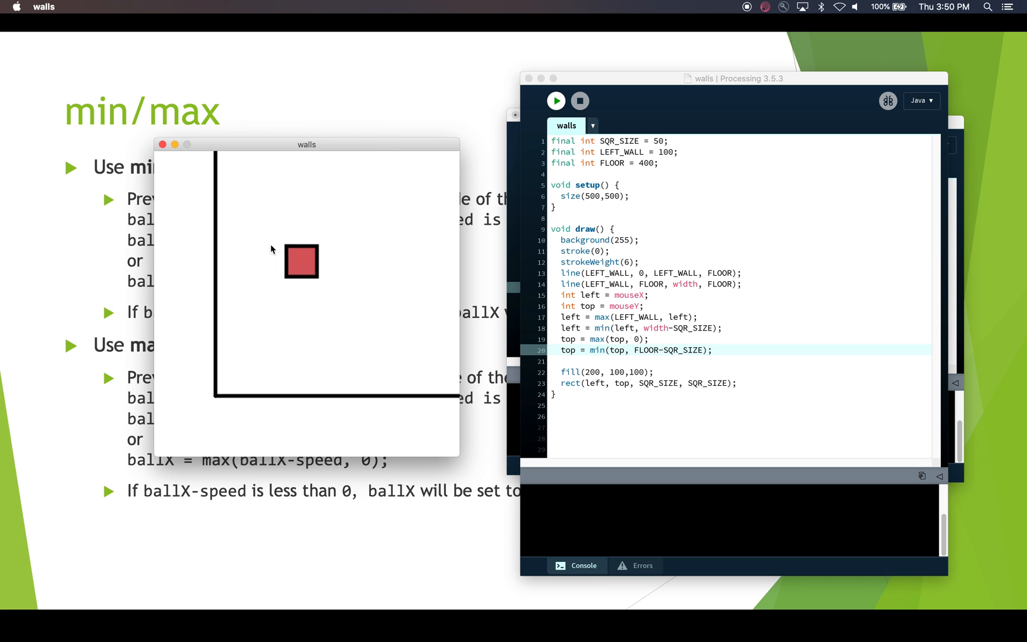
mouse_move(339, 256)
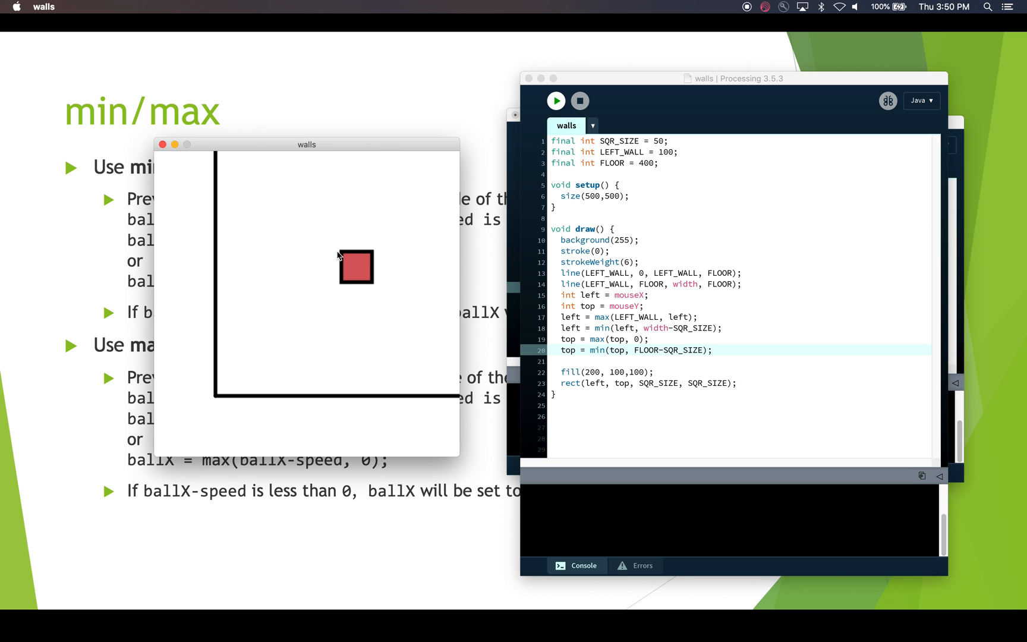
mouse_move(308, 255)
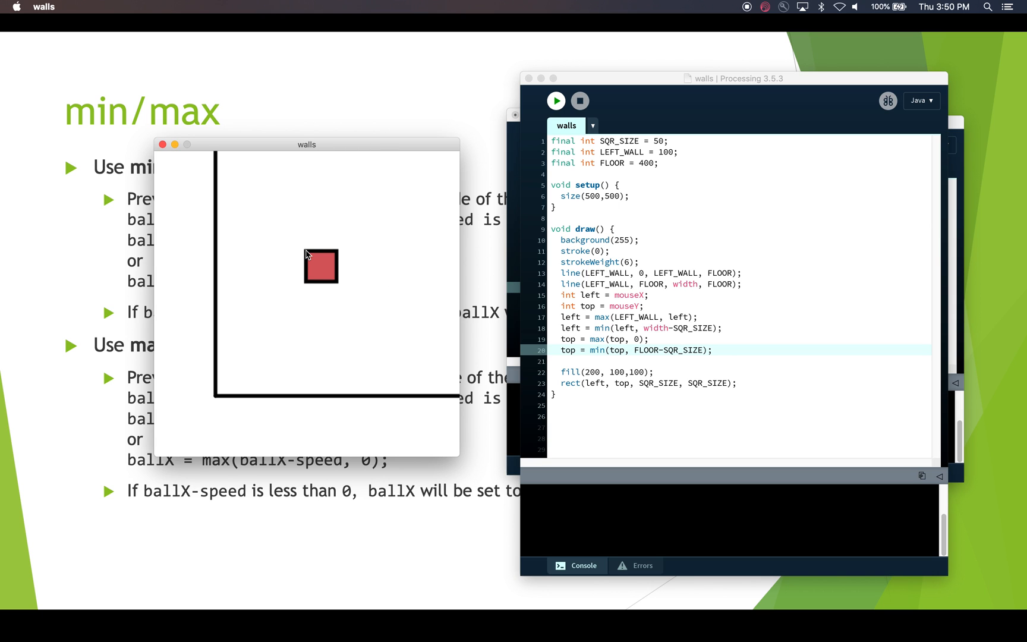
mouse_move(600, 330)
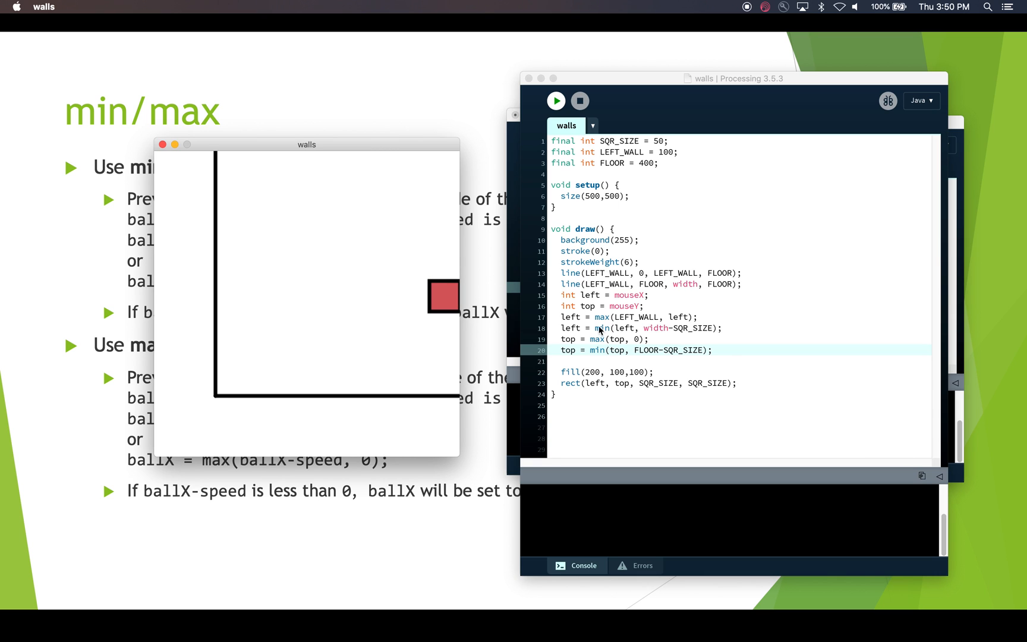
mouse_move(448, 308)
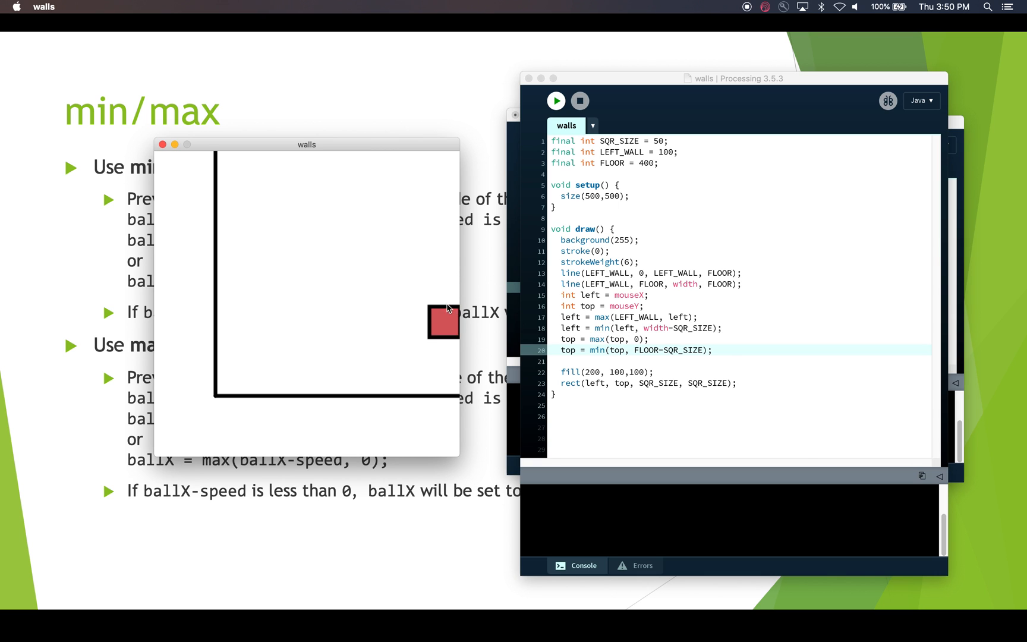
mouse_move(269, 280)
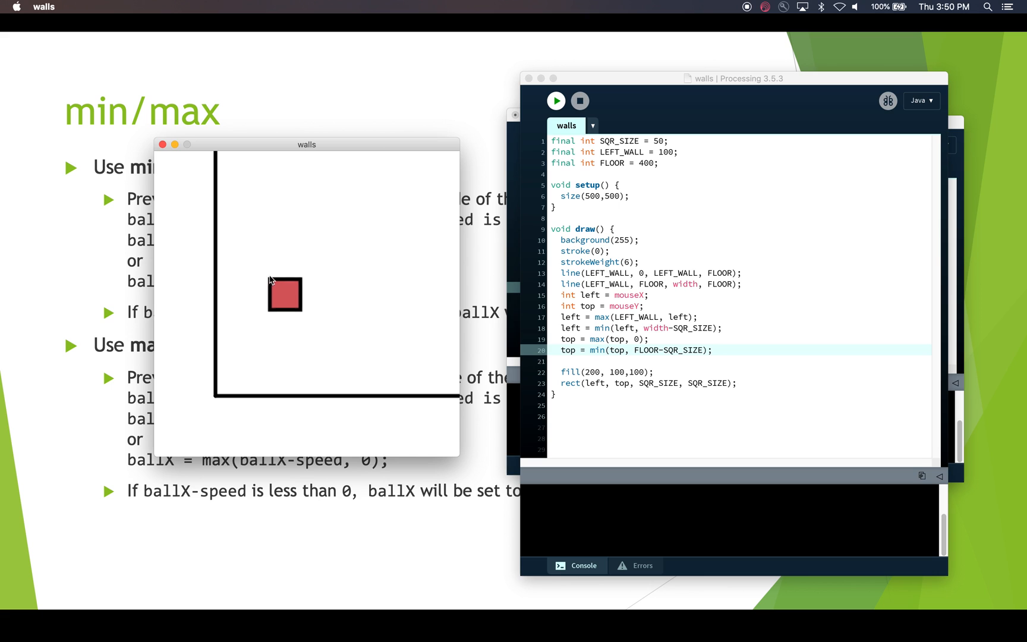
mouse_move(425, 271)
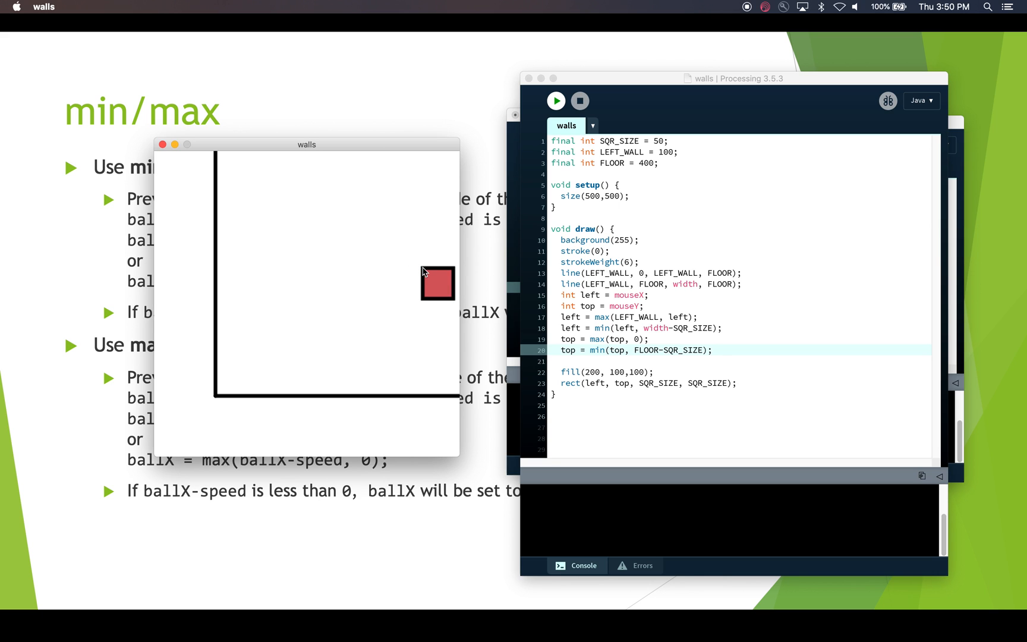
mouse_move(429, 268)
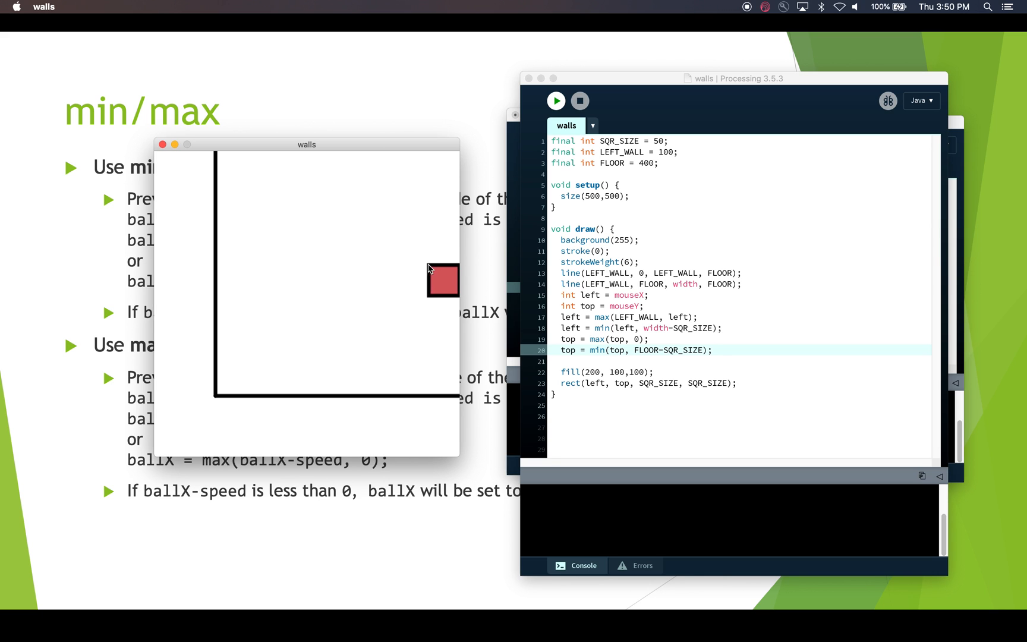
mouse_move(386, 290)
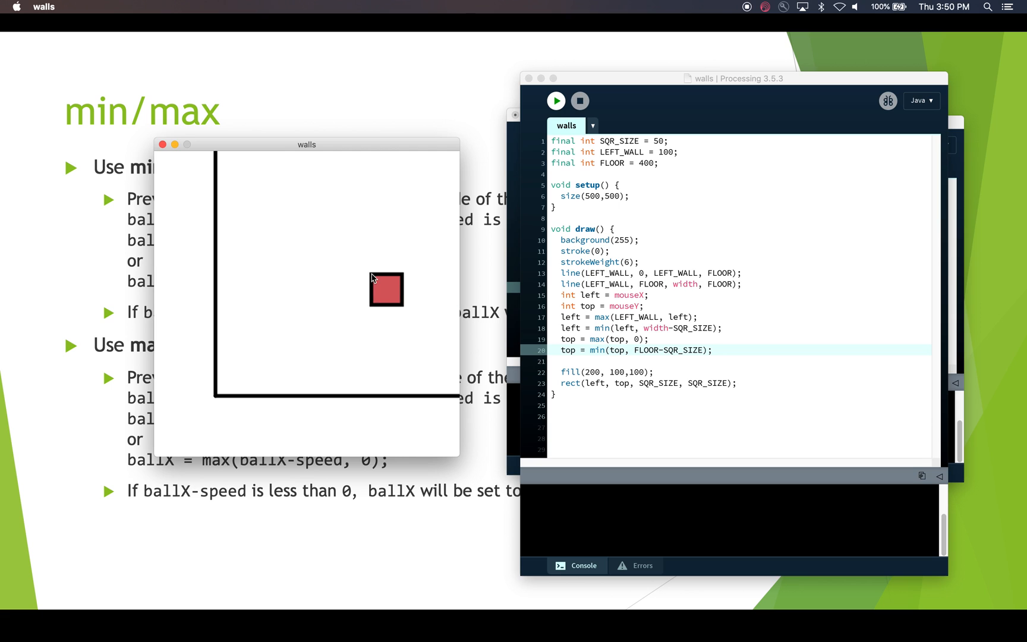
mouse_move(215, 280)
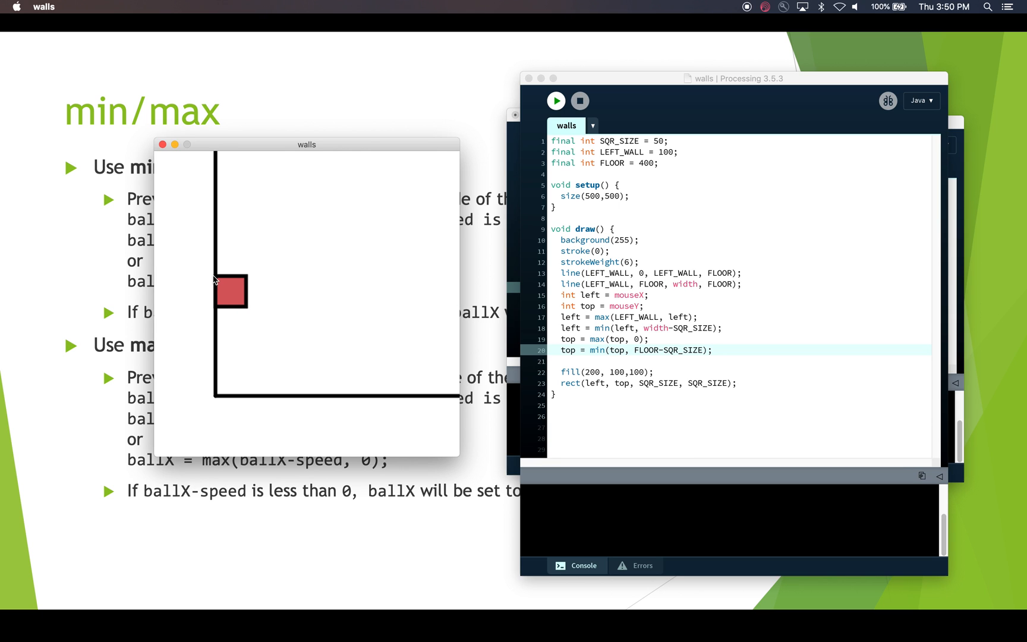
mouse_move(217, 279)
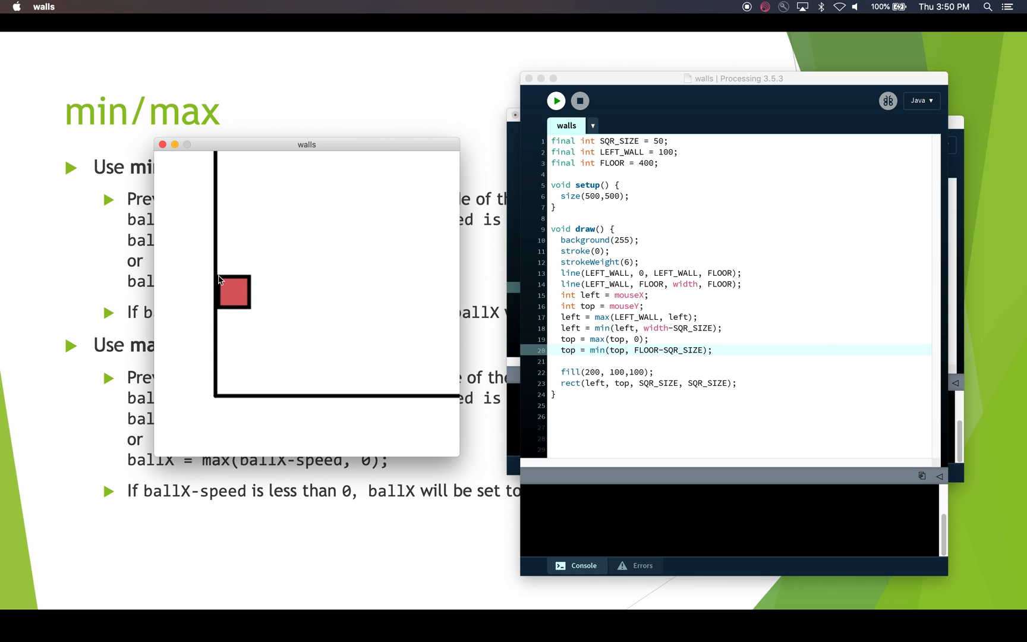
mouse_move(182, 229)
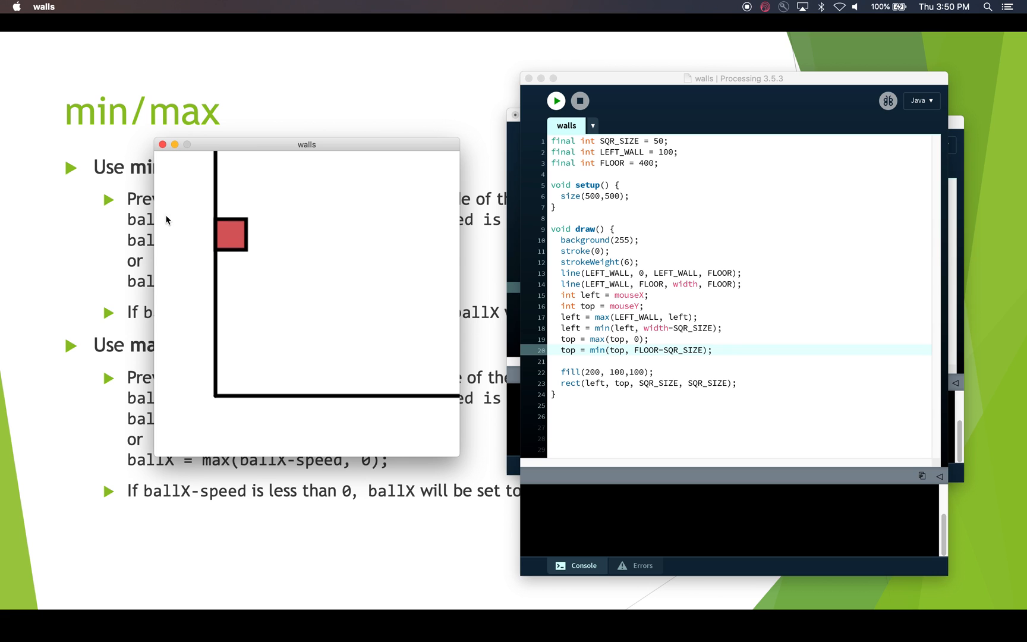
mouse_move(214, 220)
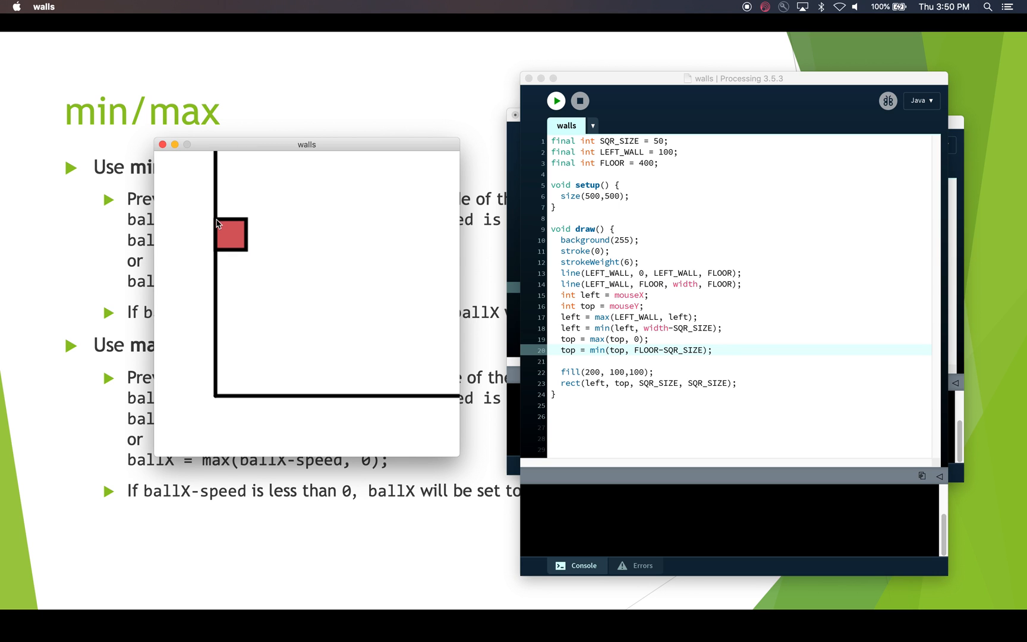
mouse_move(226, 268)
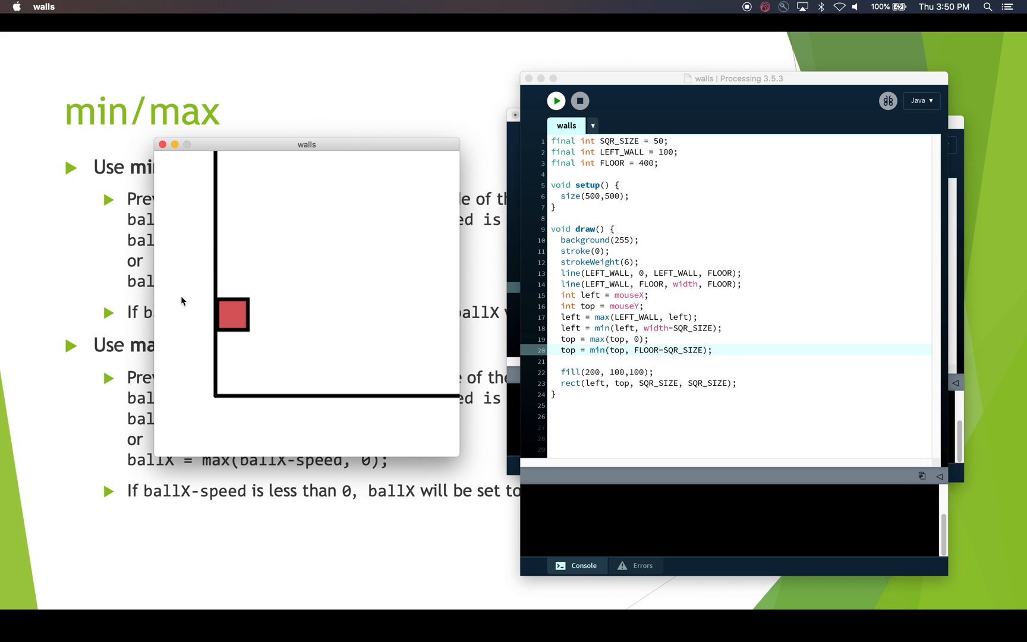
mouse_move(176, 281)
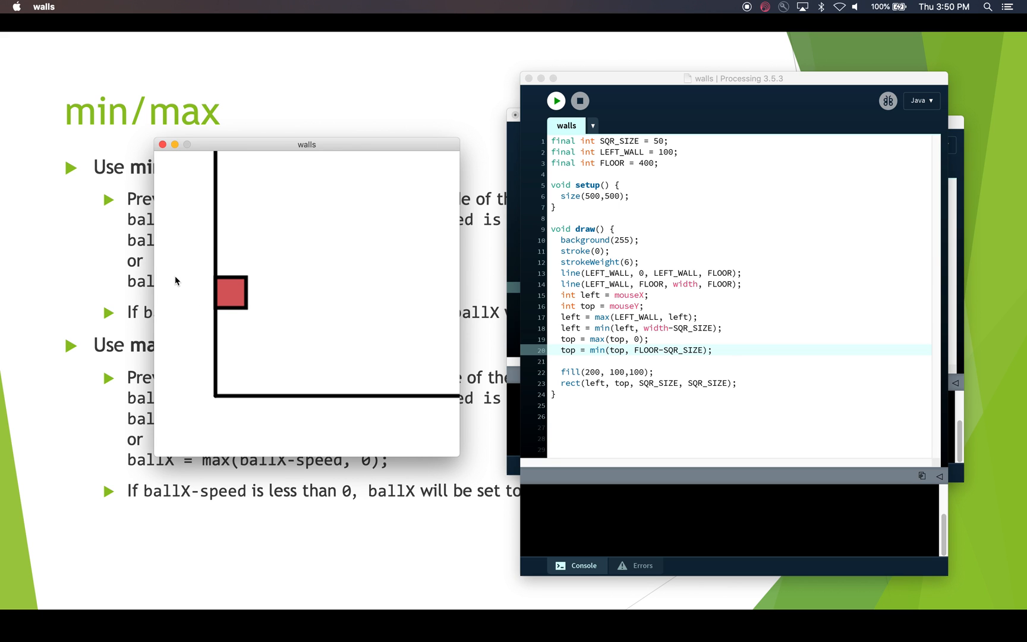
mouse_move(350, 248)
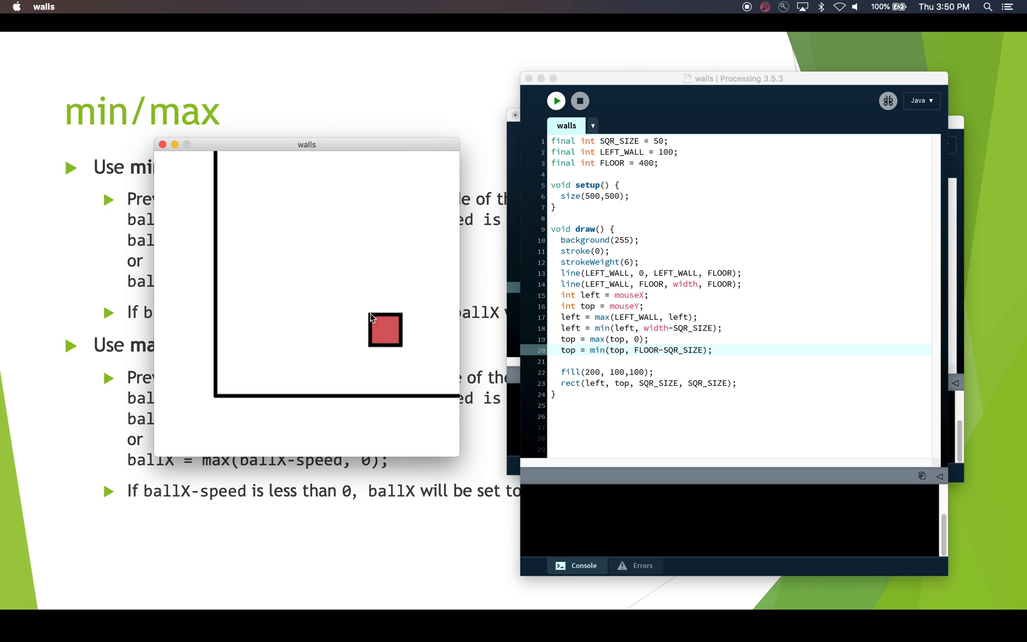
mouse_move(405, 302)
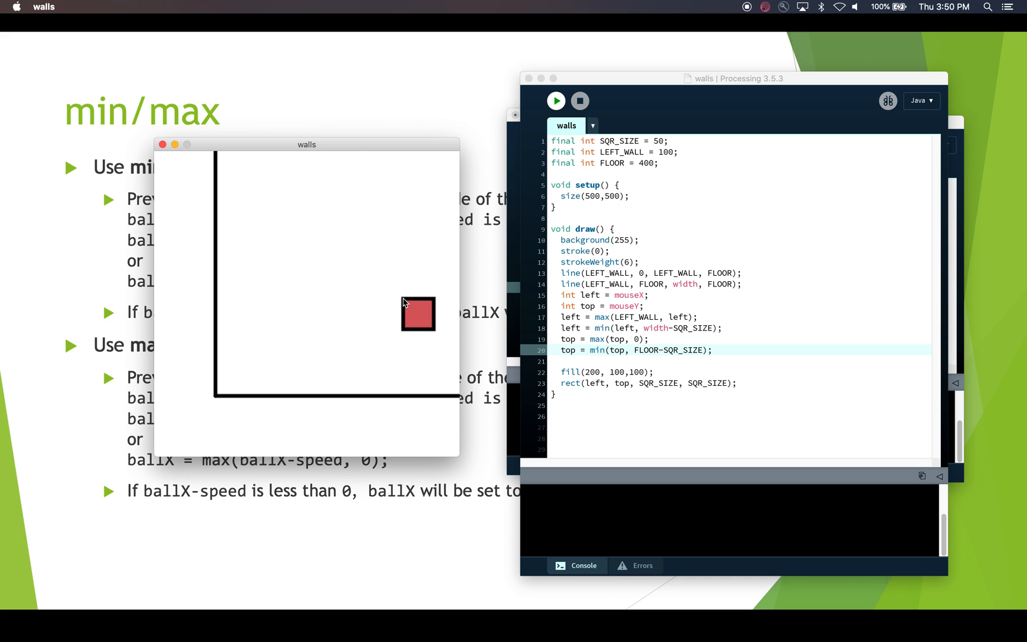
mouse_move(395, 171)
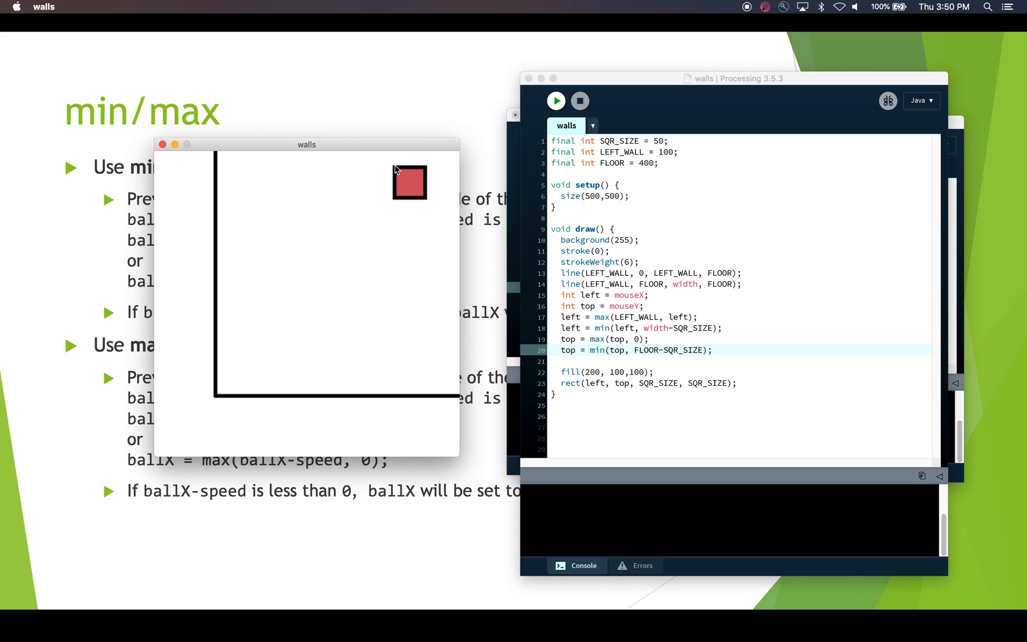
mouse_move(369, 359)
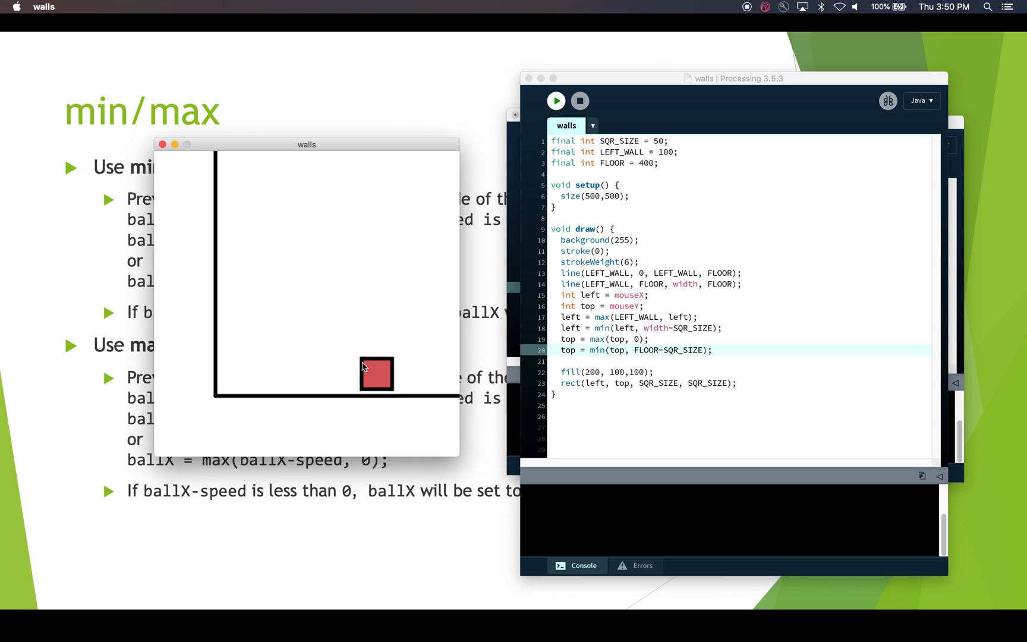
mouse_move(365, 369)
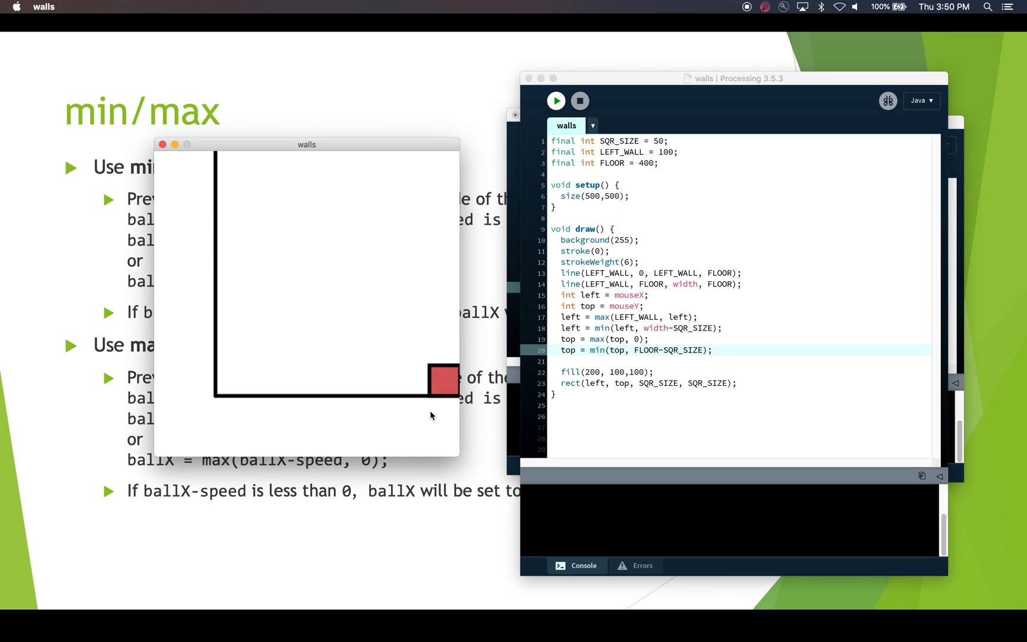
mouse_move(413, 377)
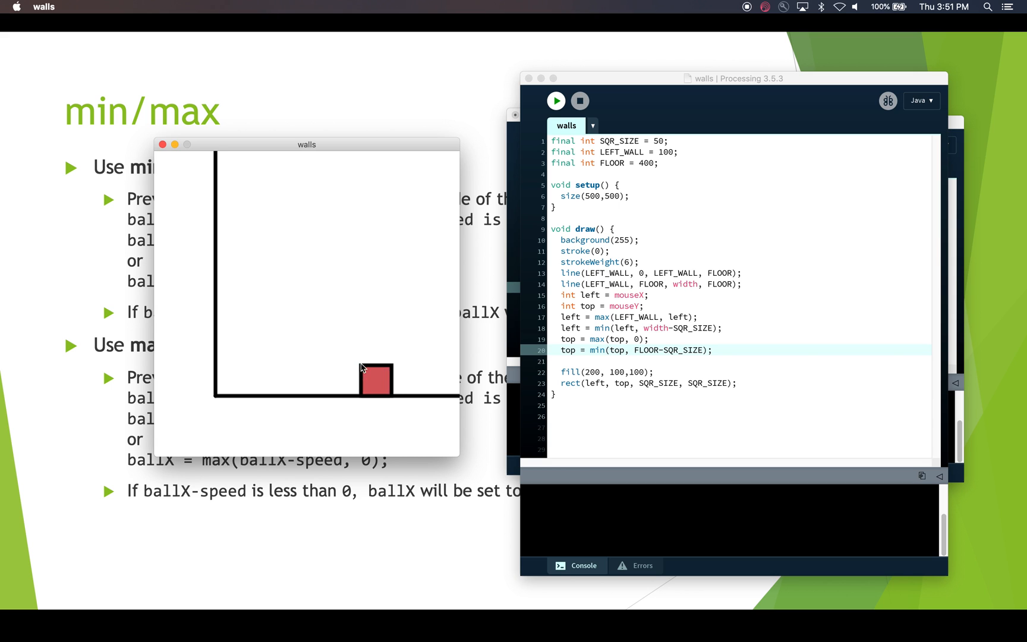
mouse_move(373, 326)
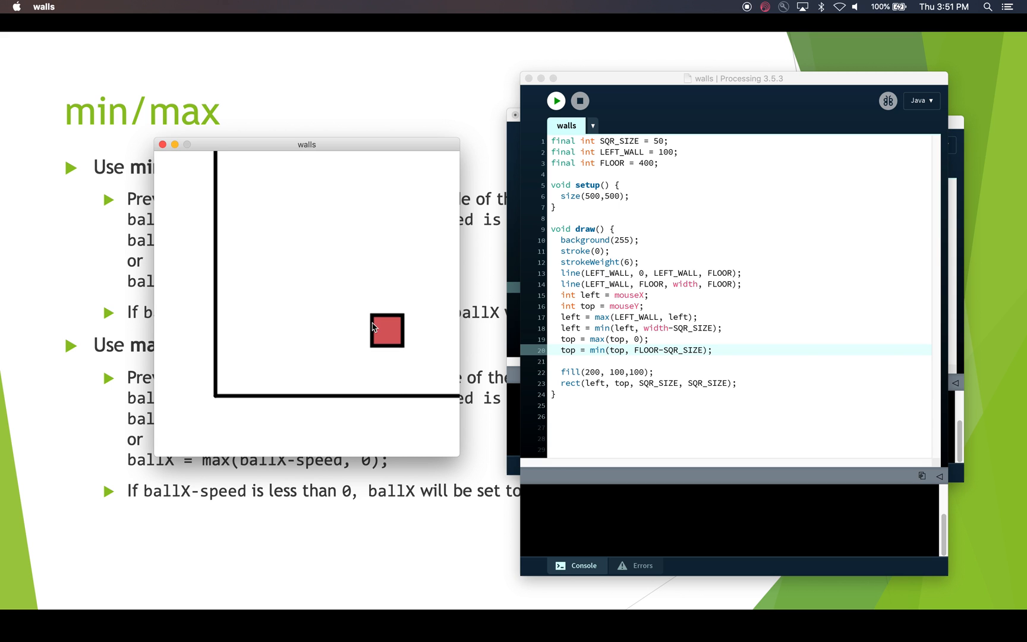
mouse_move(372, 381)
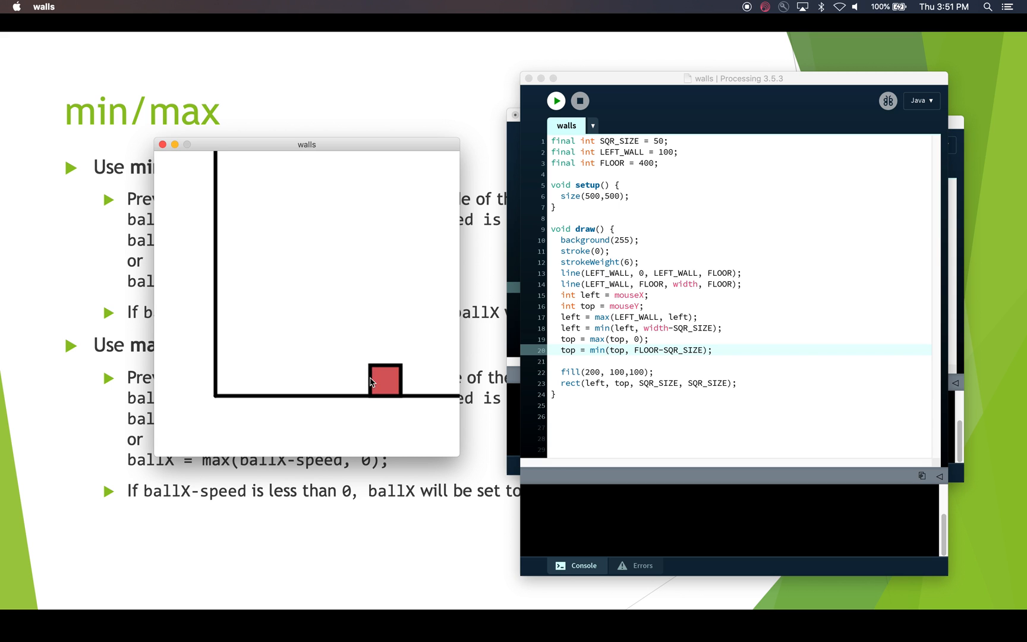
mouse_move(385, 375)
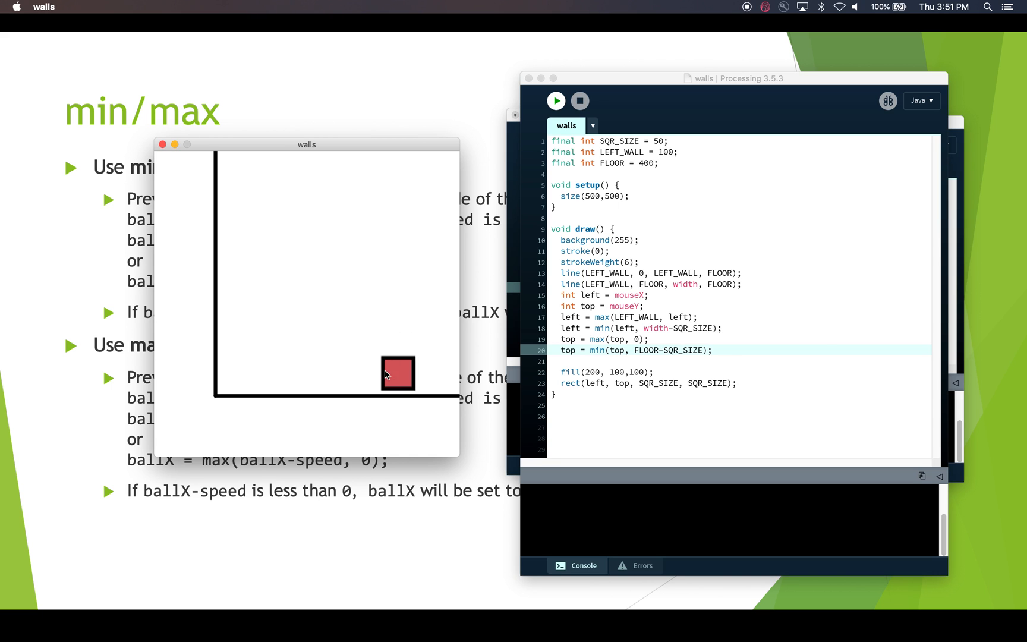
mouse_move(321, 287)
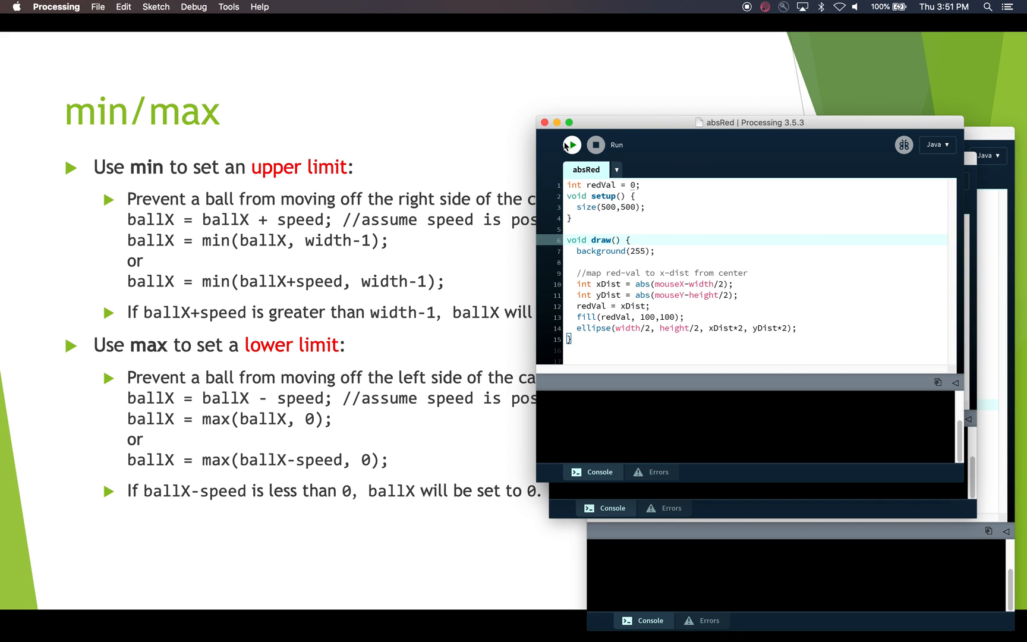
Step: Run absRed and move its output window left so the red ellipse and code are both visible
left_click(571, 146)
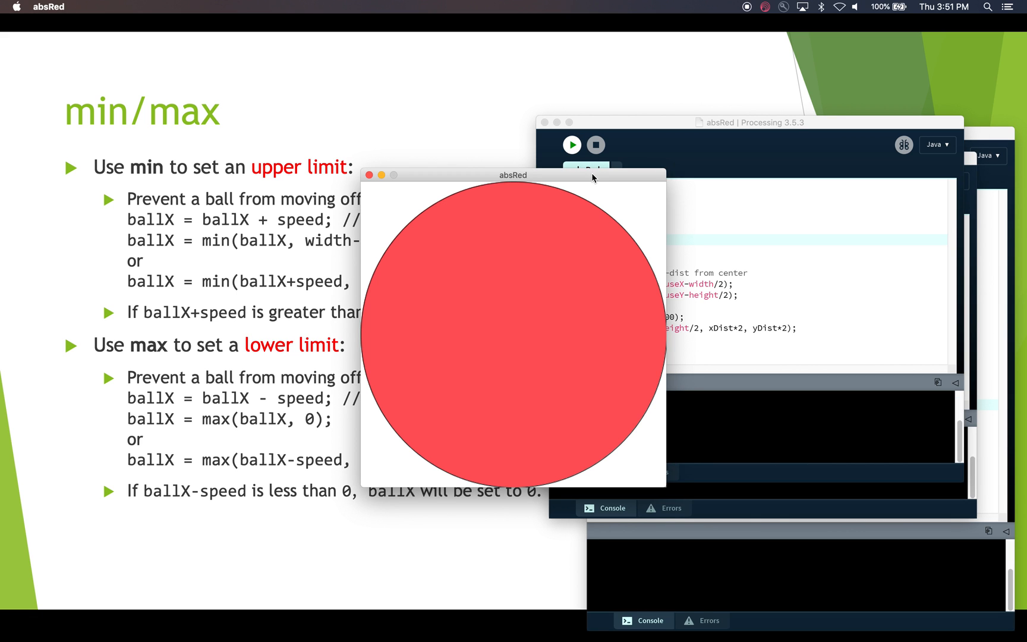
left_click_drag(512, 175, 329, 136)
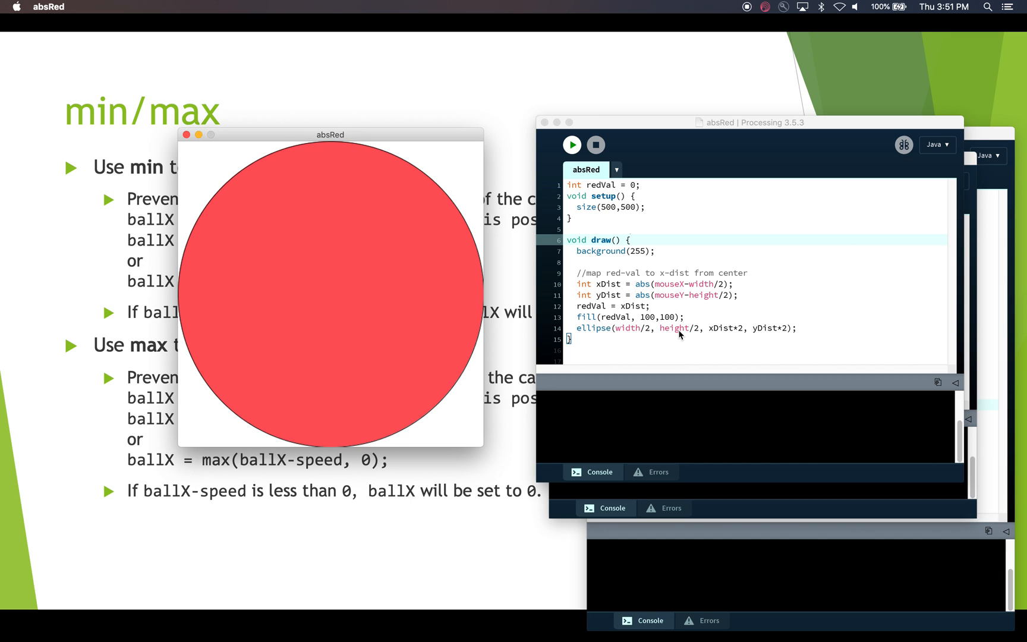
mouse_move(605, 287)
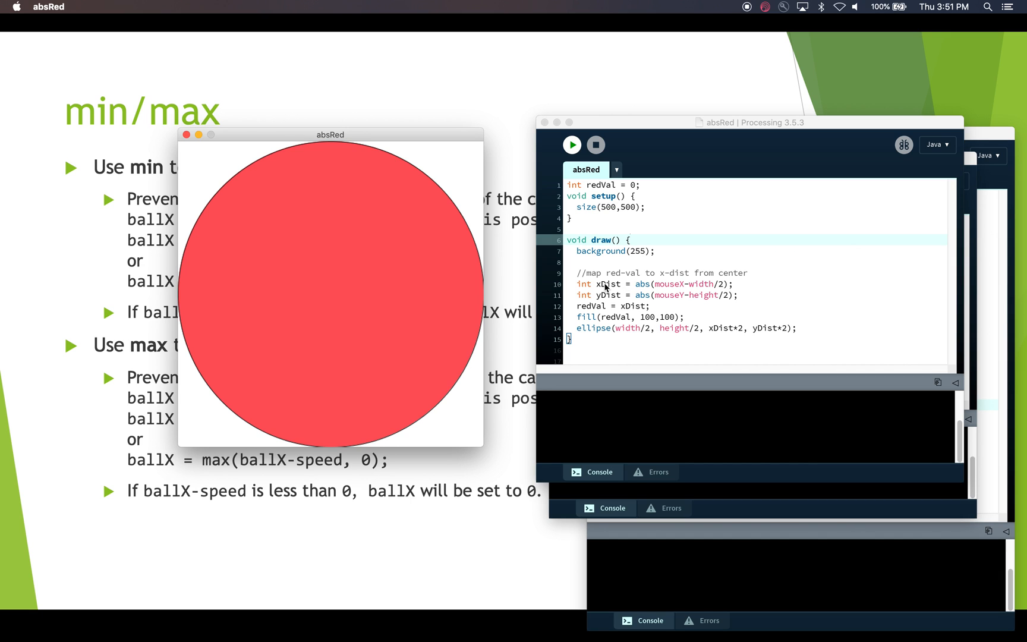
mouse_move(657, 288)
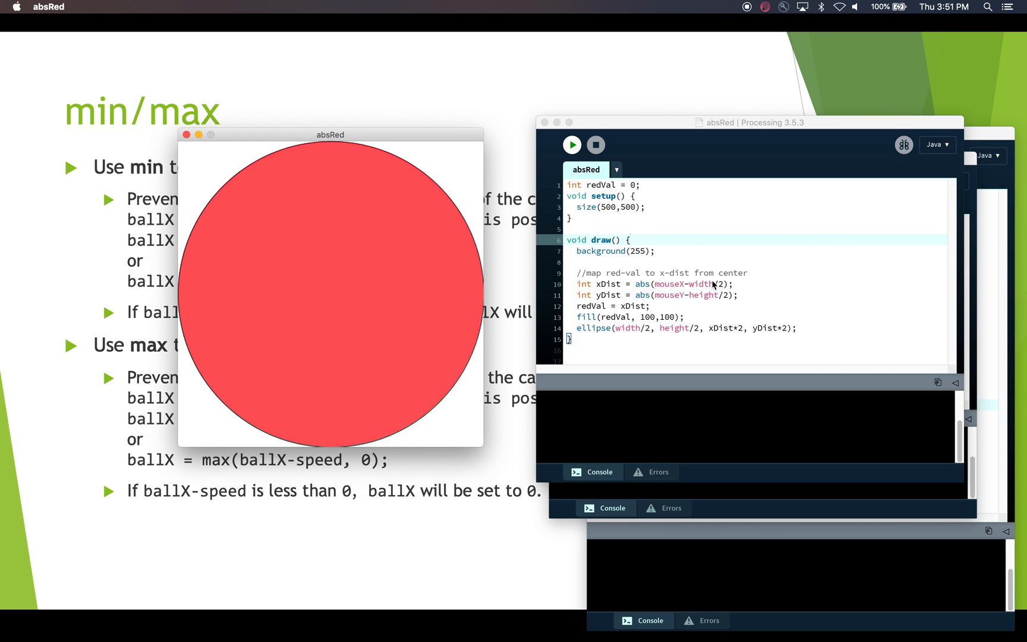
mouse_move(720, 291)
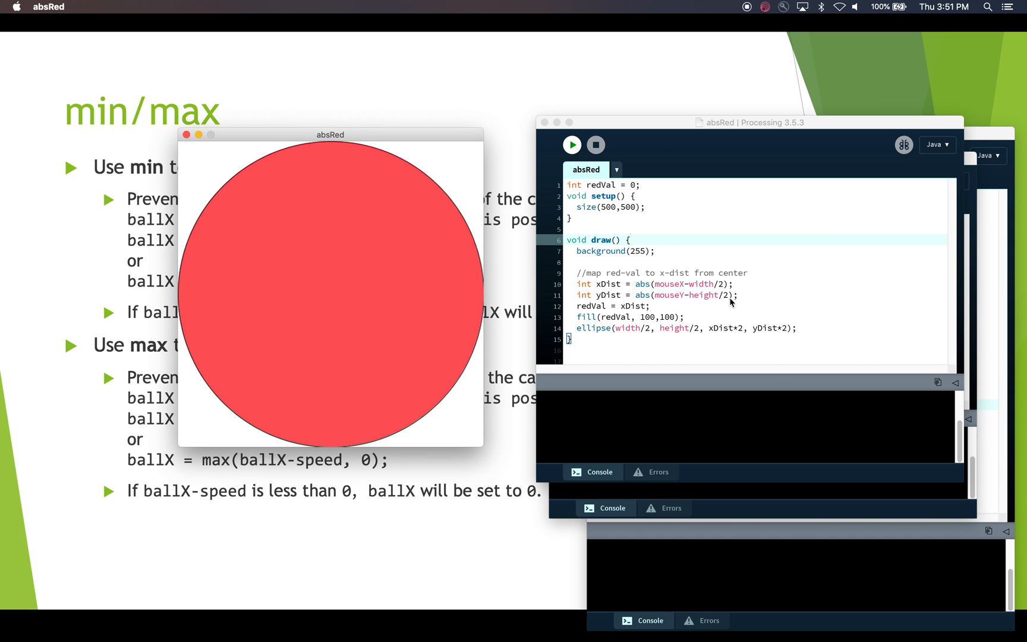
mouse_move(693, 298)
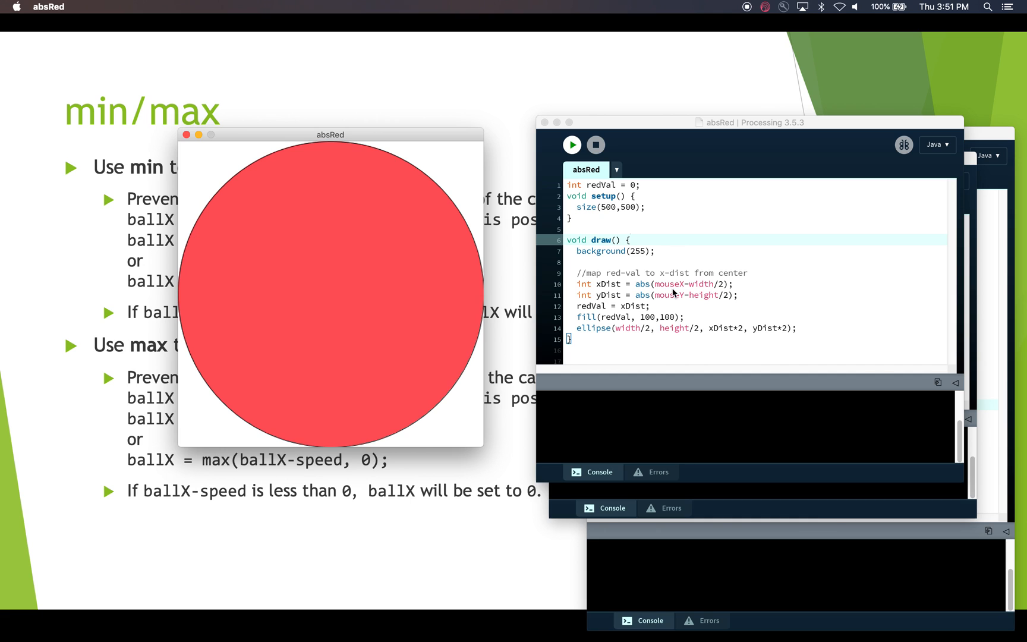
mouse_move(678, 291)
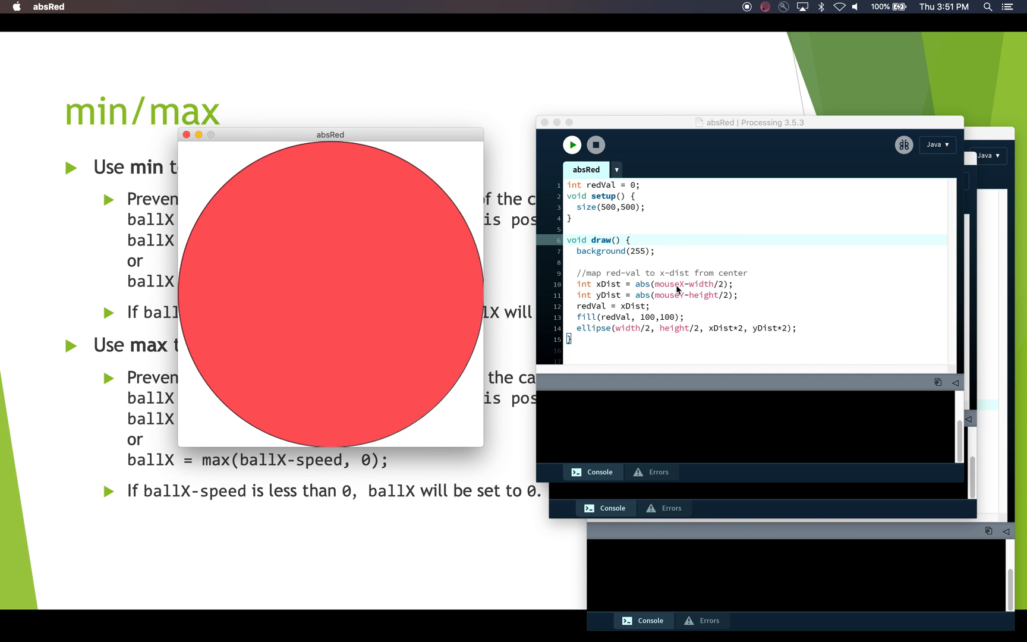
mouse_move(673, 296)
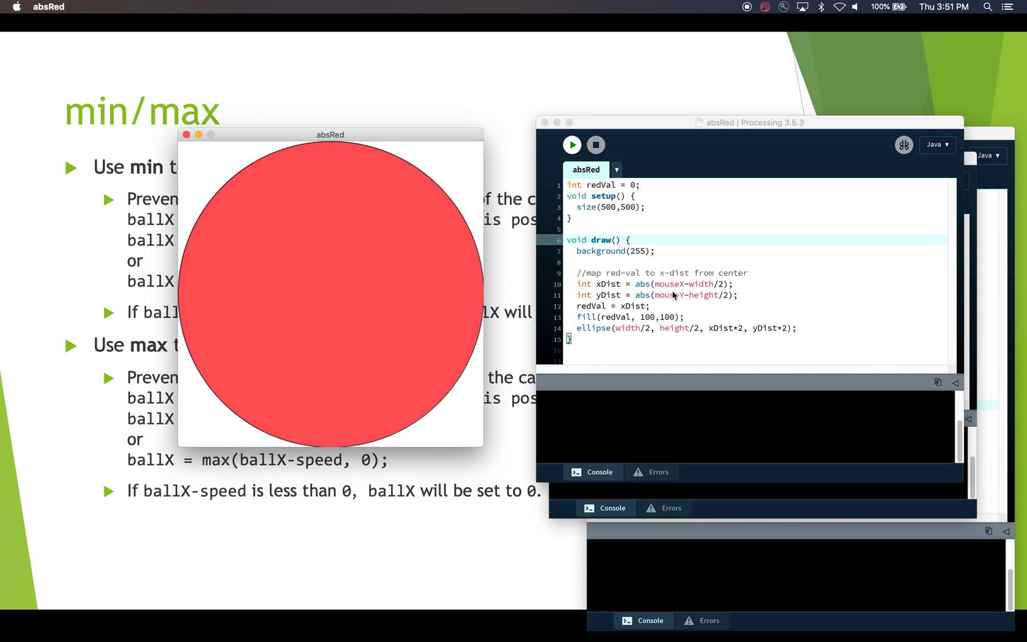
mouse_move(692, 306)
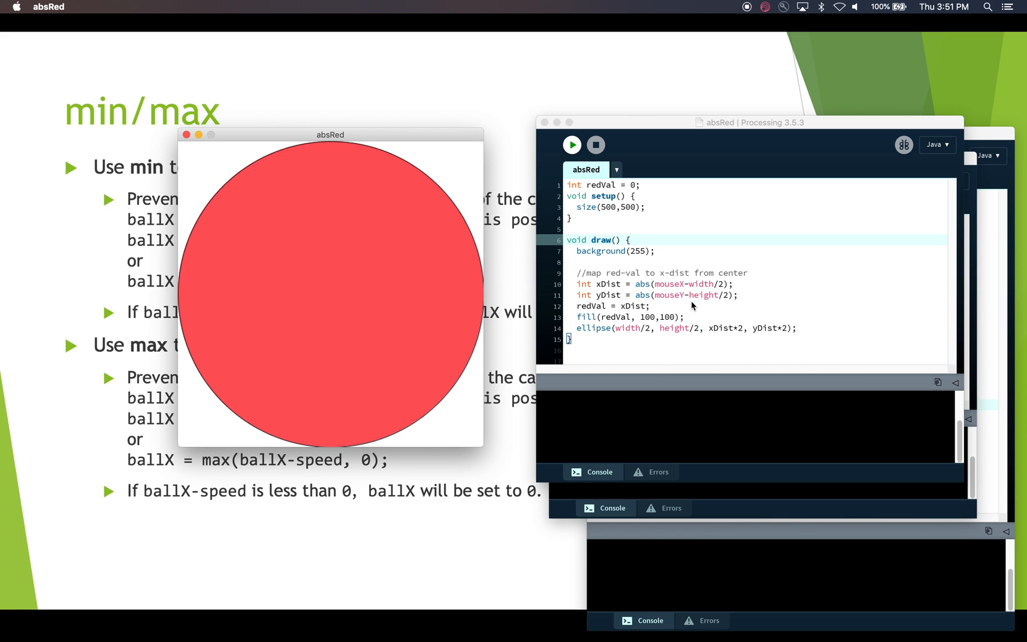
mouse_move(471, 193)
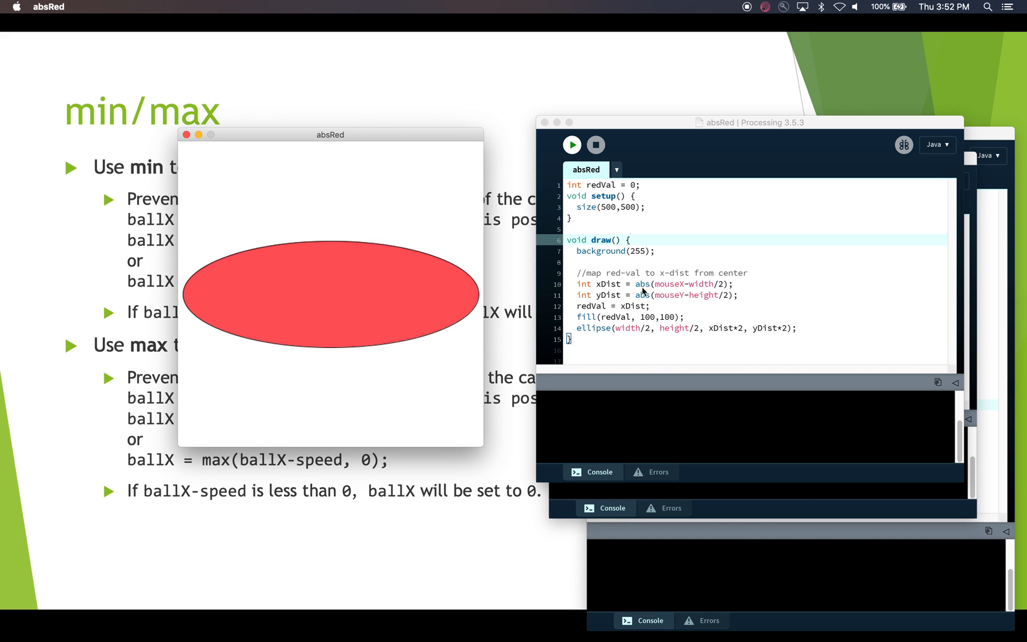
mouse_move(669, 284)
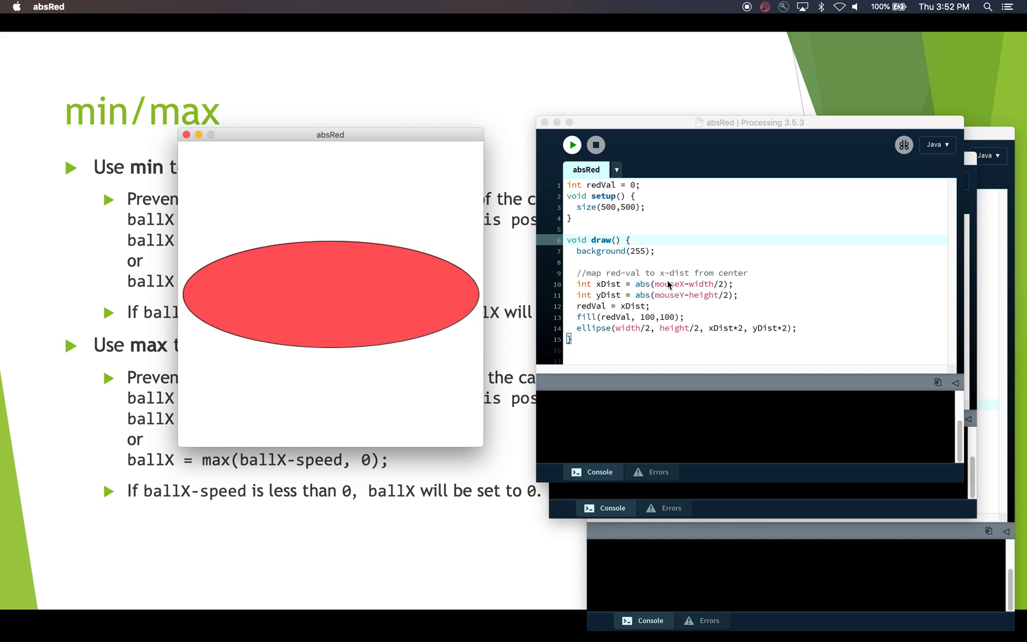
mouse_move(721, 286)
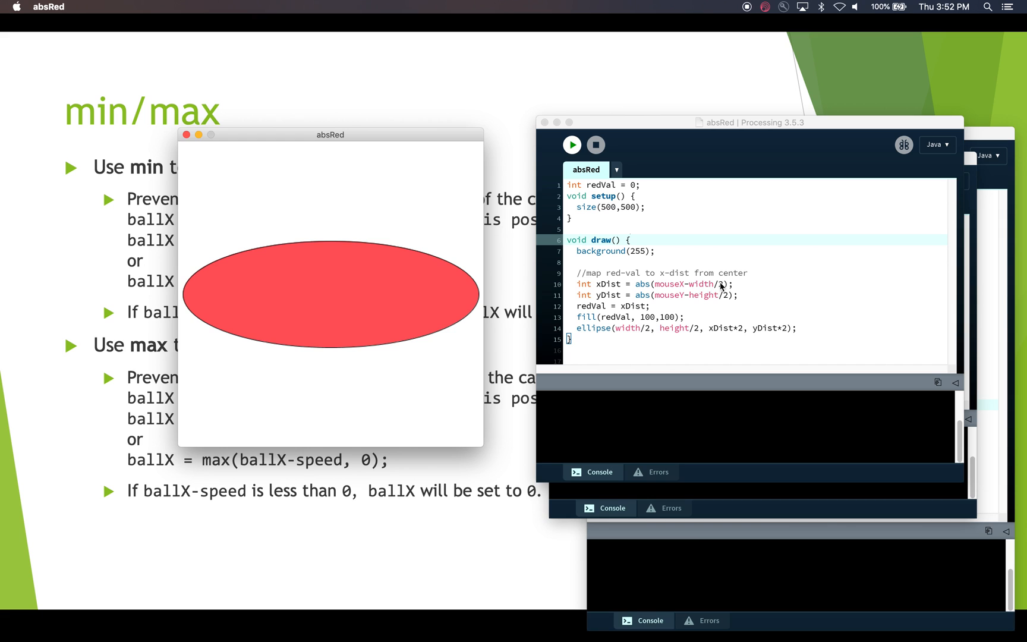
mouse_move(472, 228)
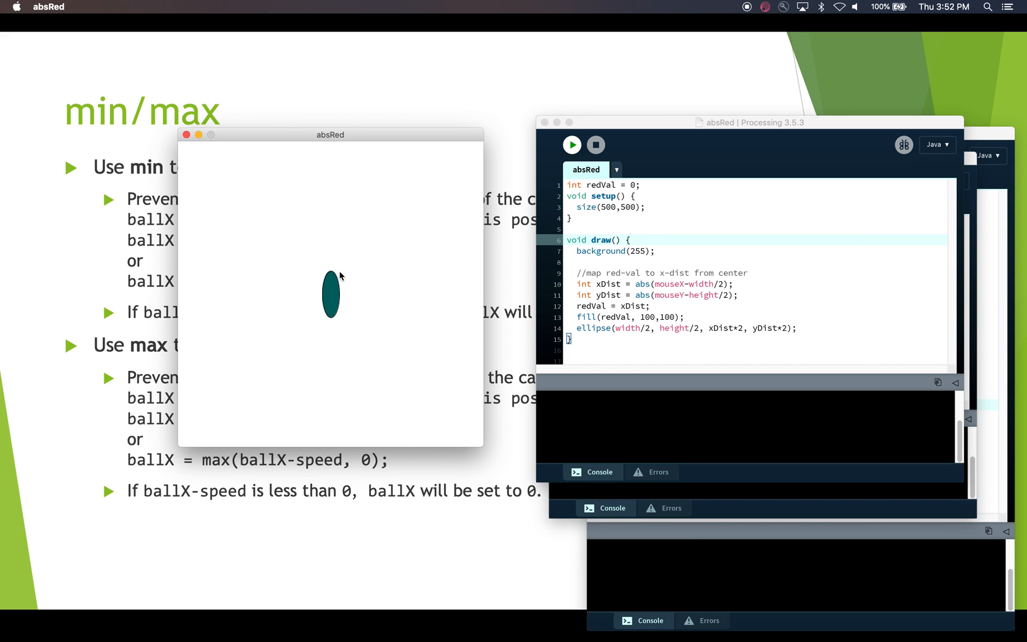
mouse_move(349, 273)
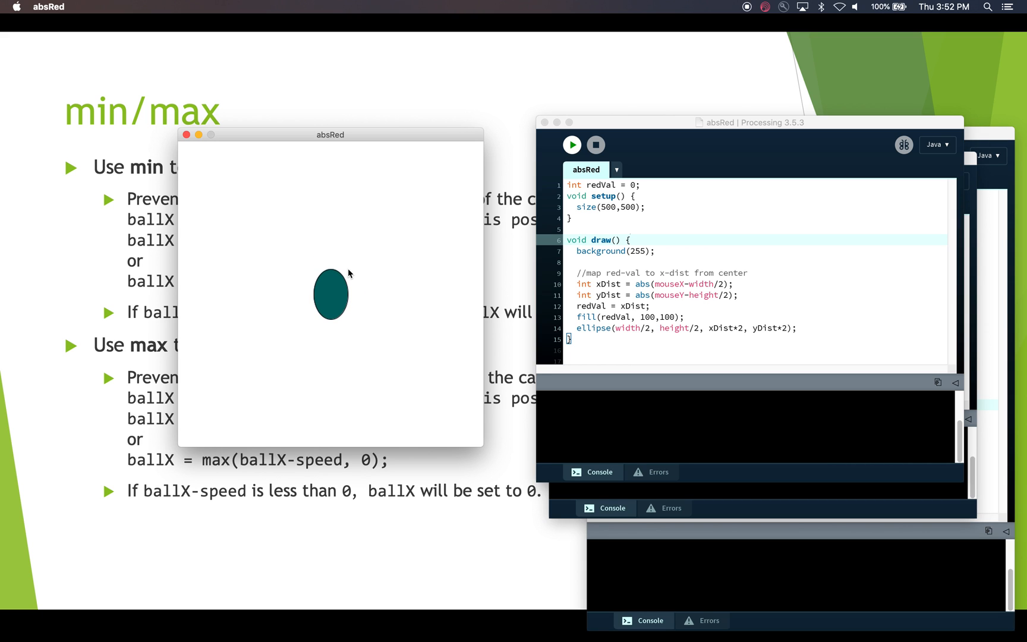
mouse_move(394, 272)
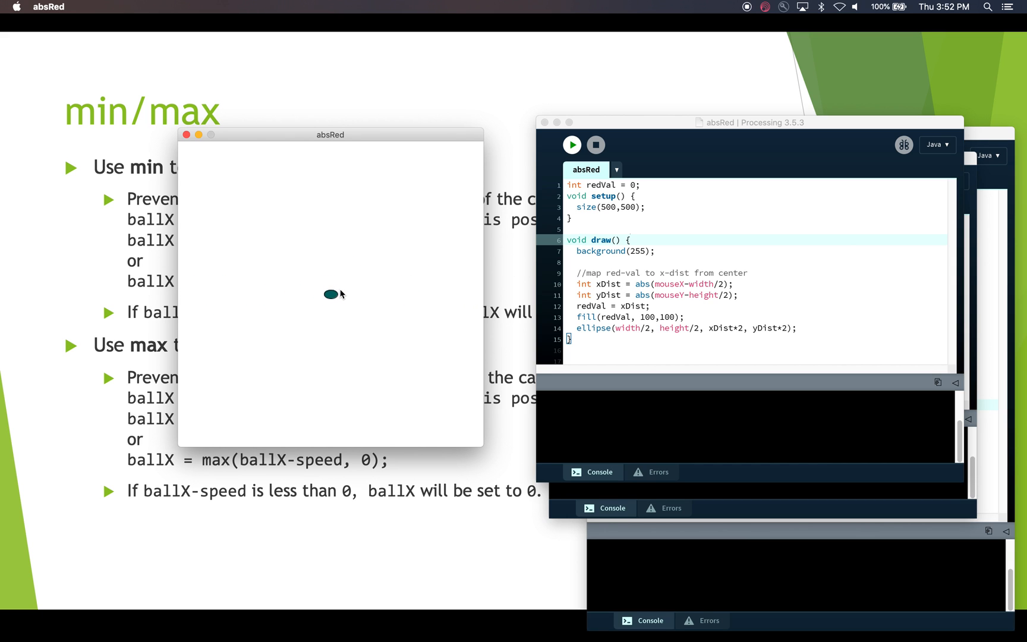
mouse_move(337, 292)
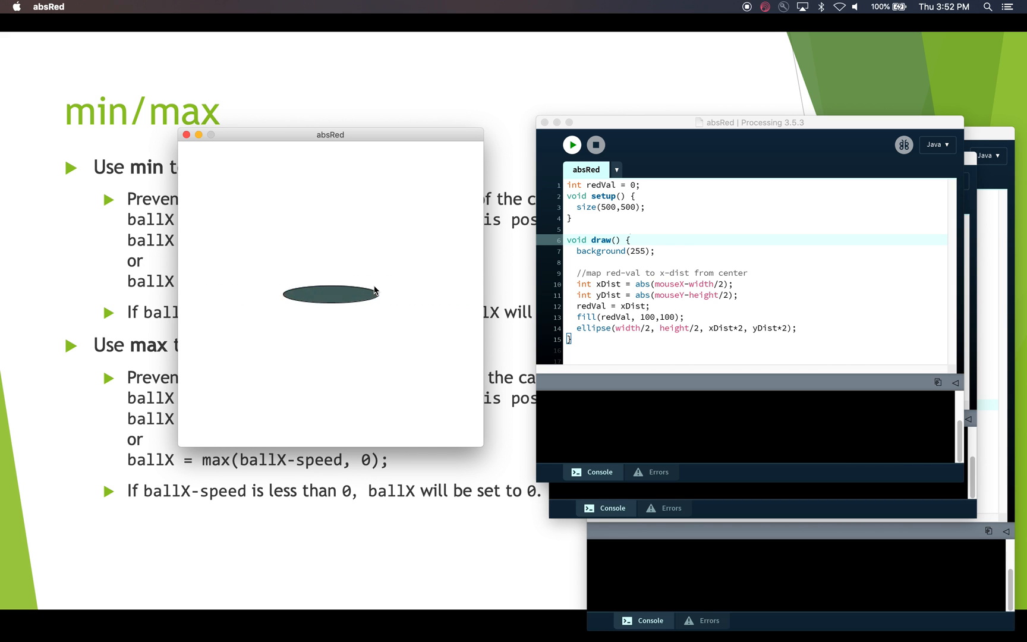
mouse_move(330, 293)
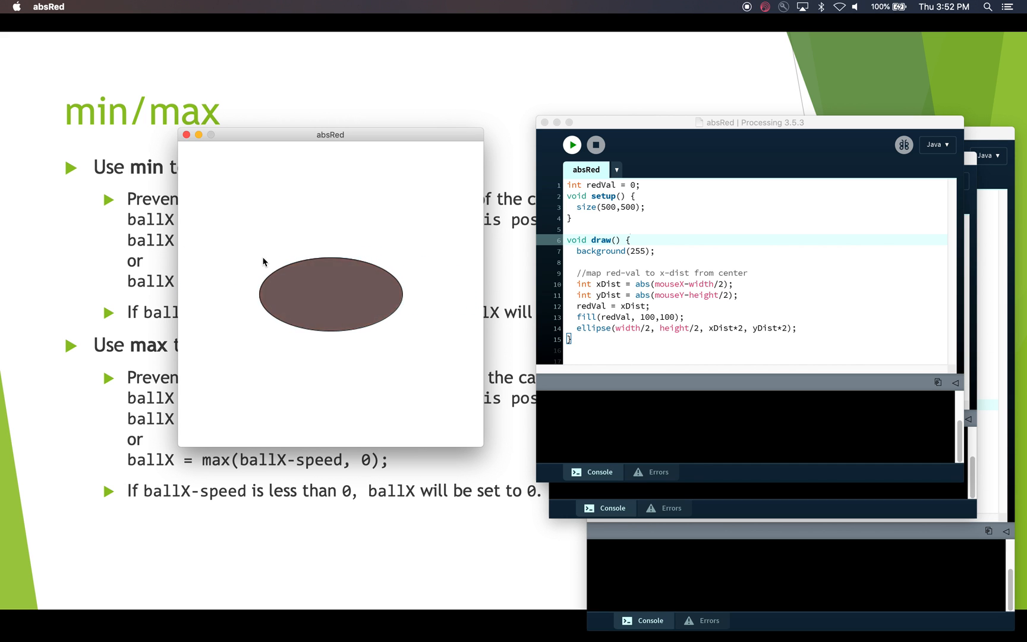
mouse_move(431, 253)
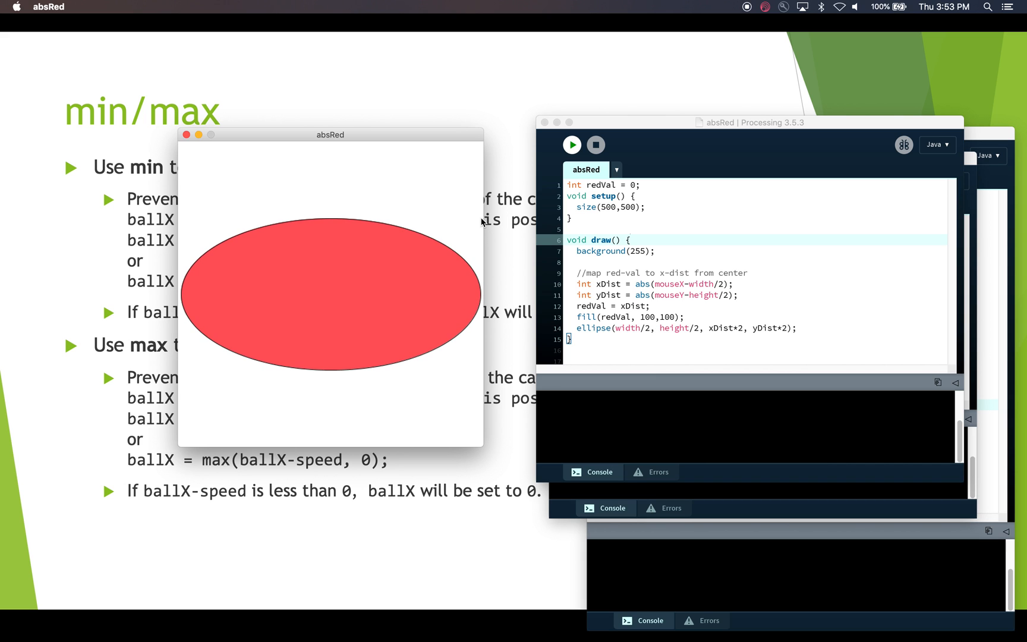
mouse_move(355, 282)
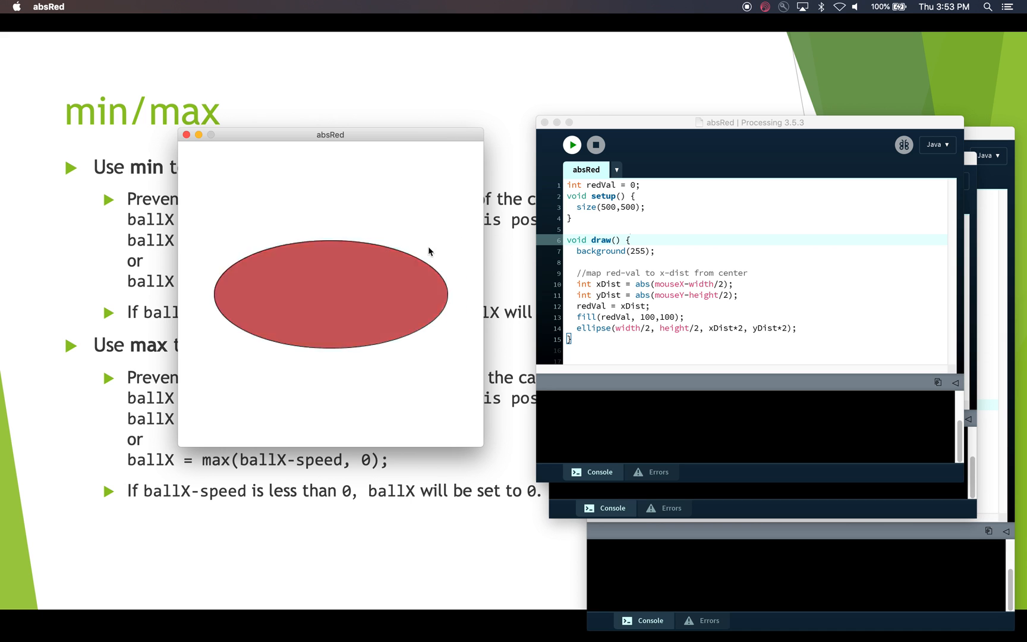
mouse_move(432, 272)
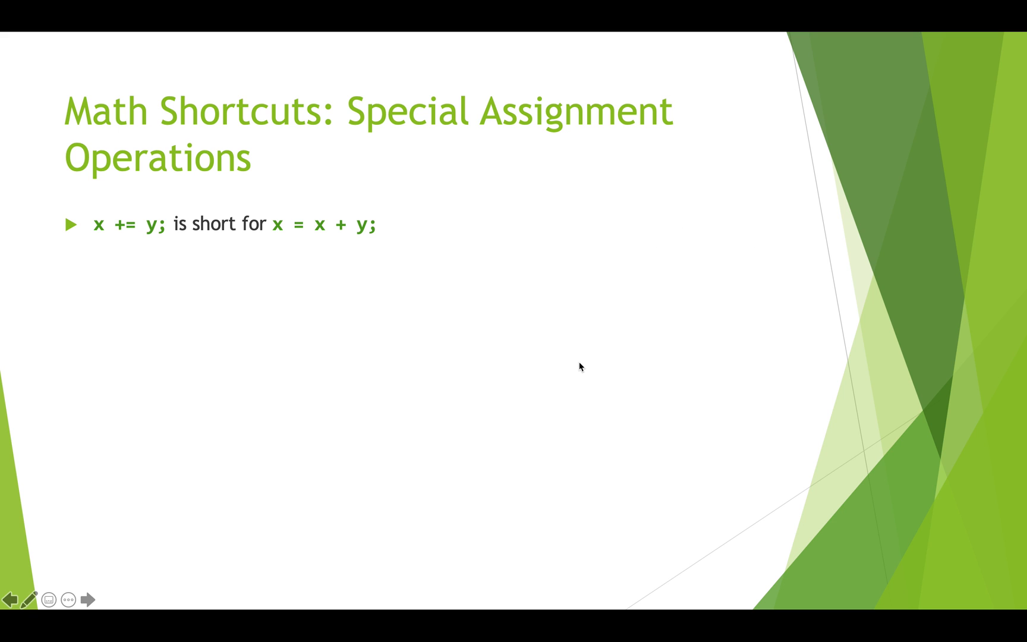
mouse_move(328, 242)
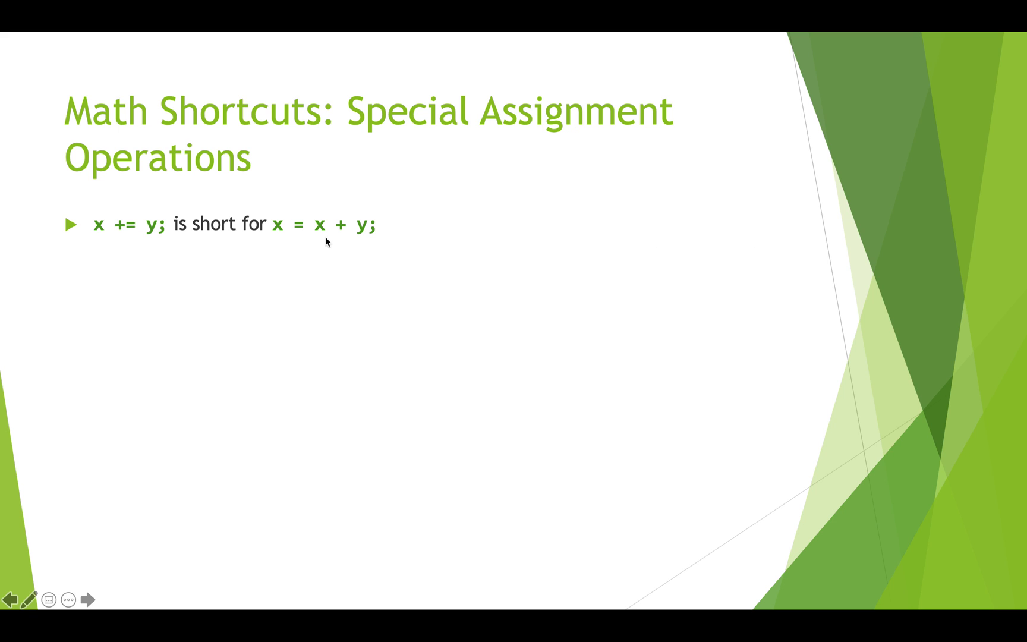
mouse_move(409, 248)
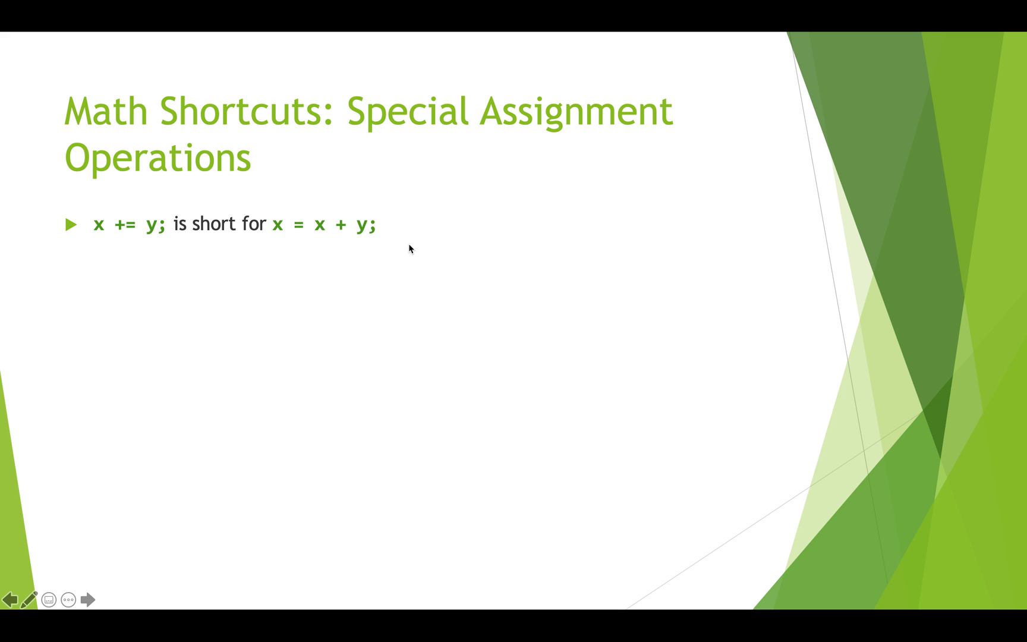
mouse_move(112, 235)
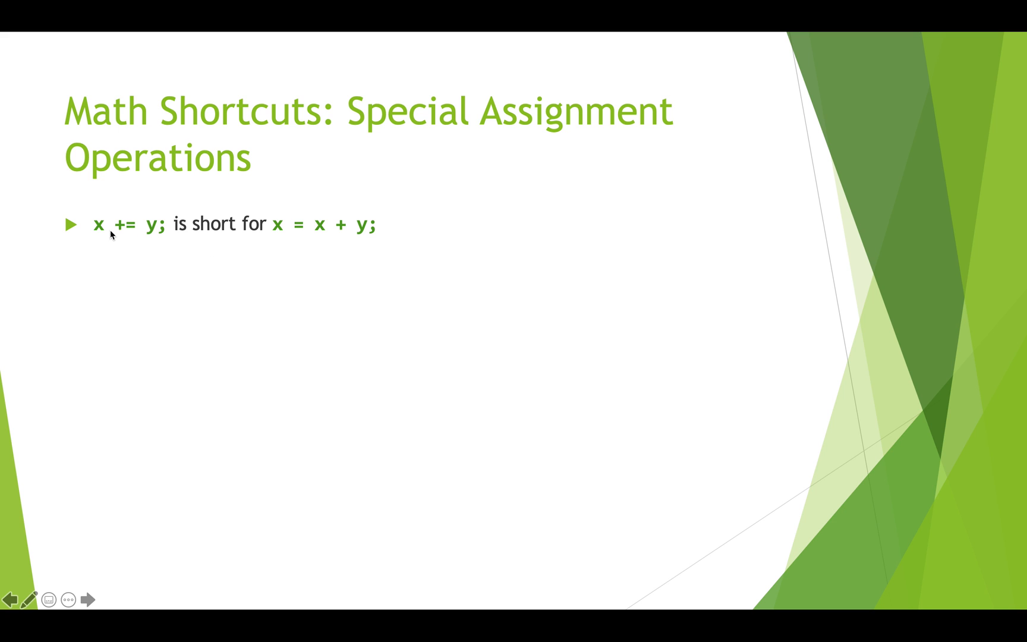
mouse_move(135, 229)
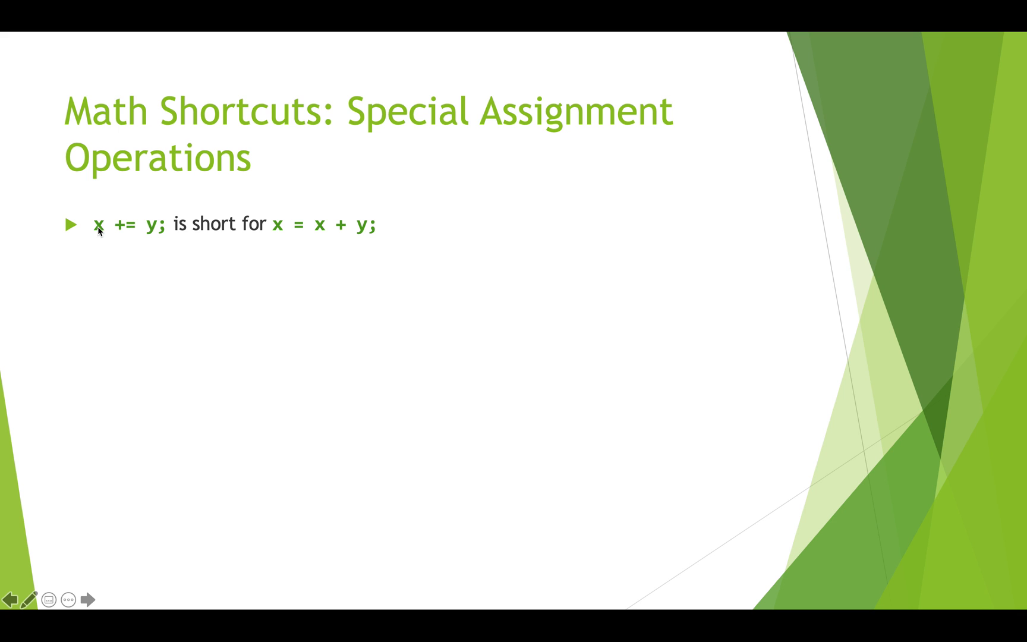
mouse_move(315, 232)
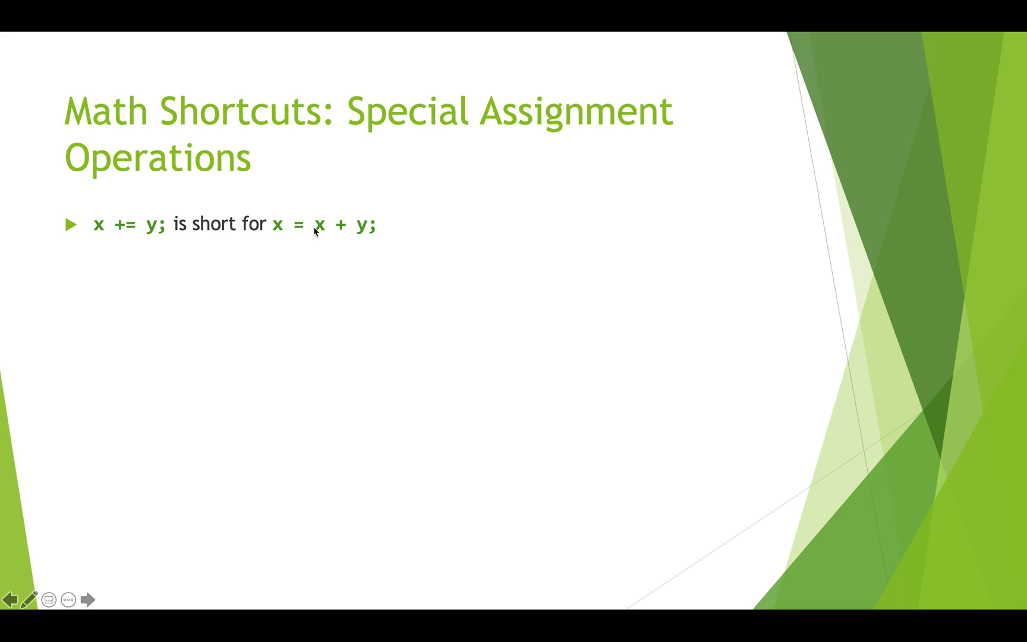
mouse_move(382, 234)
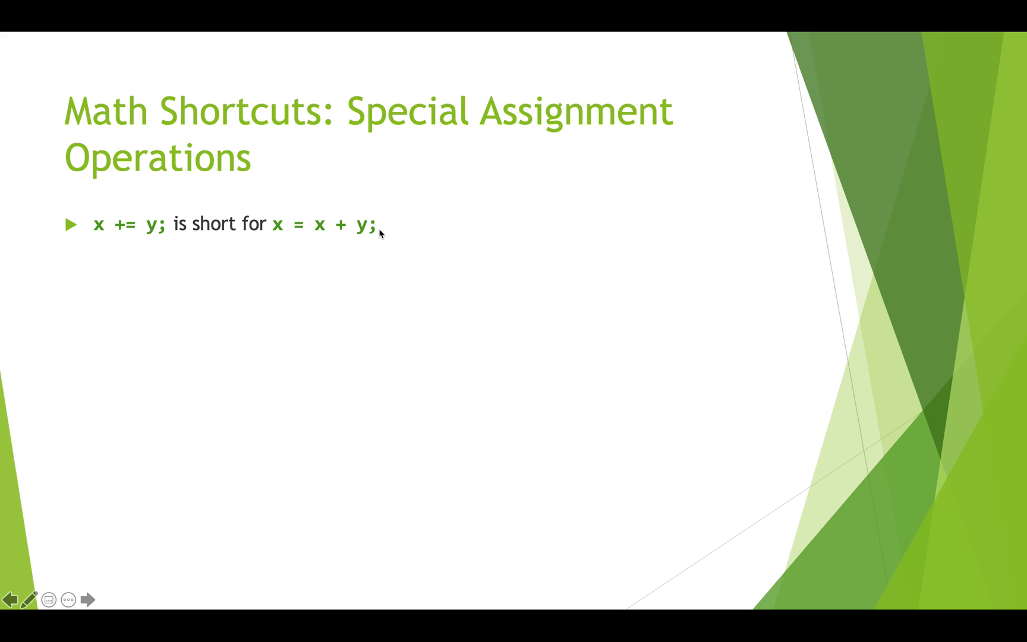
mouse_move(371, 234)
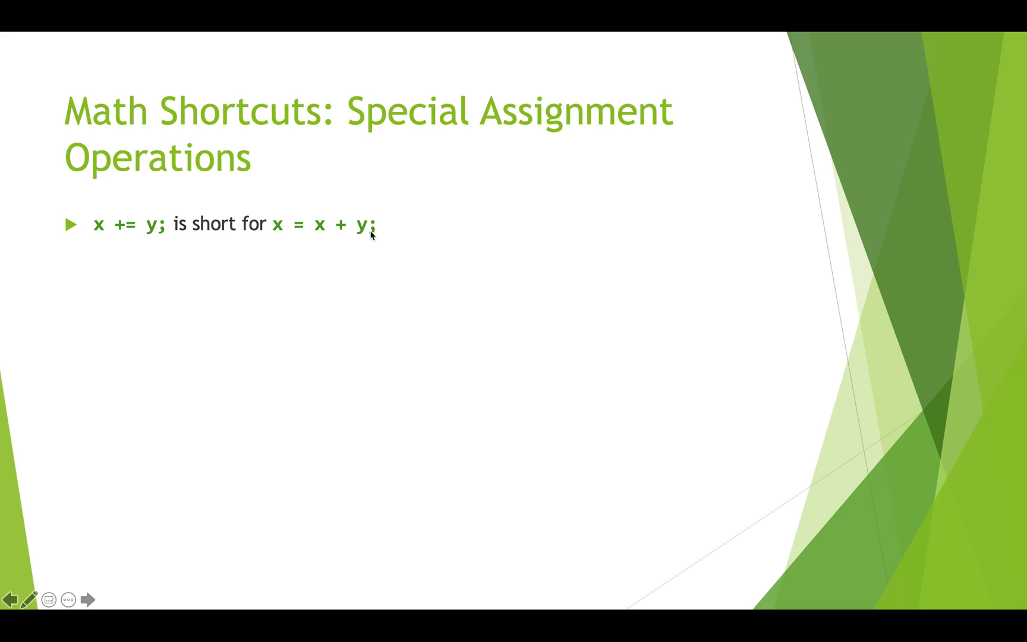
left_click(87, 599)
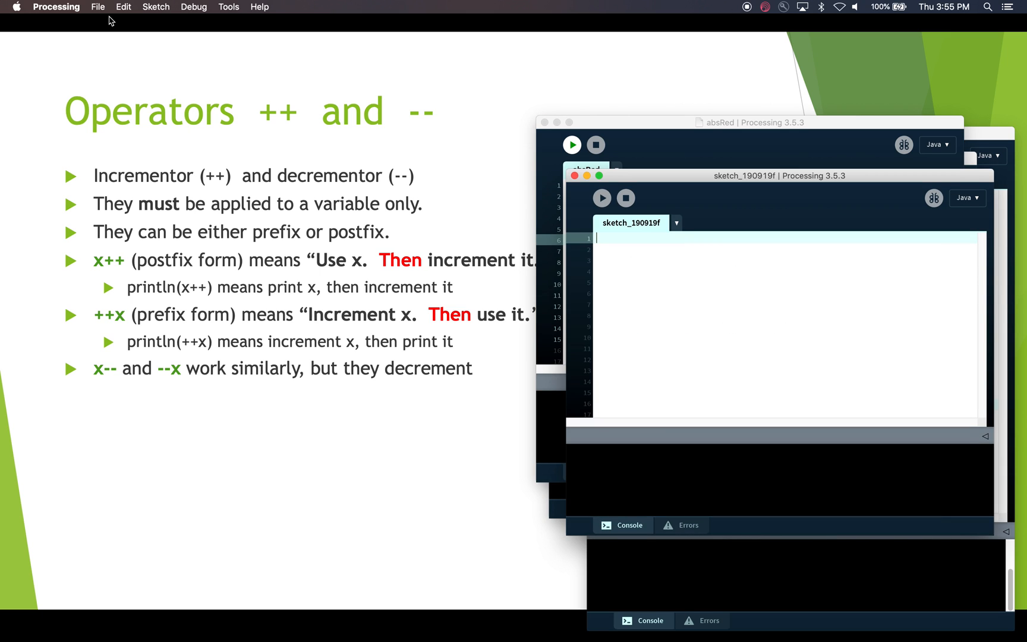
Step: Write int x = 15; followed by println(++x); which prints 16
type("int x =")
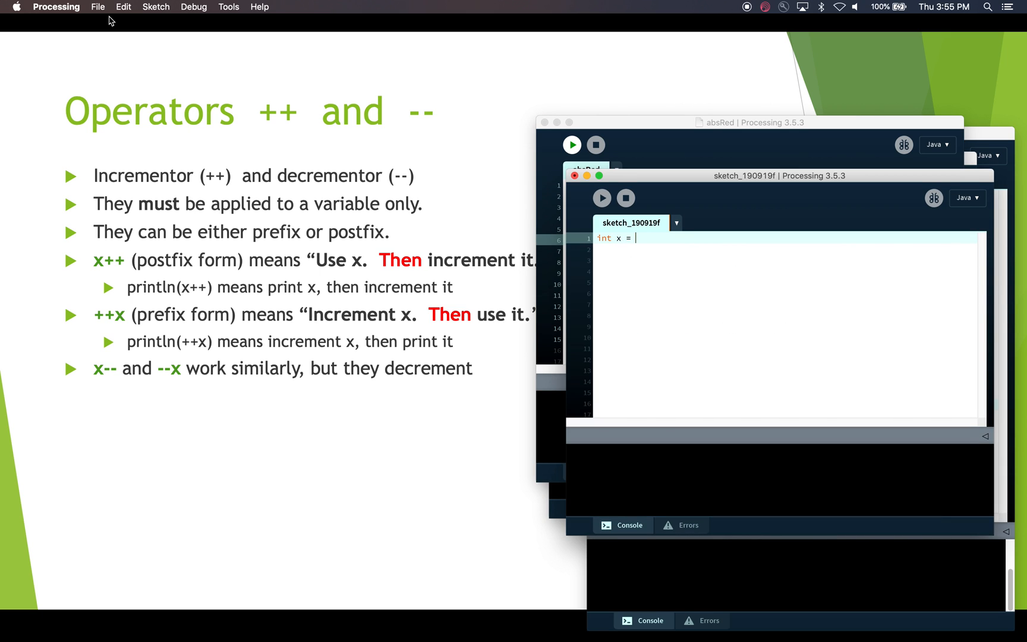
type("15;")
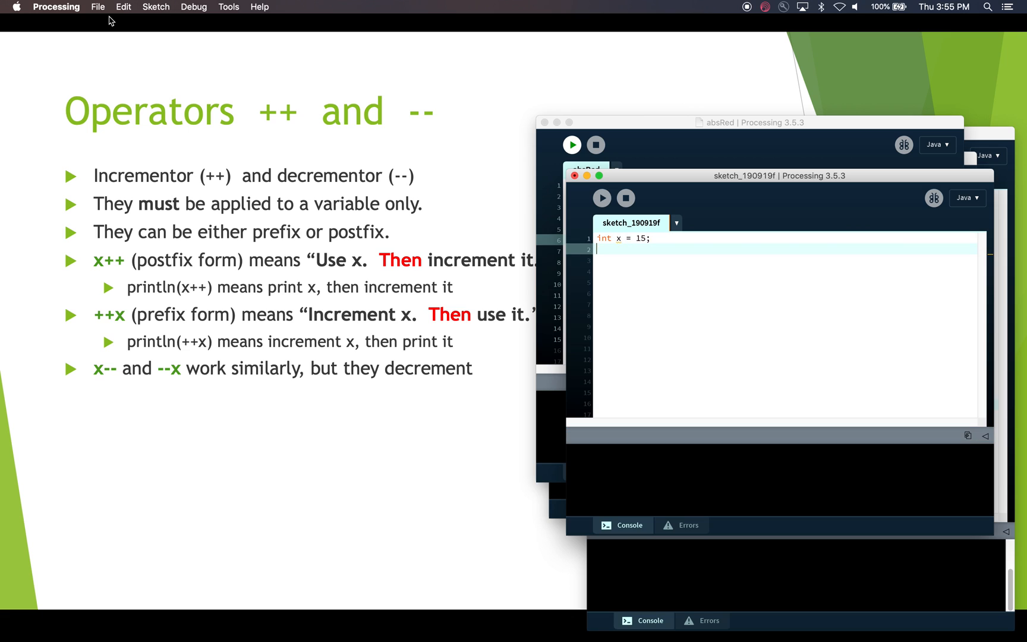
type("pri")
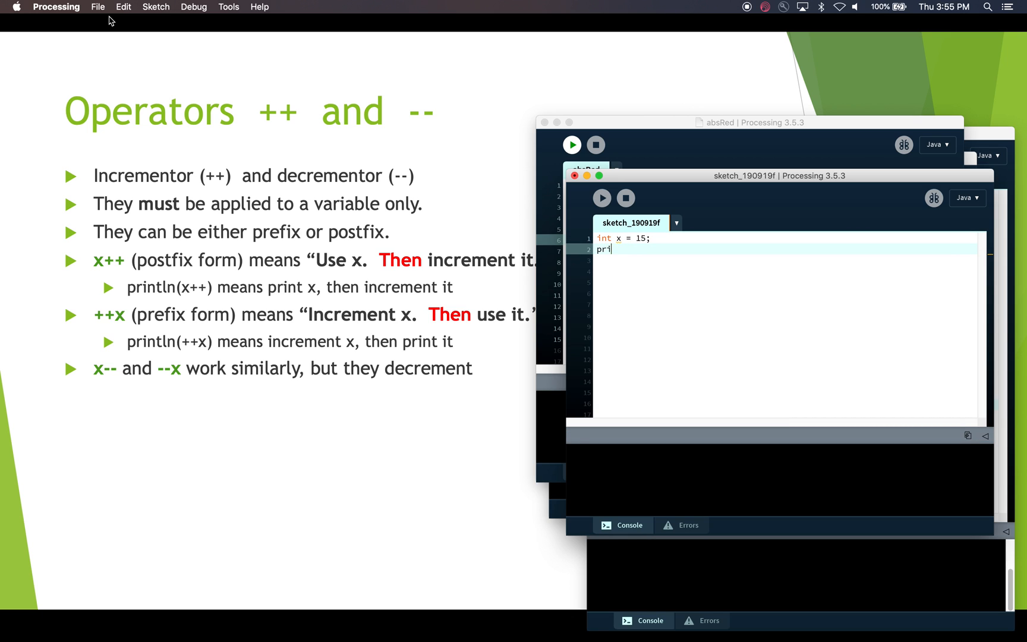
type("ntln(")
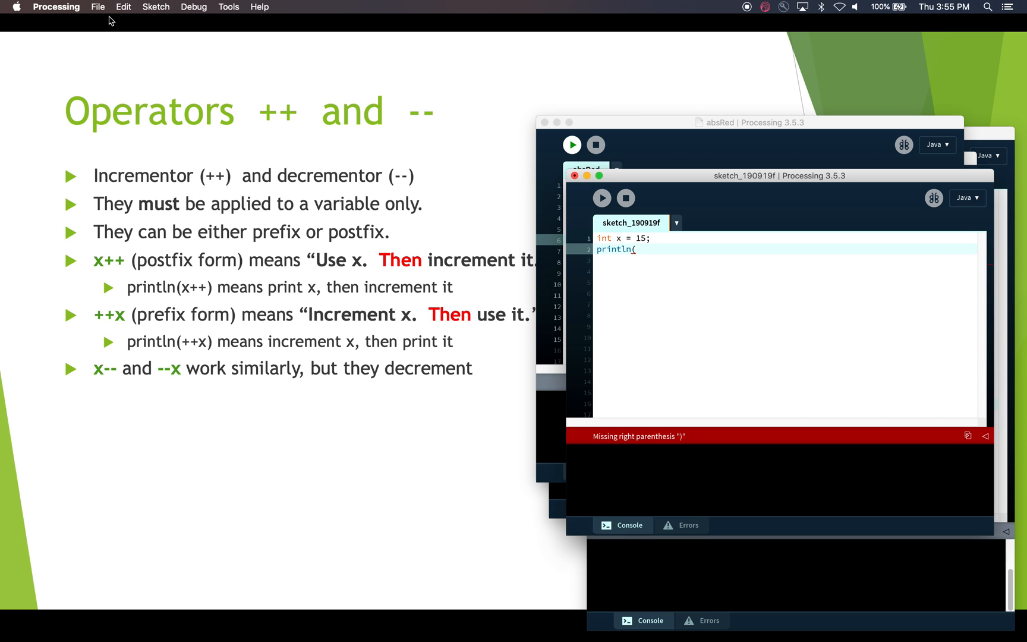
type("(++x);")
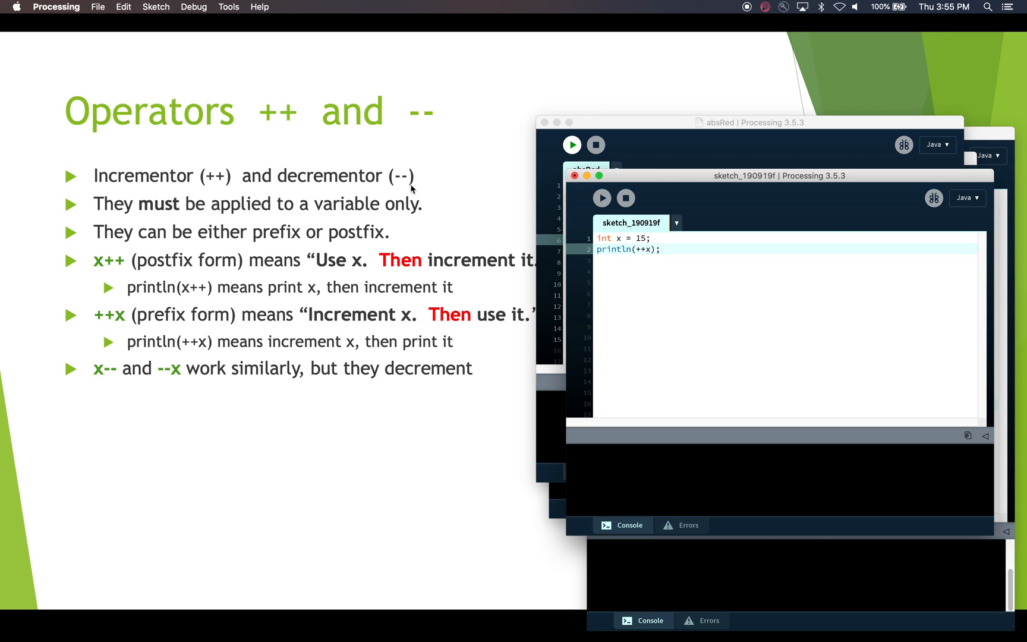
mouse_move(602, 198)
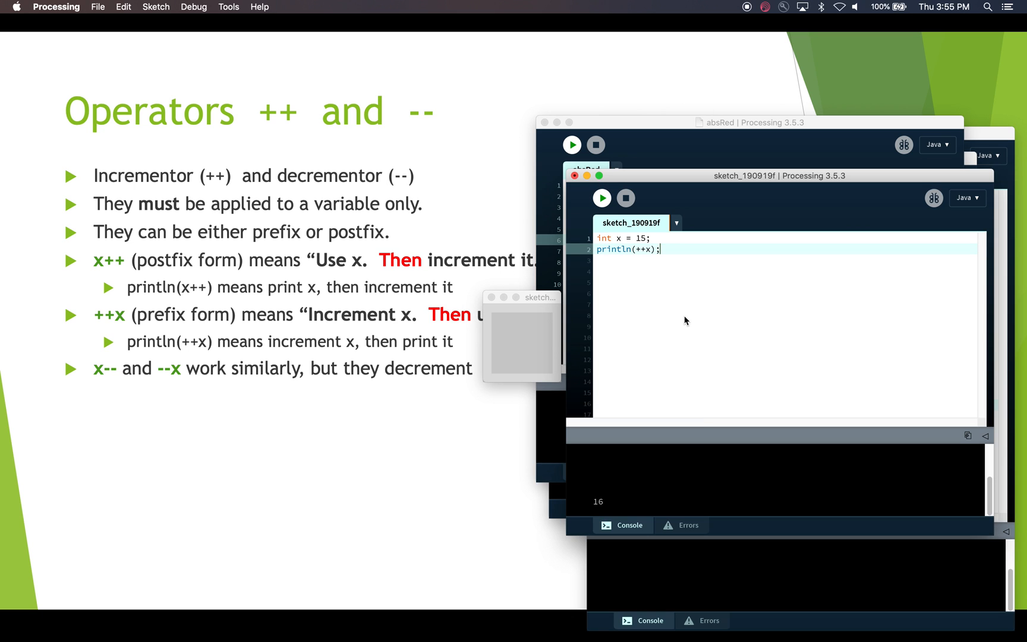
Step: Replace the prefix increment with println(x++); so the console shows 15
key("Backspace")
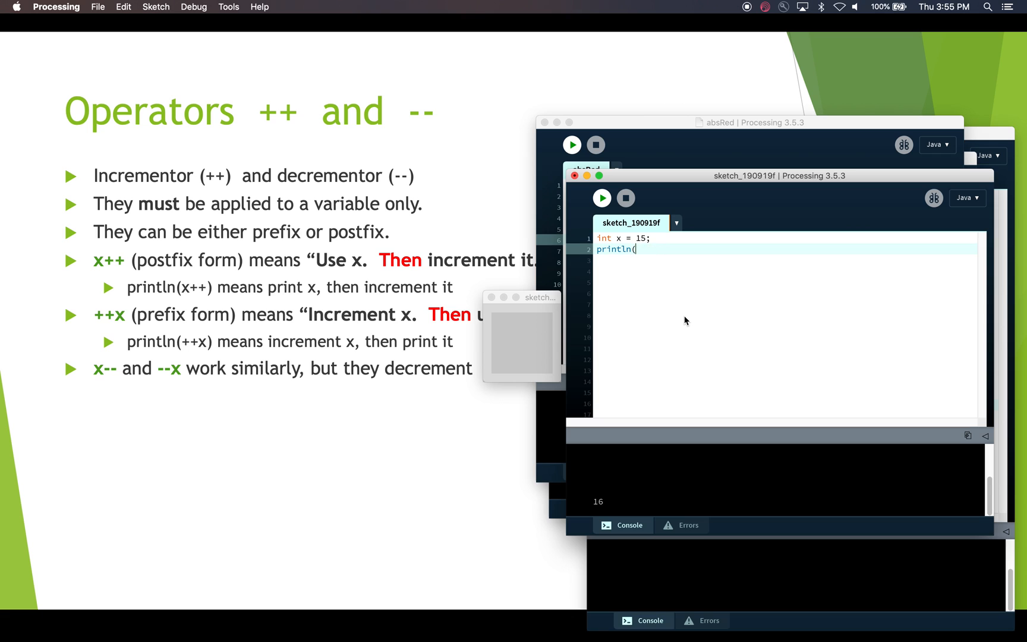
type("x++)")
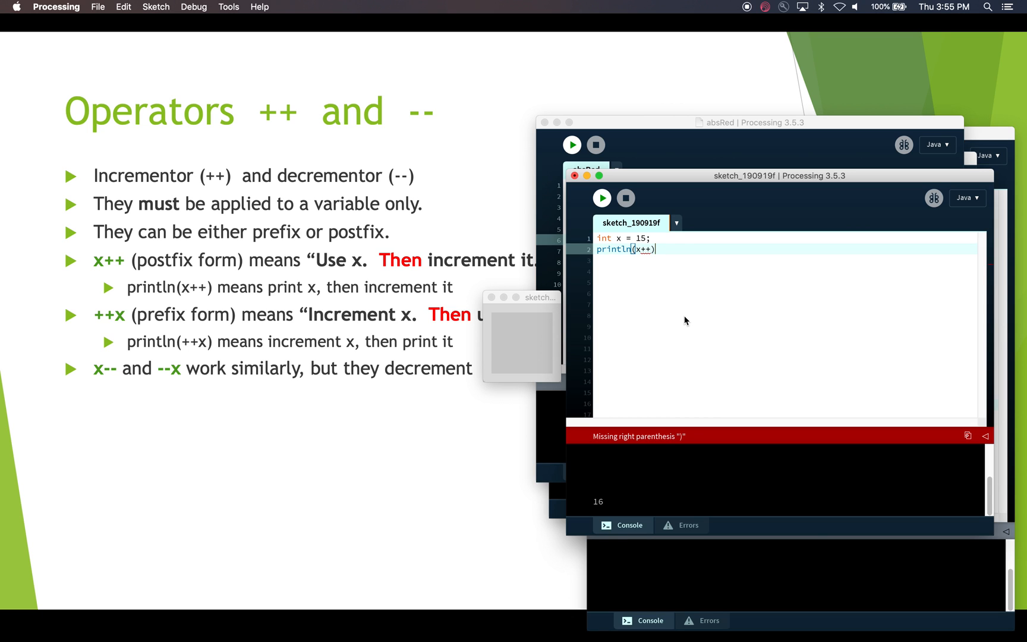
type(";")
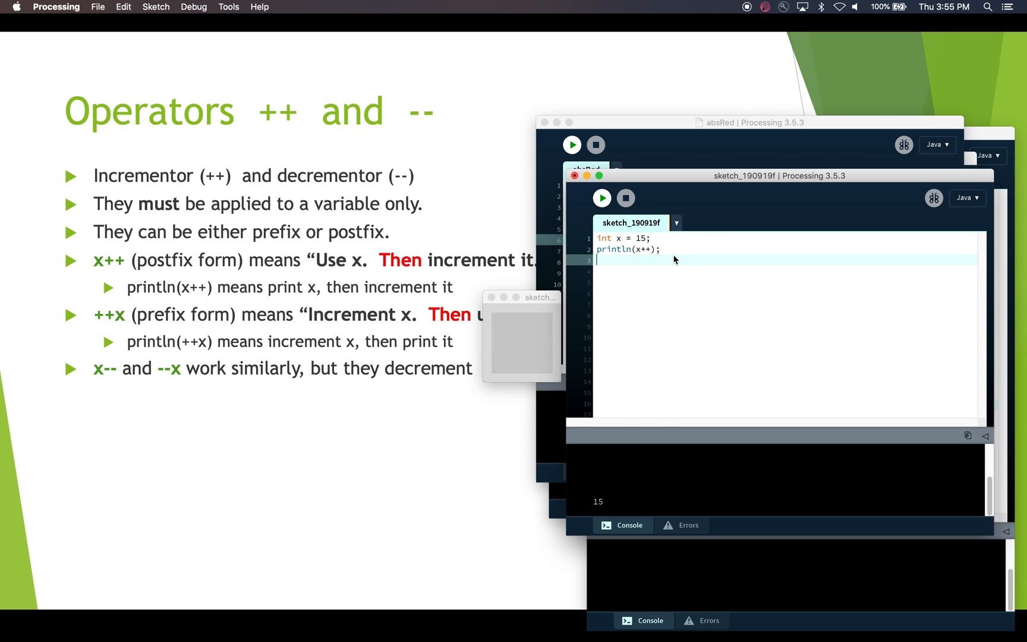
Step: Add println(x); after the x++ line and run to print 15 then 16
type("println(x")
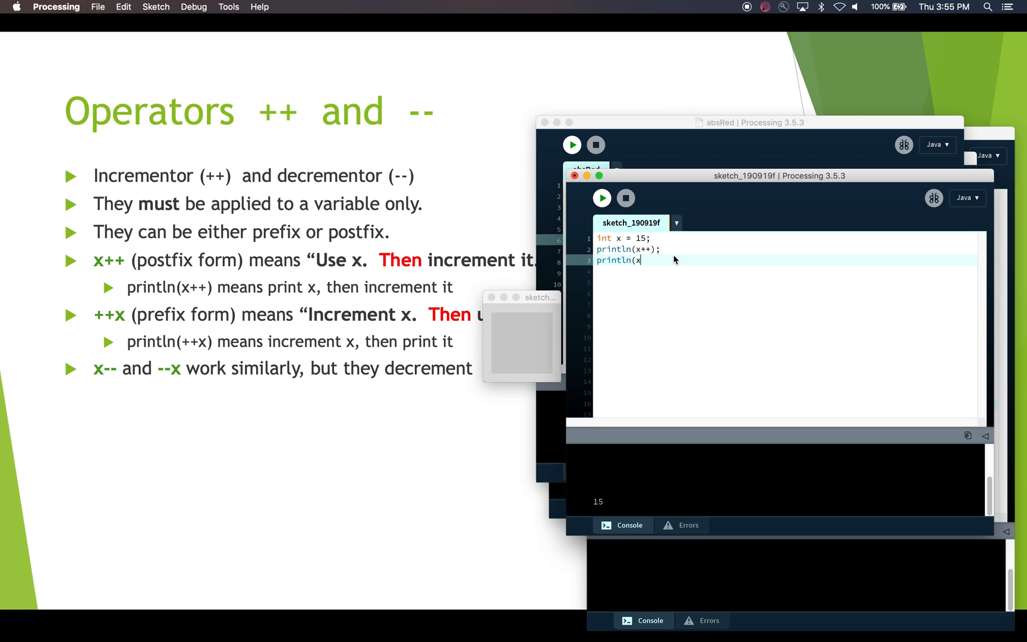
type(");")
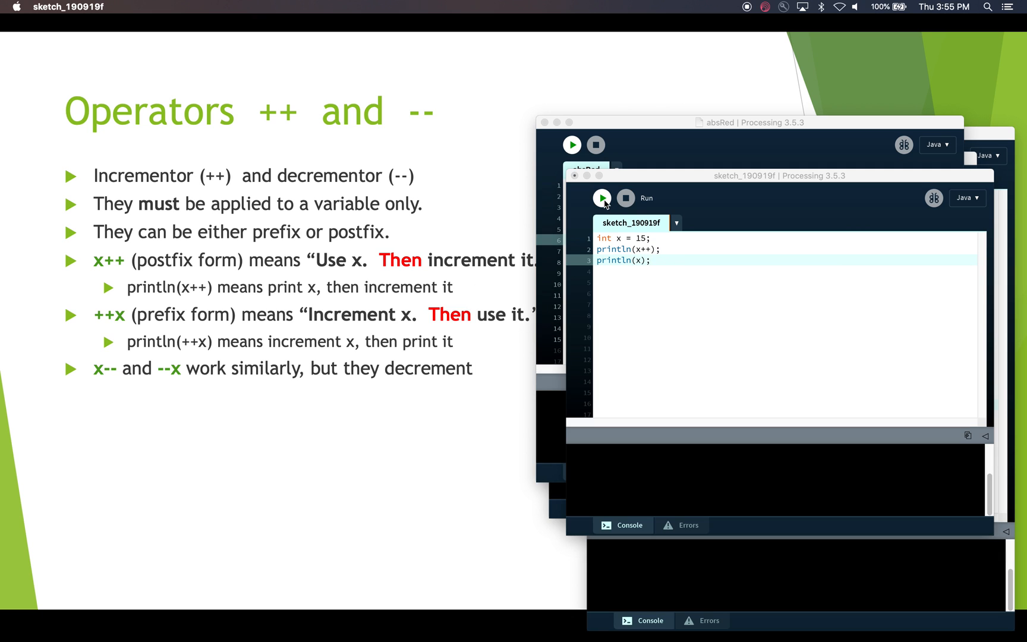
left_click(600, 197)
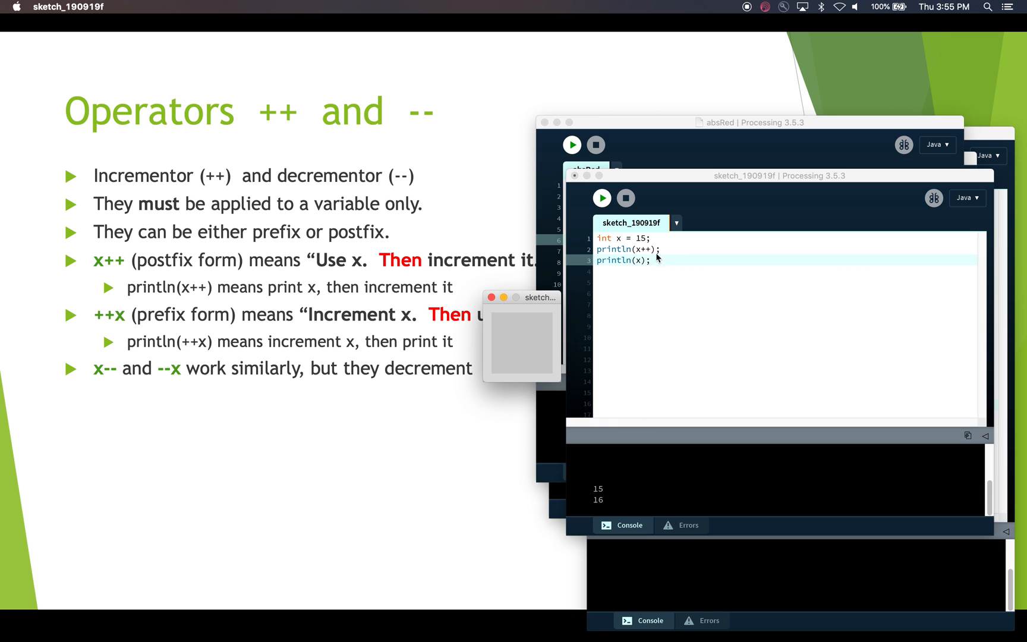
mouse_move(638, 265)
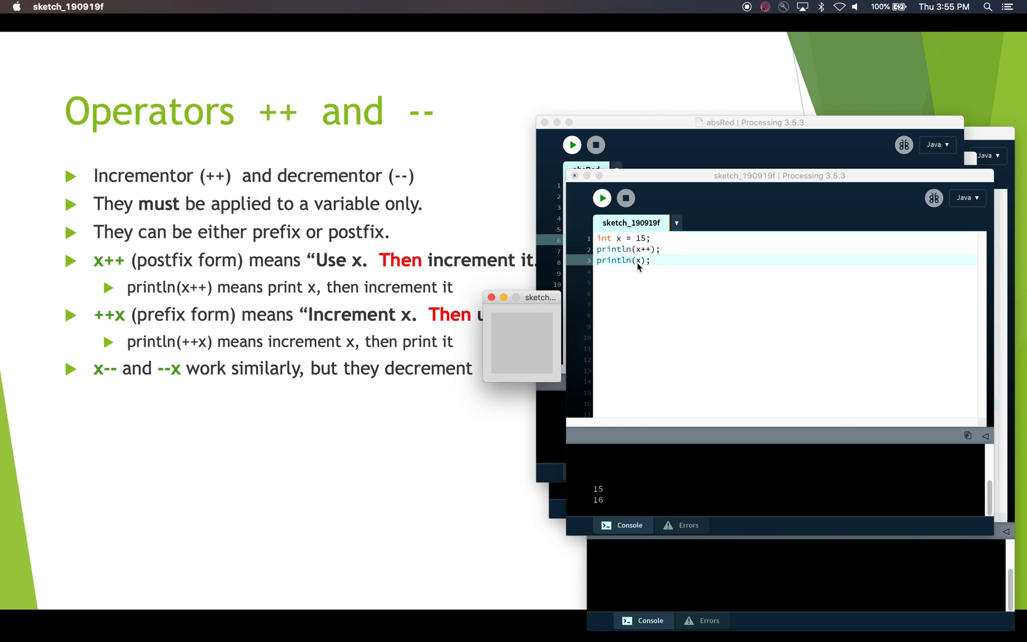
mouse_move(622, 511)
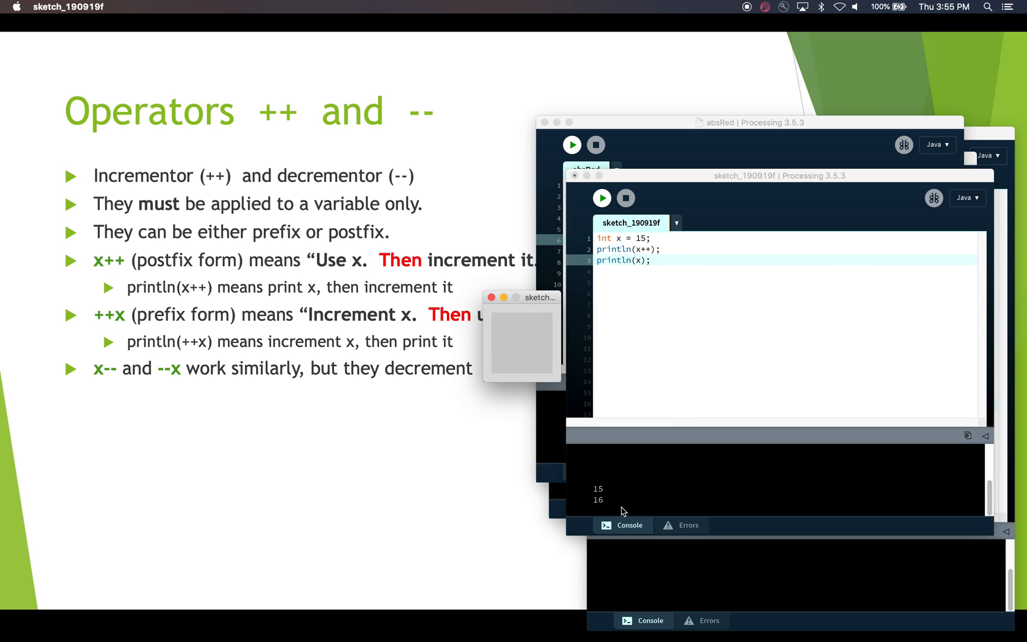
mouse_move(457, 453)
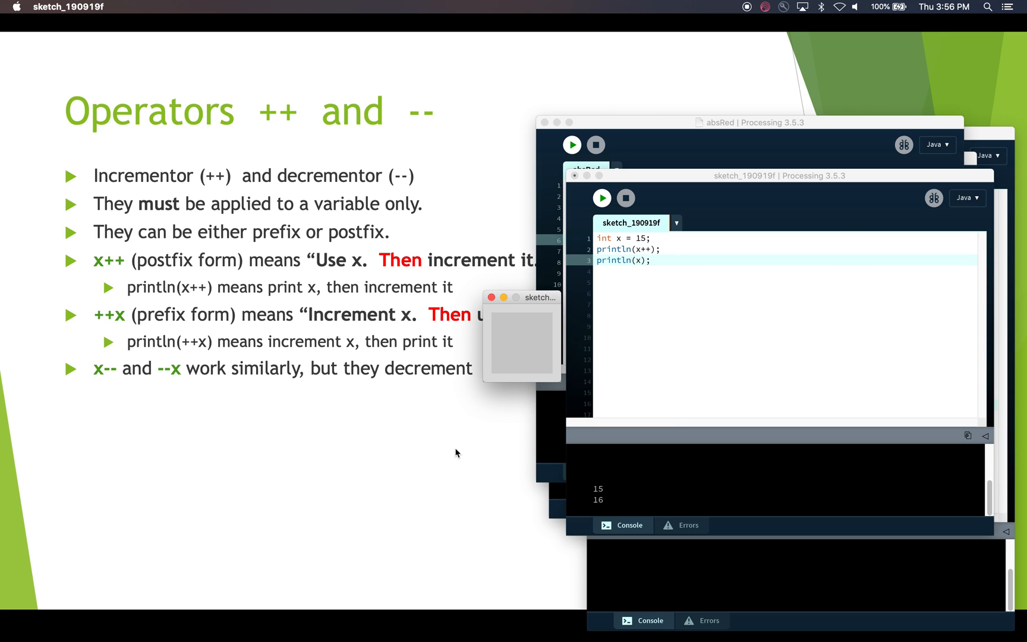